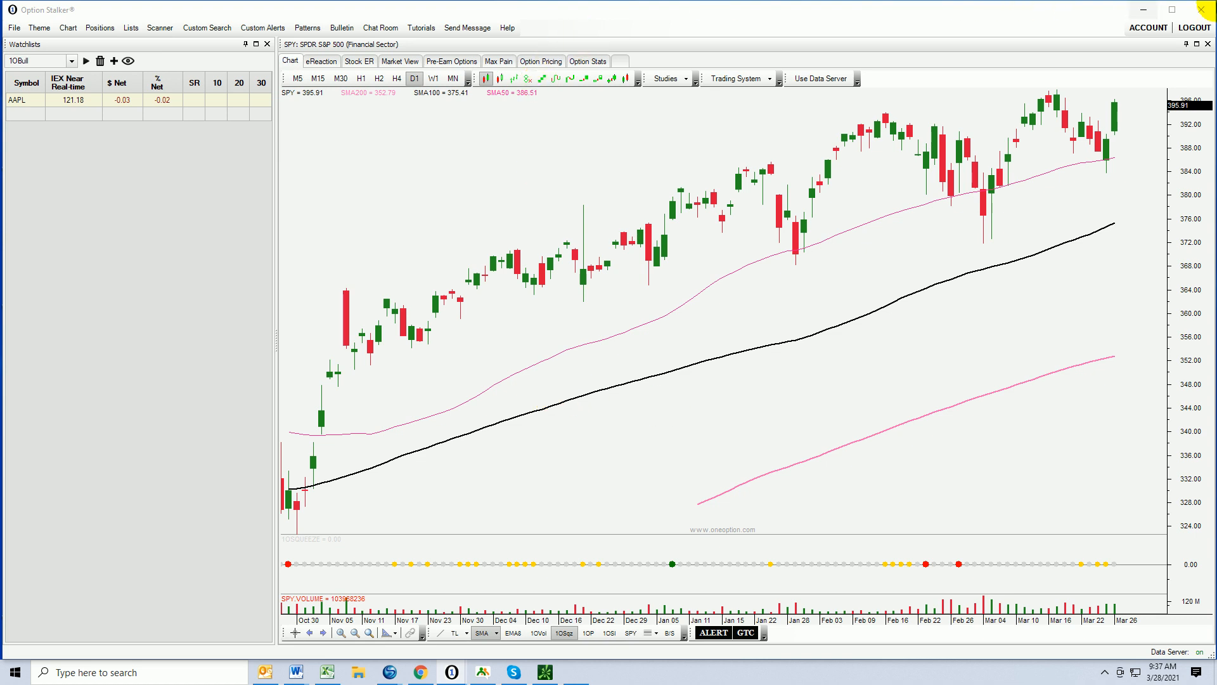
Scan for option liquidity -1 to 15 with price above SMA 50, 100 and 200
{"action": "left_click", "coordinate": [263, 28]}
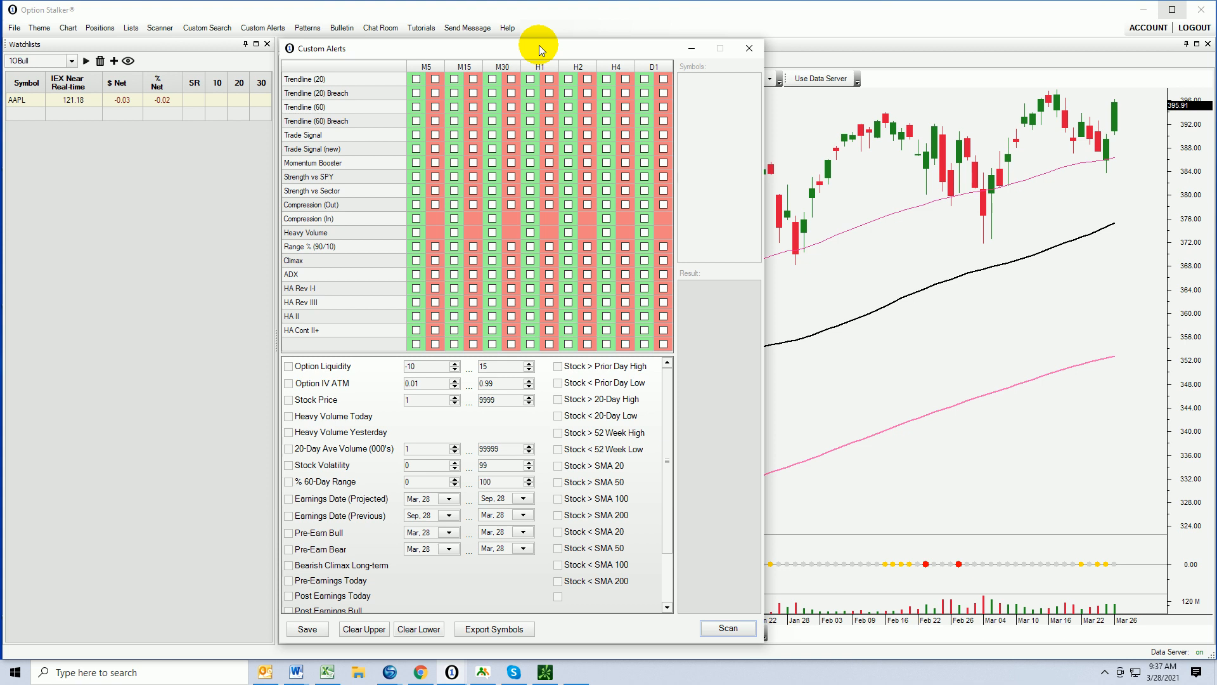
{"action": "mouse_move", "coordinate": [770, 315]}
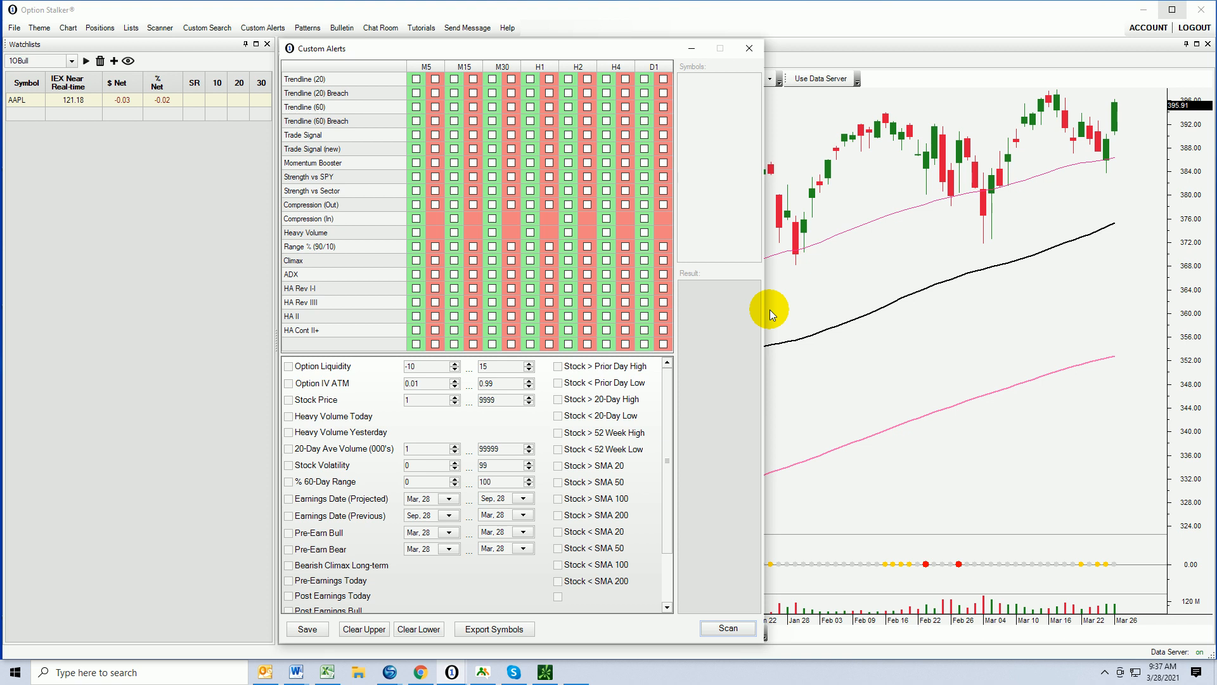
{"action": "mouse_move", "coordinate": [780, 321]}
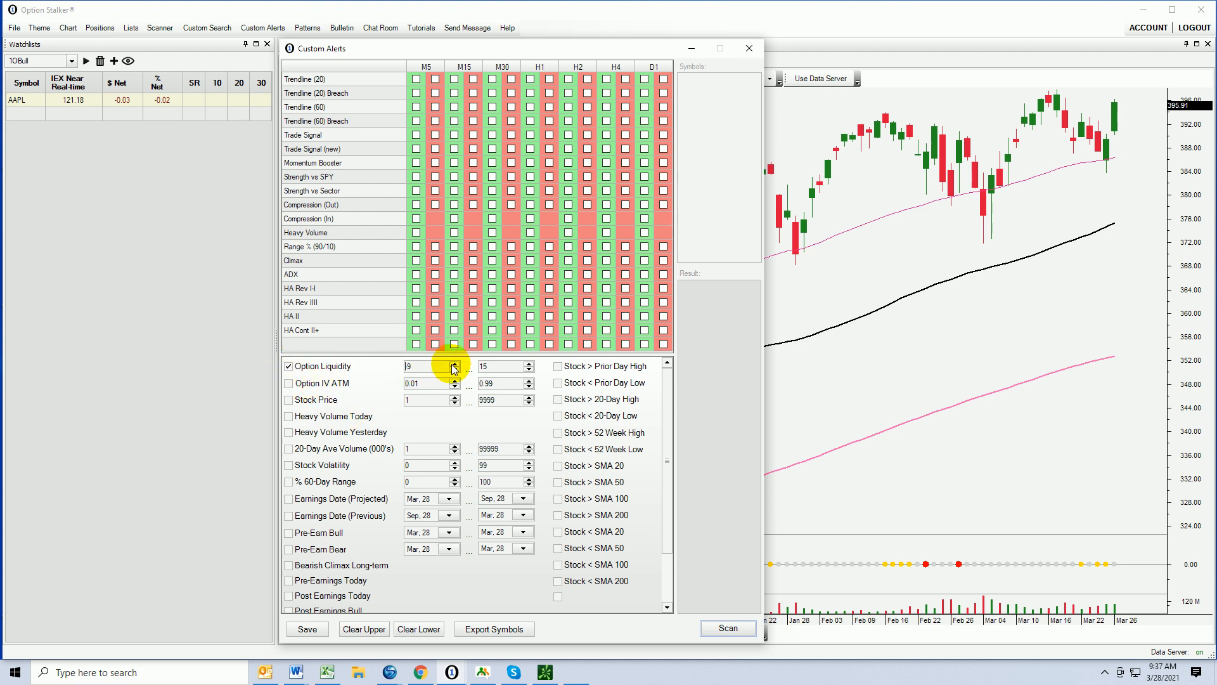
{"action": "left_click", "coordinate": [453, 369]}
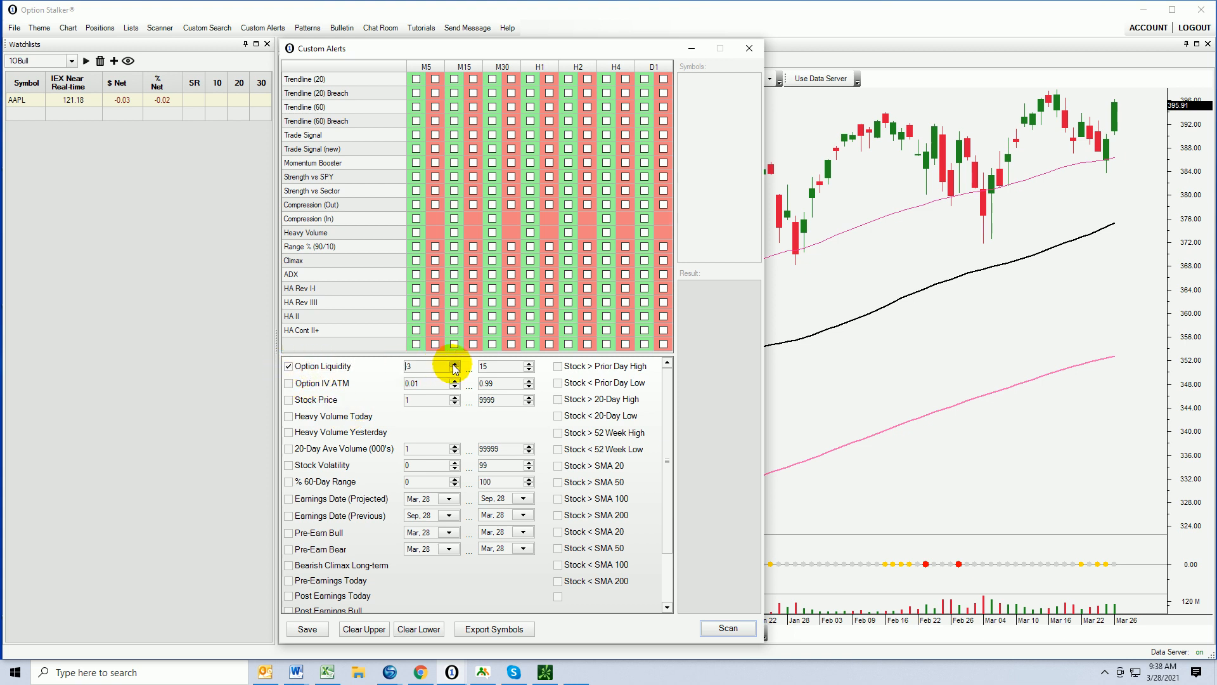
{"action": "left_click", "coordinate": [454, 368]}
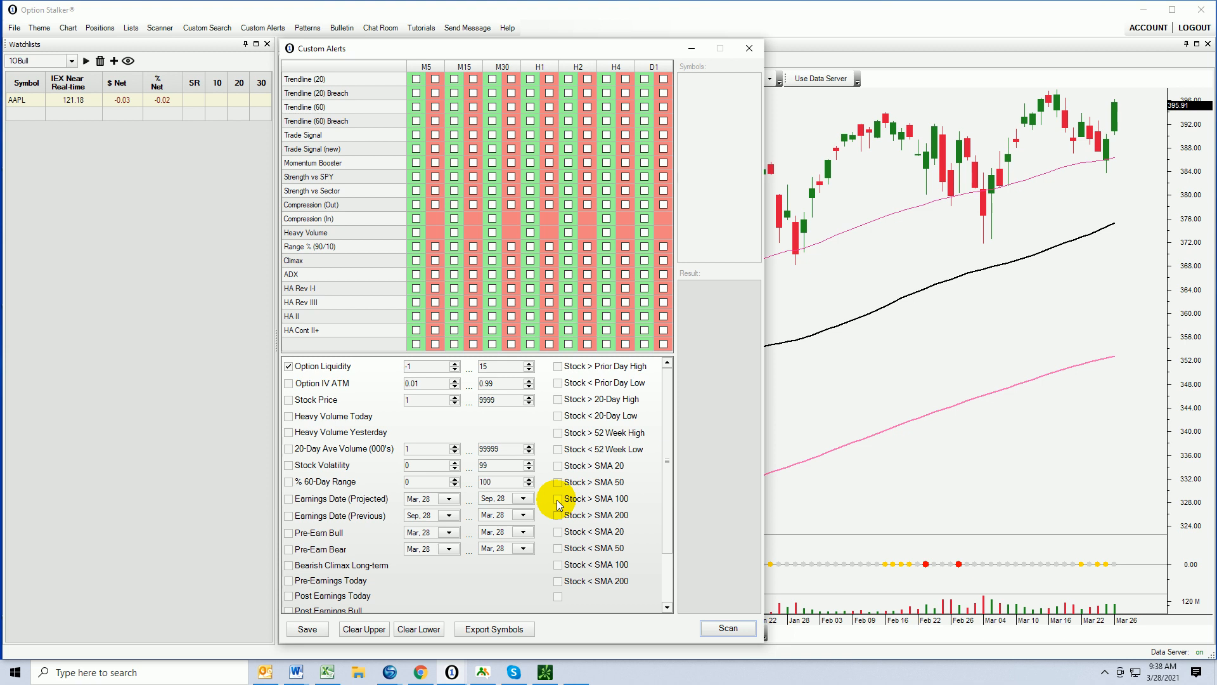
{"action": "left_click", "coordinate": [557, 481]}
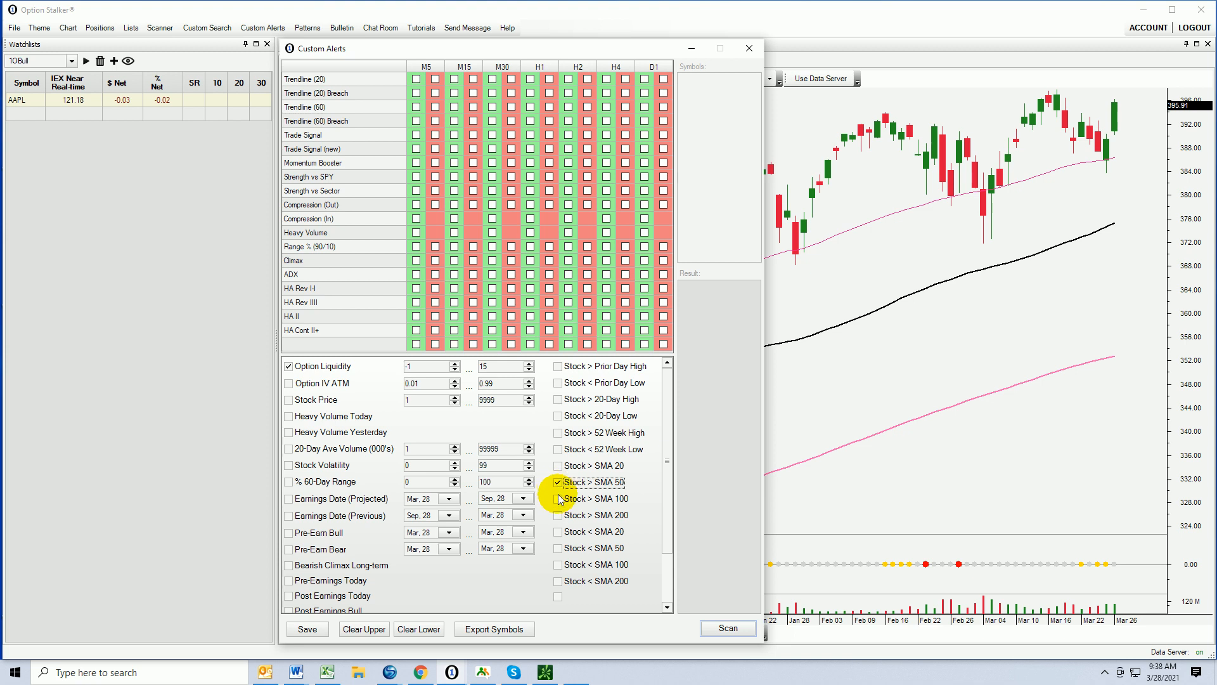
{"action": "left_click", "coordinate": [557, 498]}
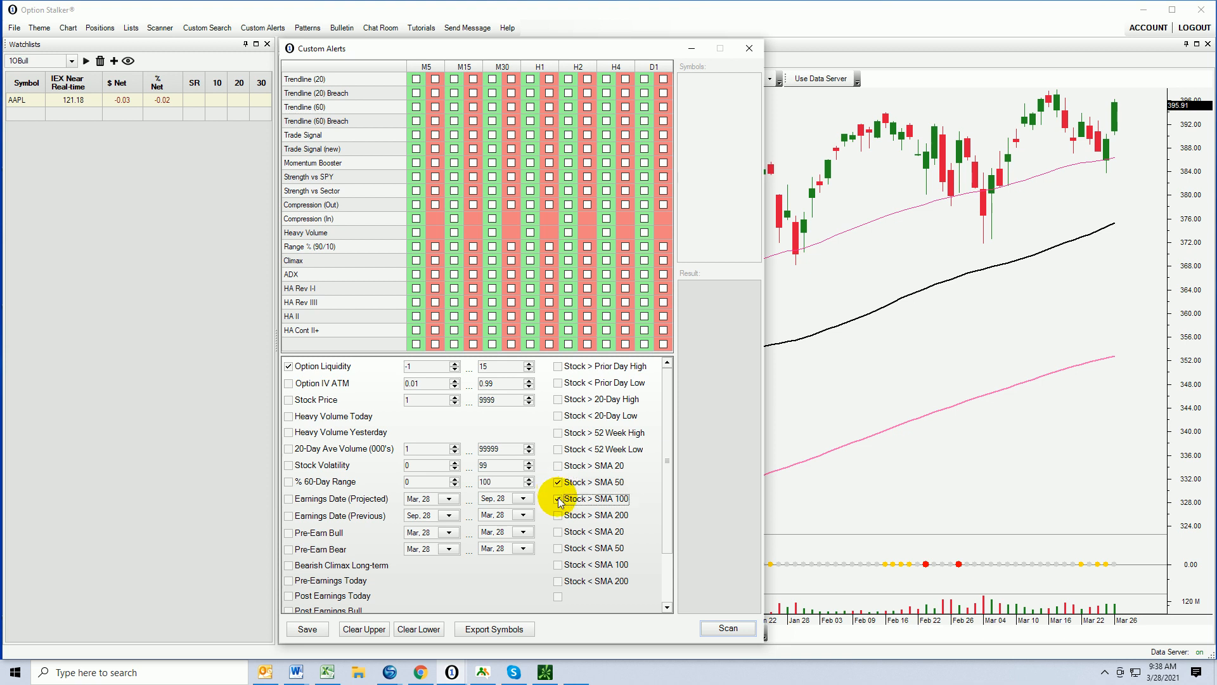
{"action": "left_click", "coordinate": [557, 515]}
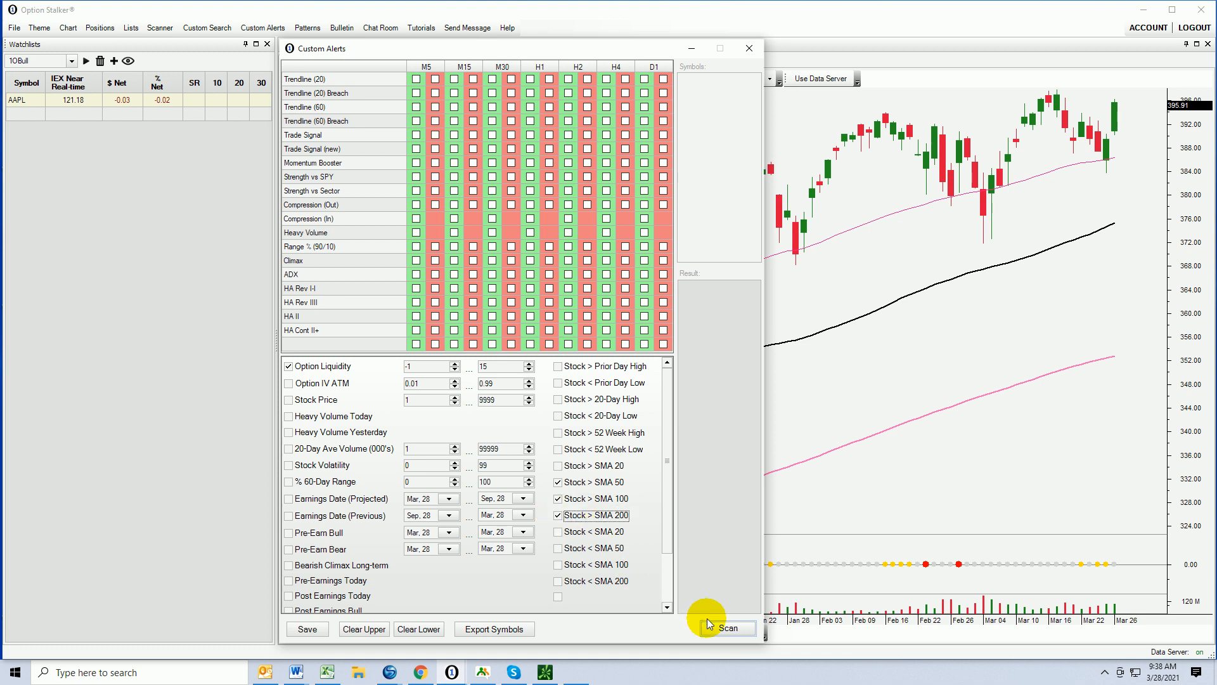
{"action": "left_click", "coordinate": [726, 628]}
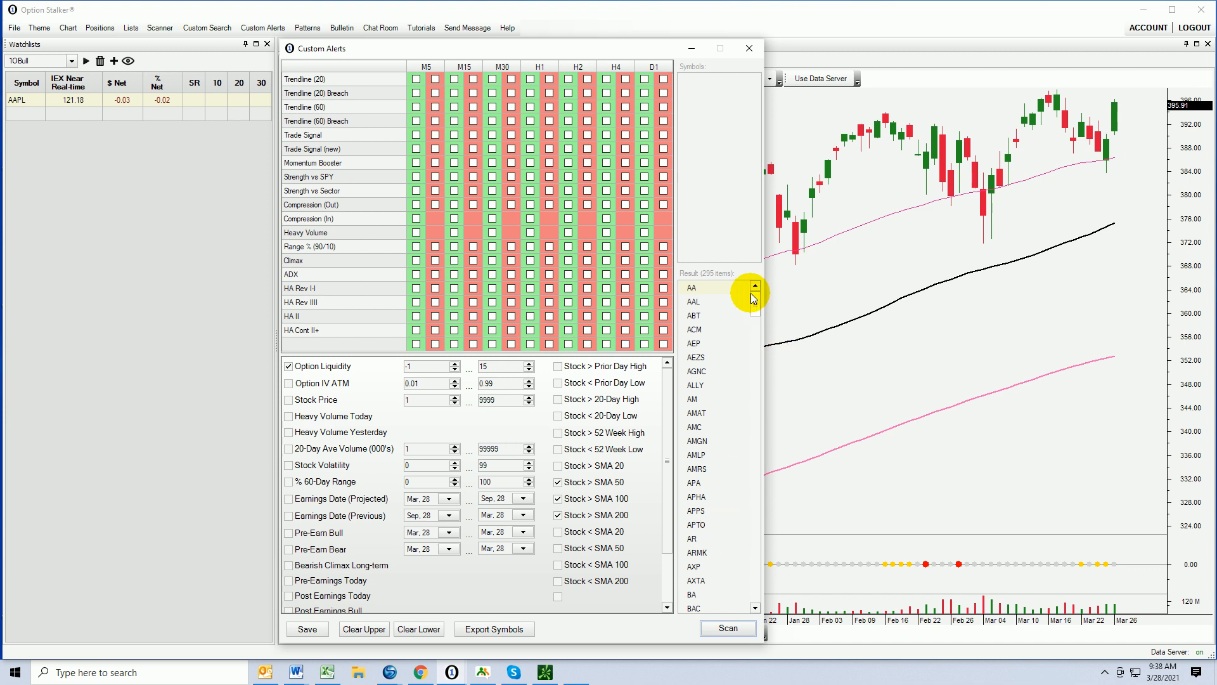
Add the daily Compression (In) filter and rescan, narrowing 295 symbols to 35
{"action": "left_click_drag", "start_coordinate": [754, 298], "coordinate": [754, 543]}
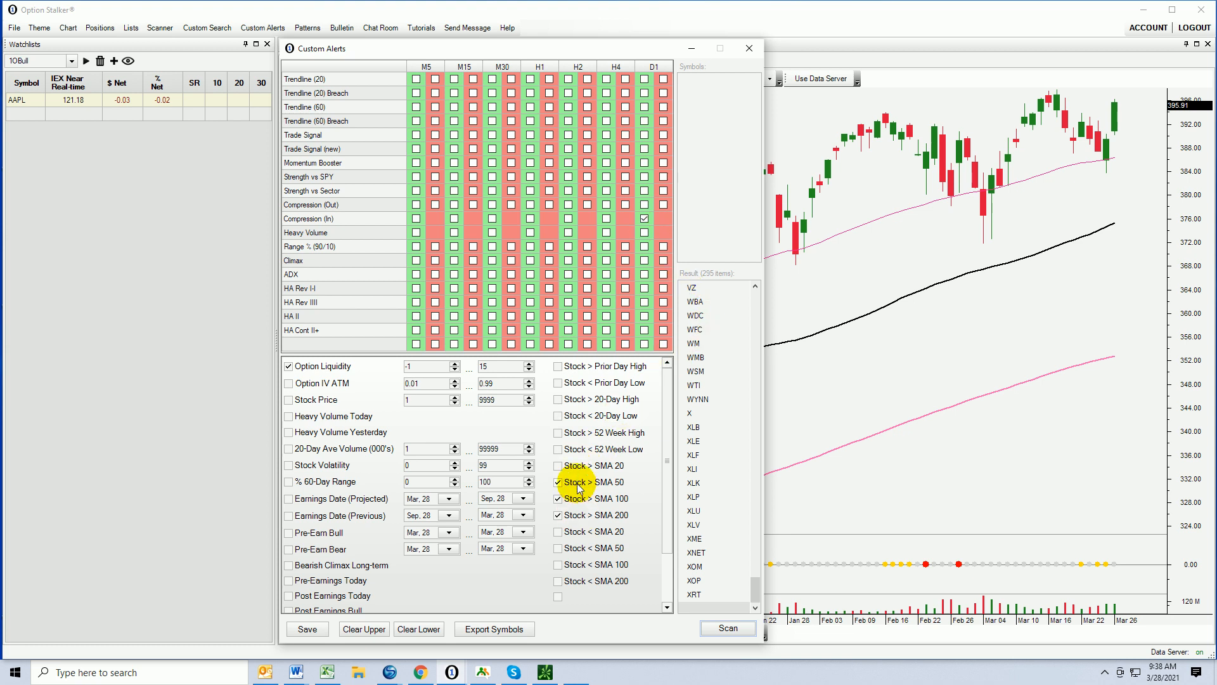
{"action": "left_click", "coordinate": [557, 481]}
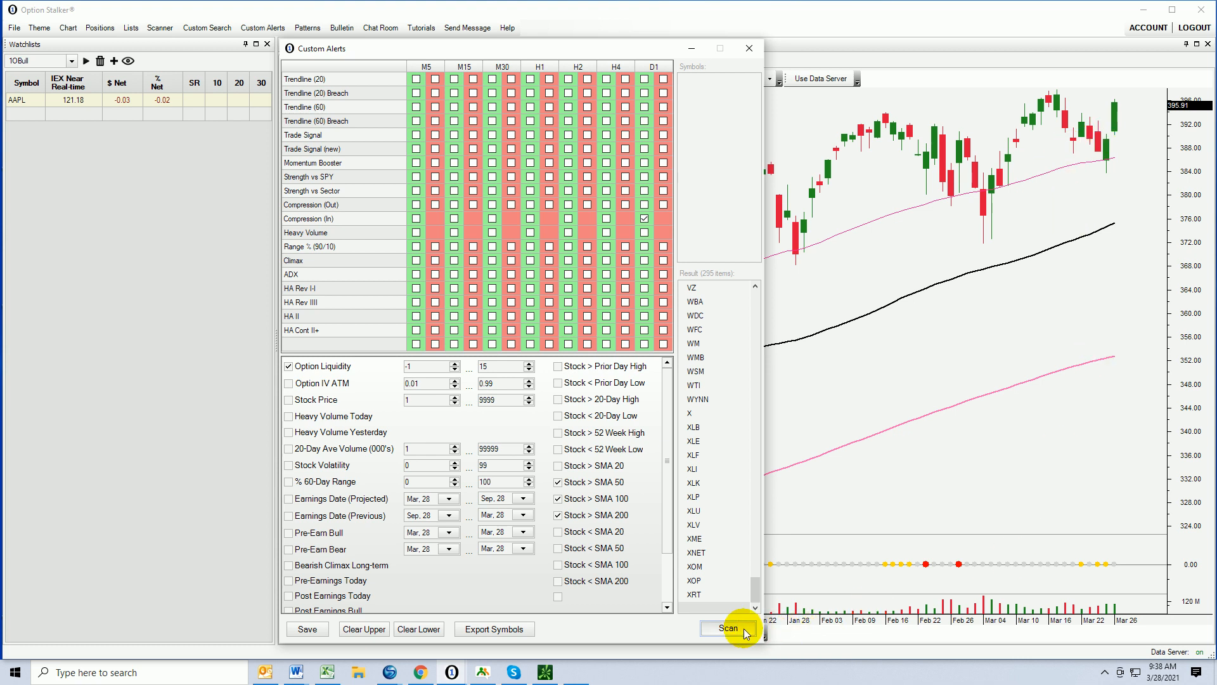
{"action": "left_click", "coordinate": [727, 628]}
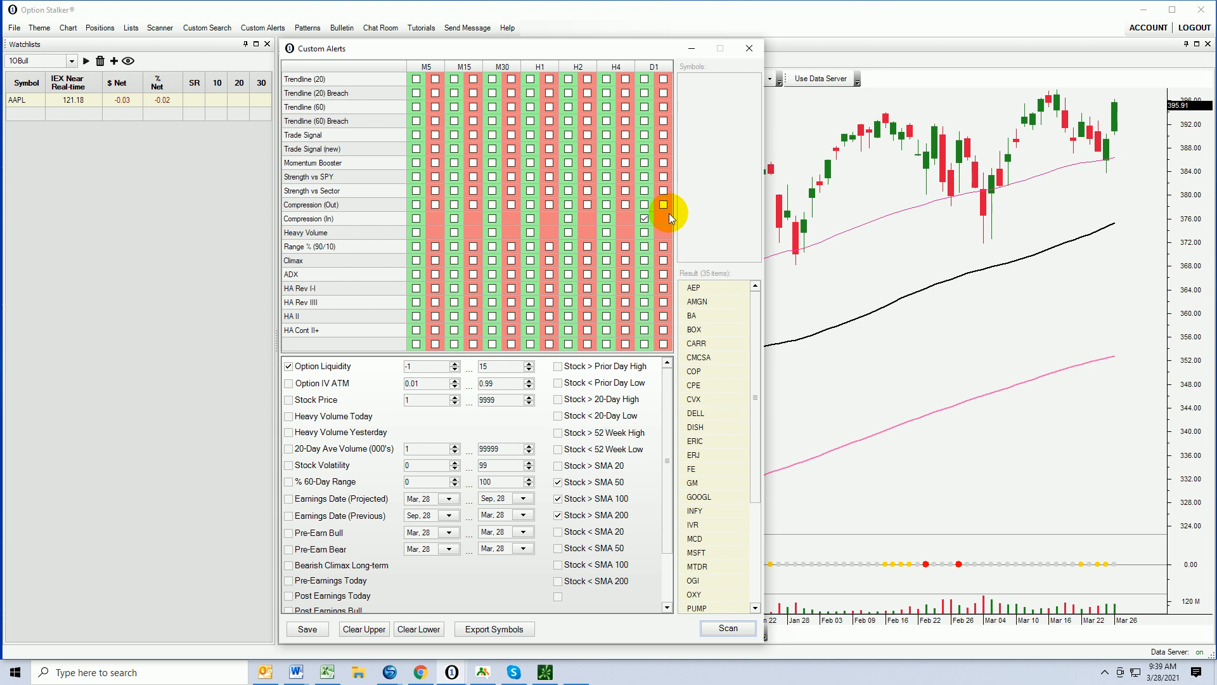
{"action": "mouse_move", "coordinate": [705, 304]}
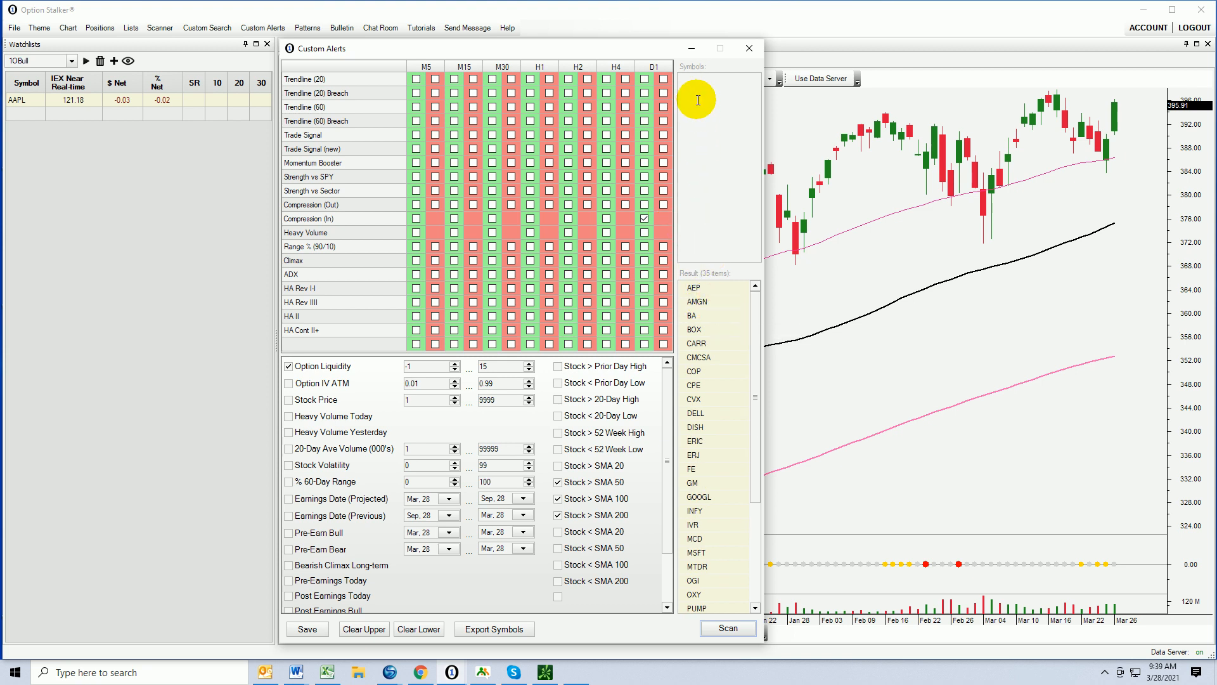
Paste the 35 results as symbols and swap daily Compression (In) for Compression (Out)
{"action": "right_click", "coordinate": [696, 100]}
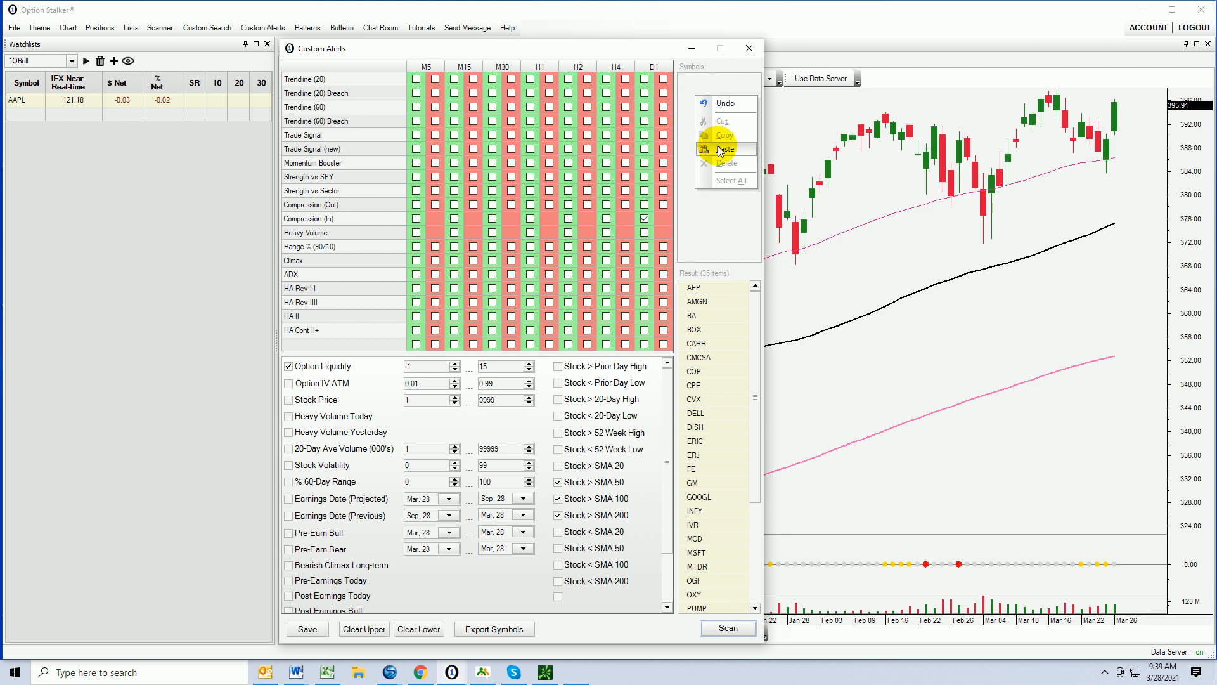
{"action": "left_click", "coordinate": [722, 148]}
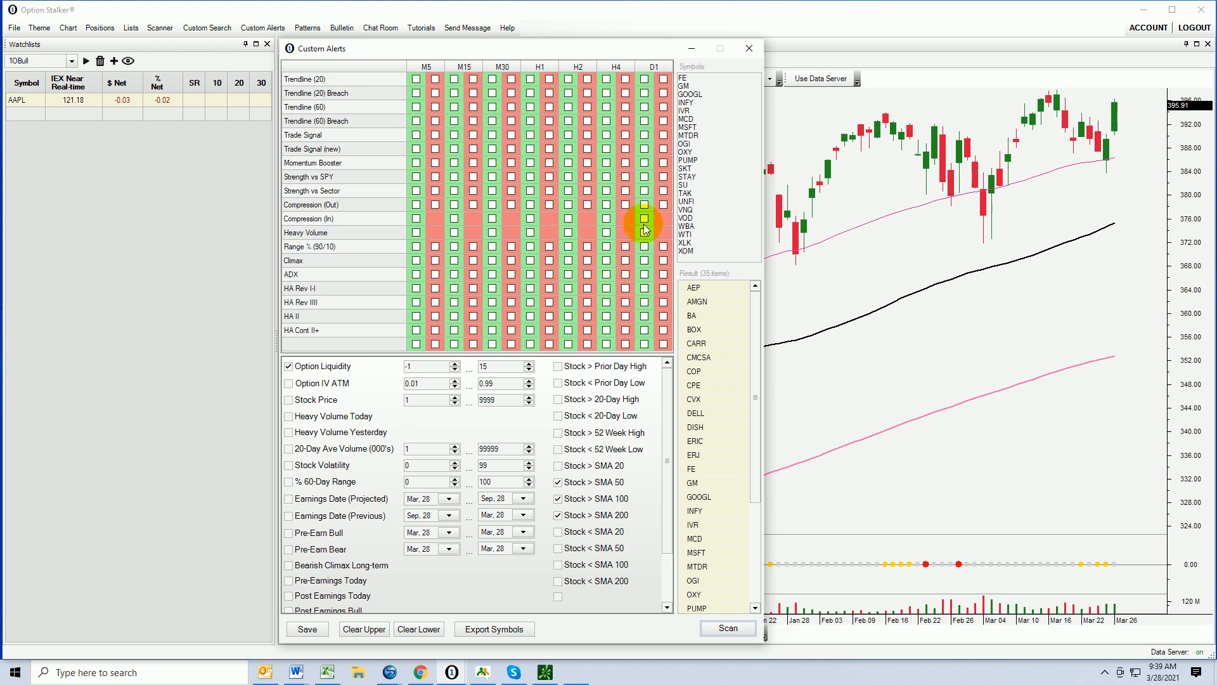
{"action": "left_click", "coordinate": [643, 204]}
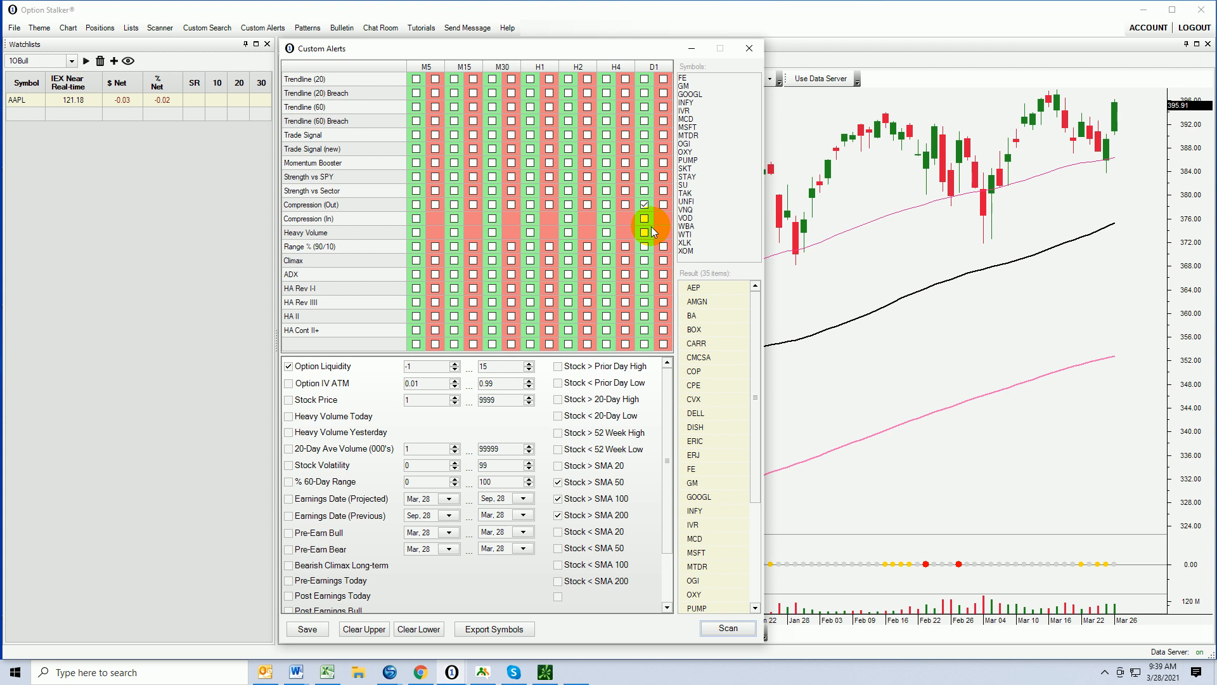
{"action": "left_click", "coordinate": [644, 204]}
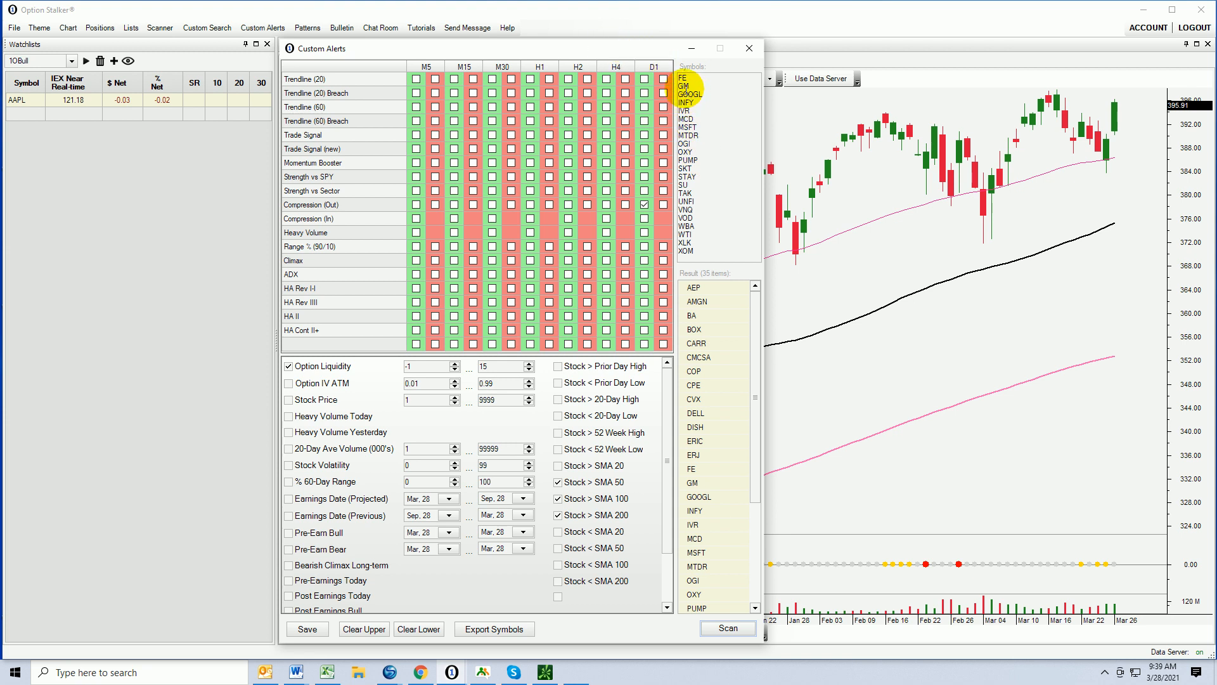
{"action": "left_click", "coordinate": [747, 48]}
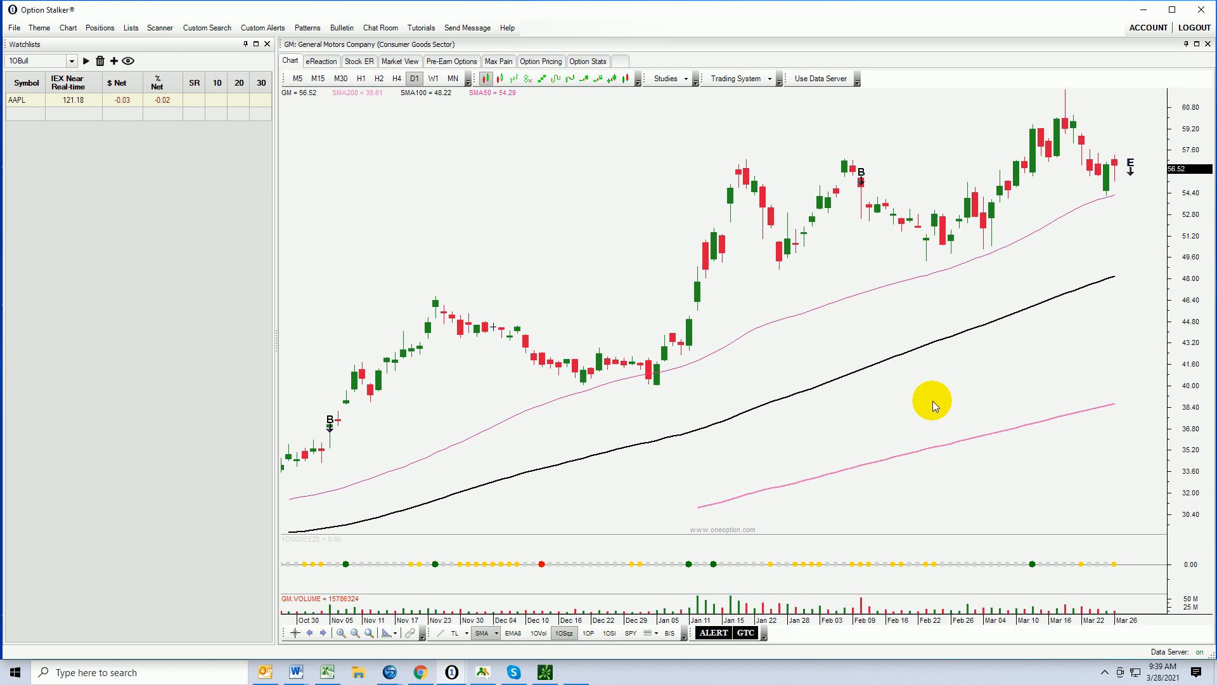
{"action": "mouse_move", "coordinate": [876, 575]}
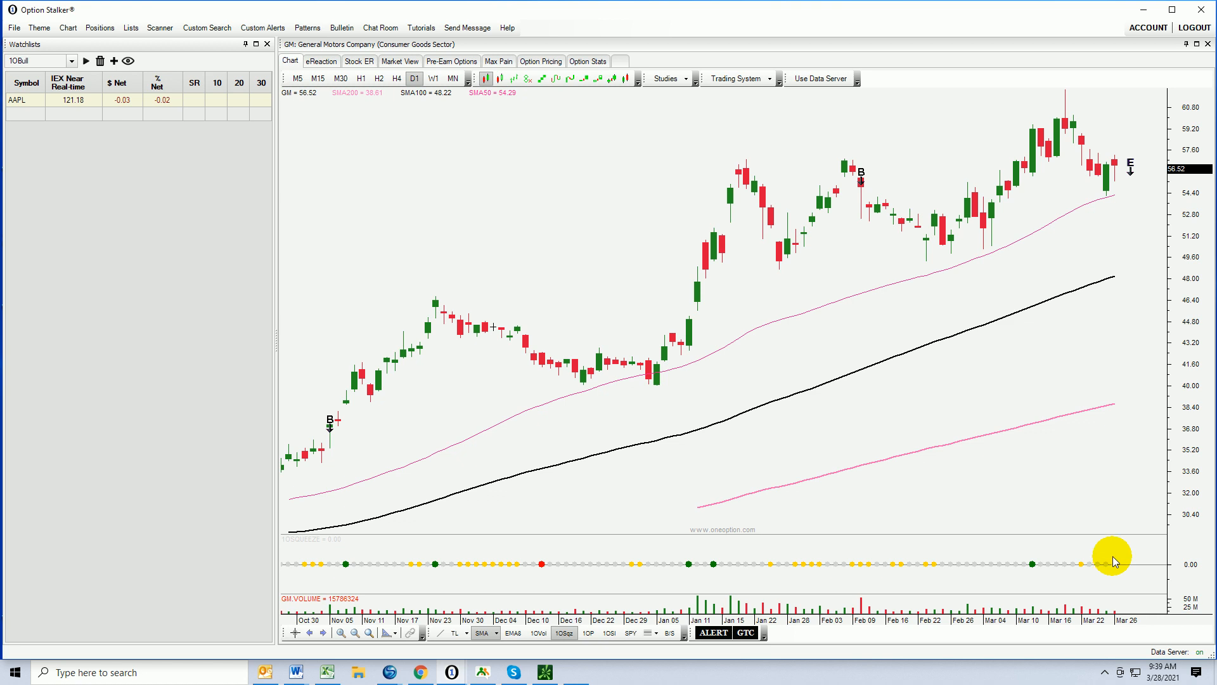
{"action": "mouse_move", "coordinate": [1058, 114]}
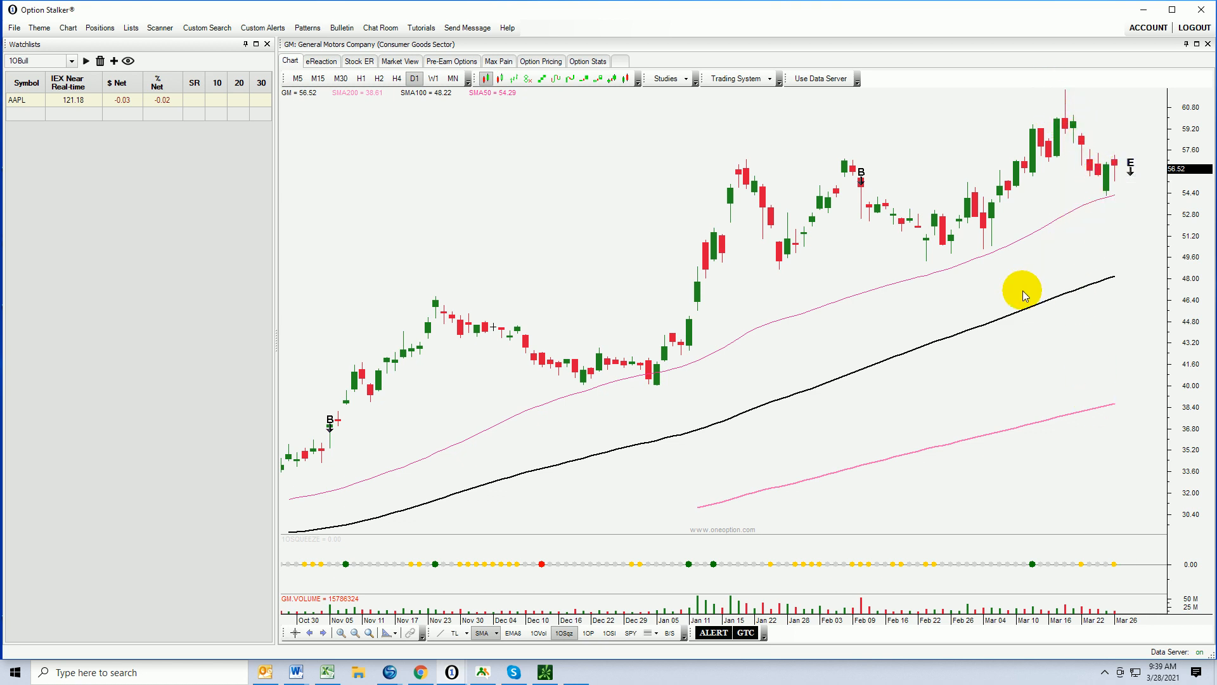
{"action": "mouse_move", "coordinate": [1020, 287]}
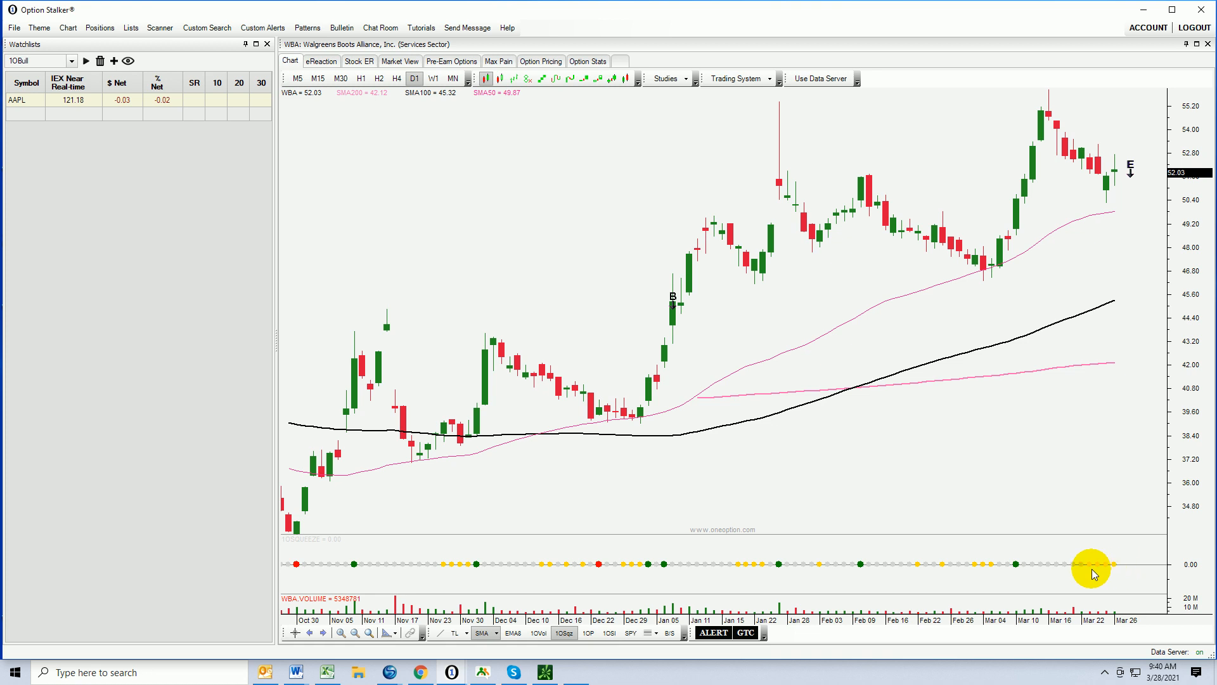
{"action": "mouse_move", "coordinate": [1117, 576]}
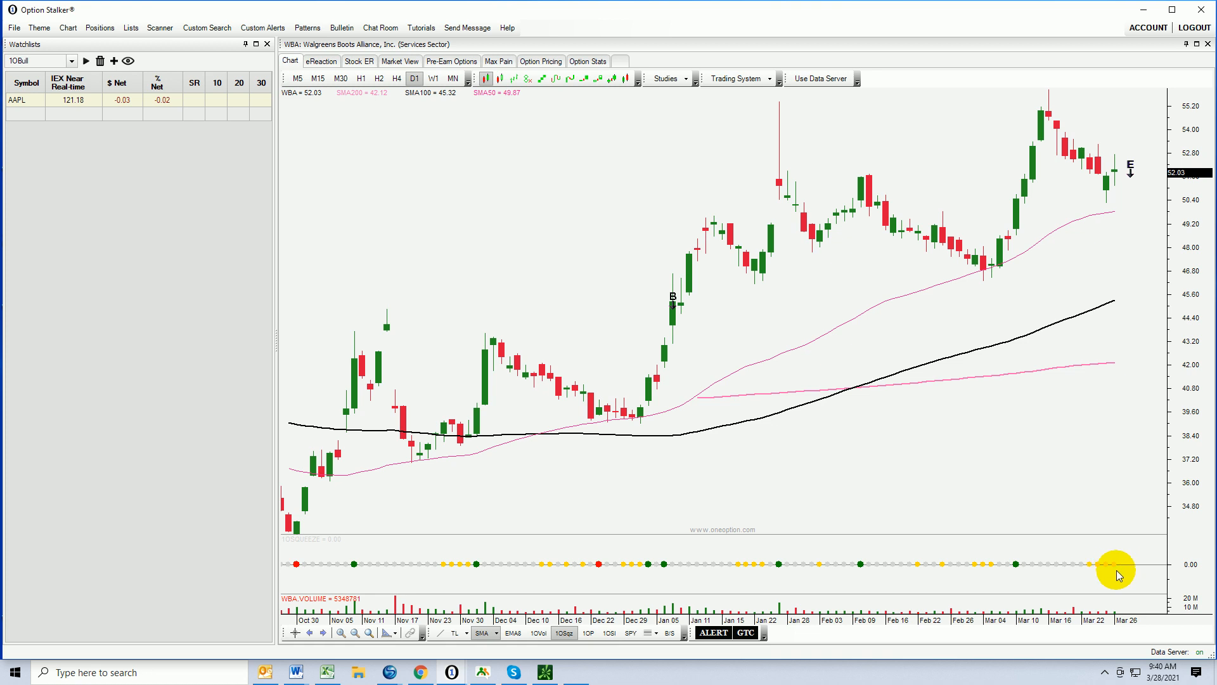
{"action": "mouse_move", "coordinate": [1108, 186]}
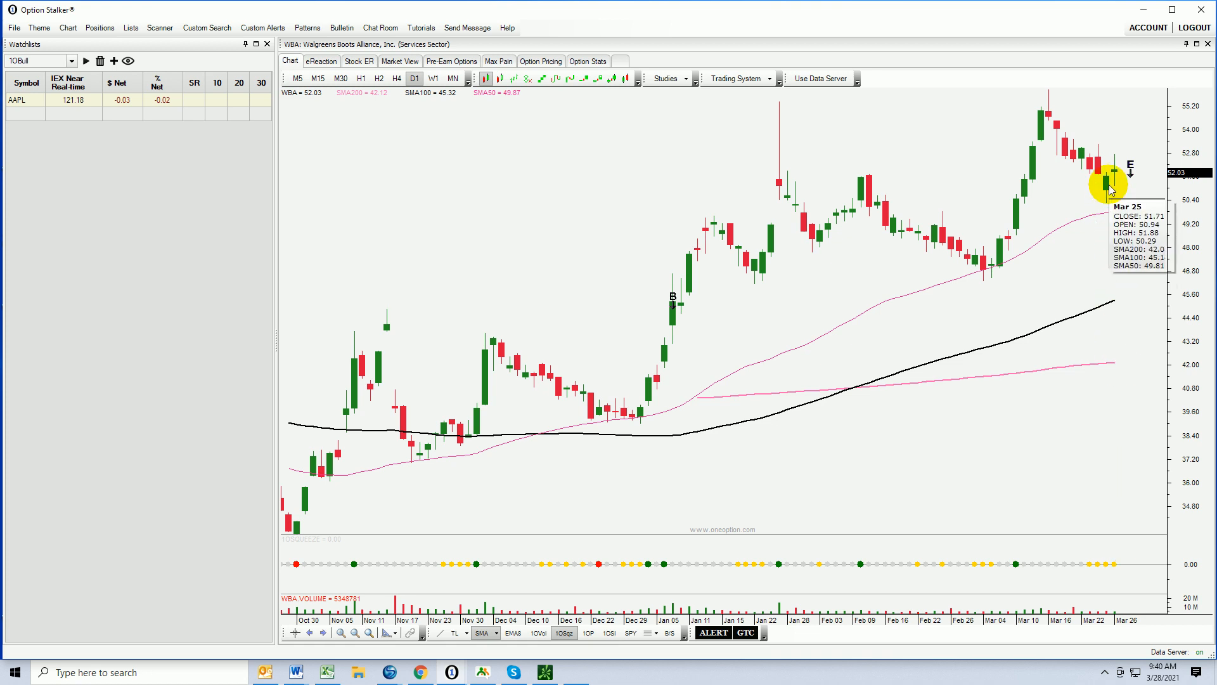
{"action": "mouse_move", "coordinate": [1113, 146]}
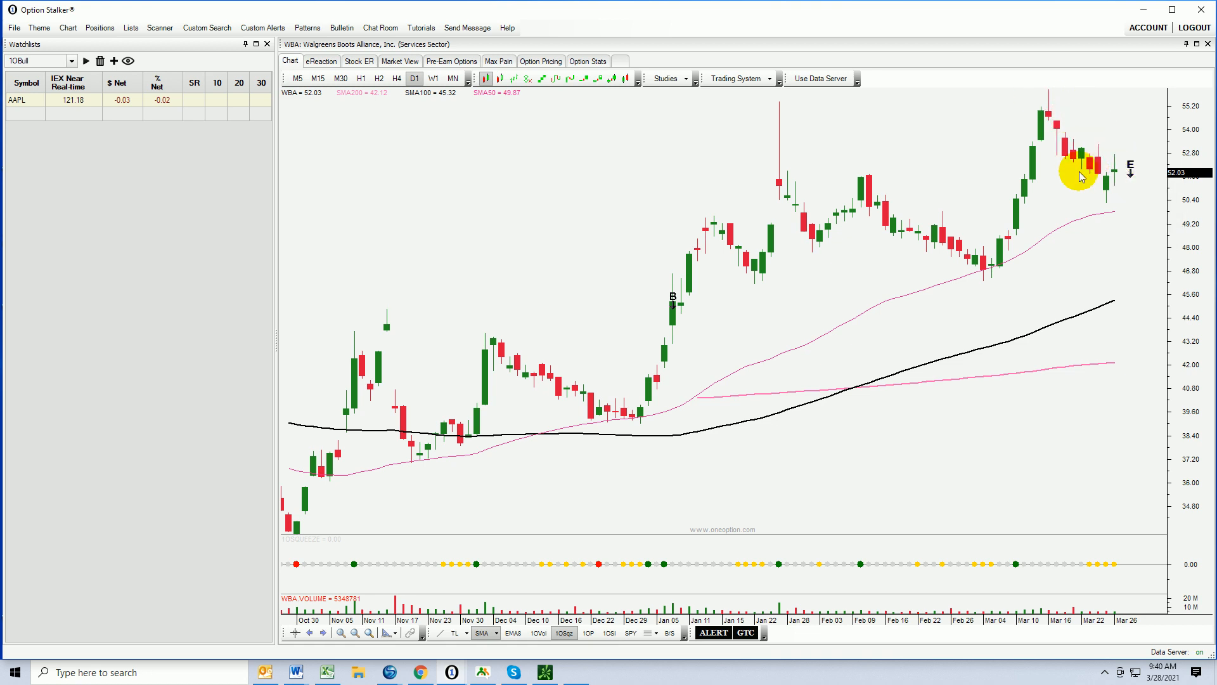
{"action": "mouse_move", "coordinate": [1116, 186]}
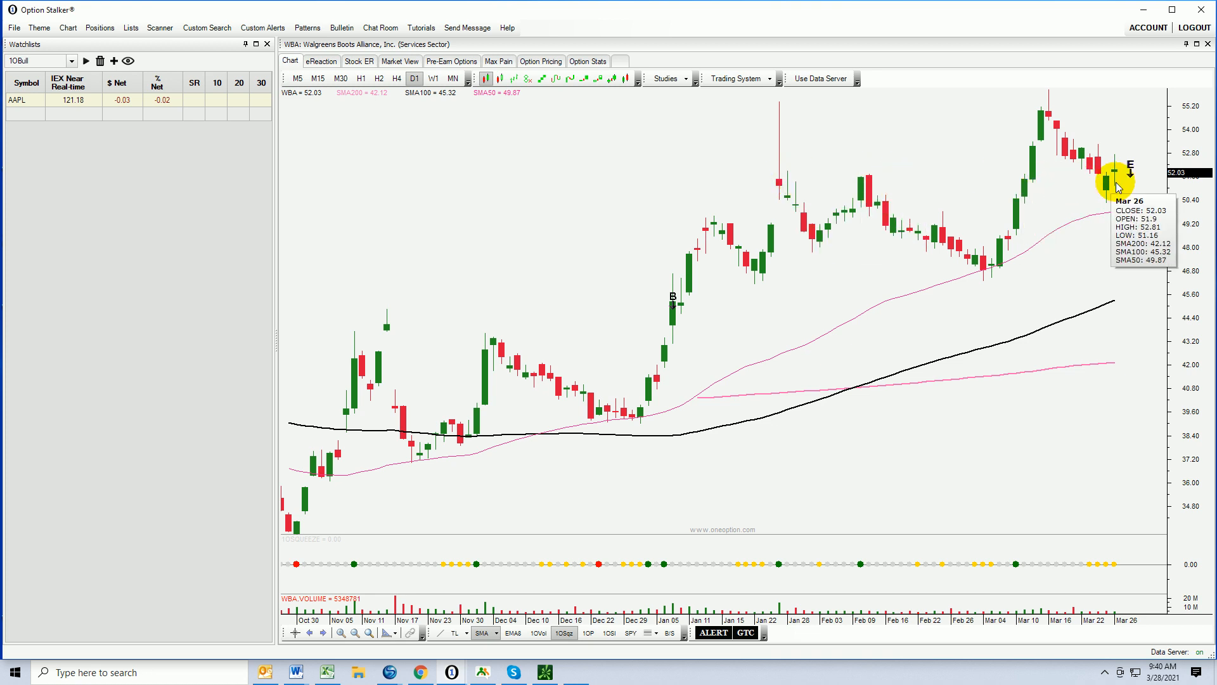
{"action": "mouse_move", "coordinate": [1116, 135]}
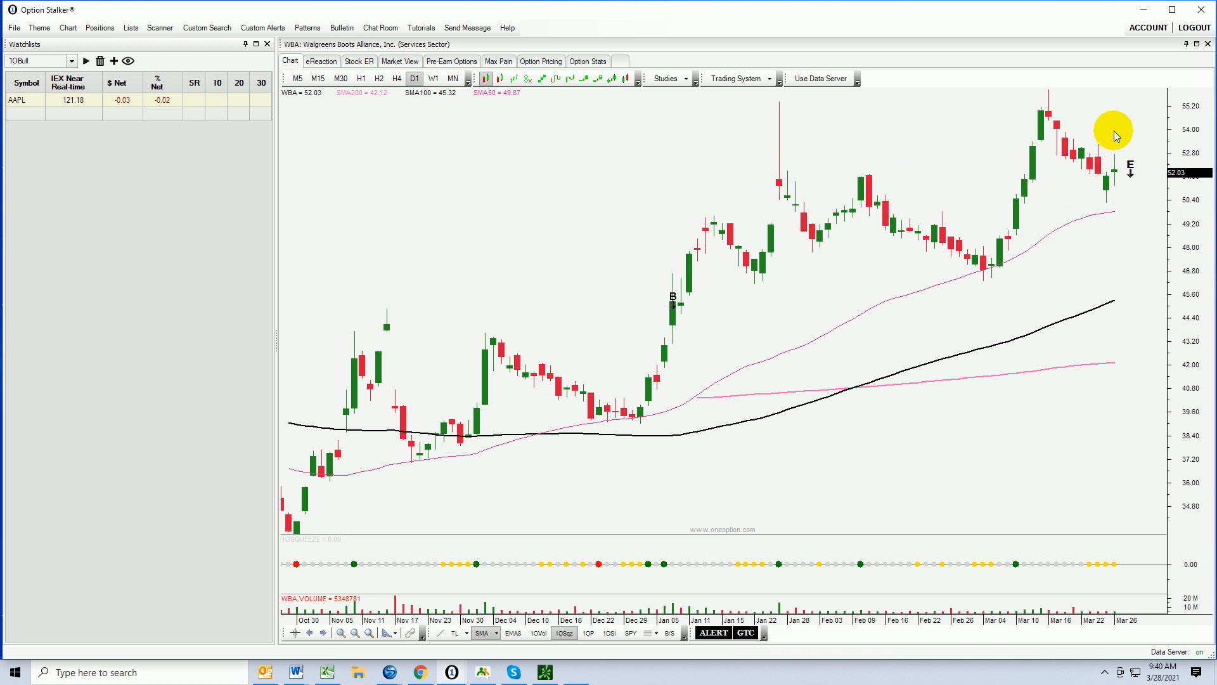
{"action": "mouse_move", "coordinate": [1149, 246]}
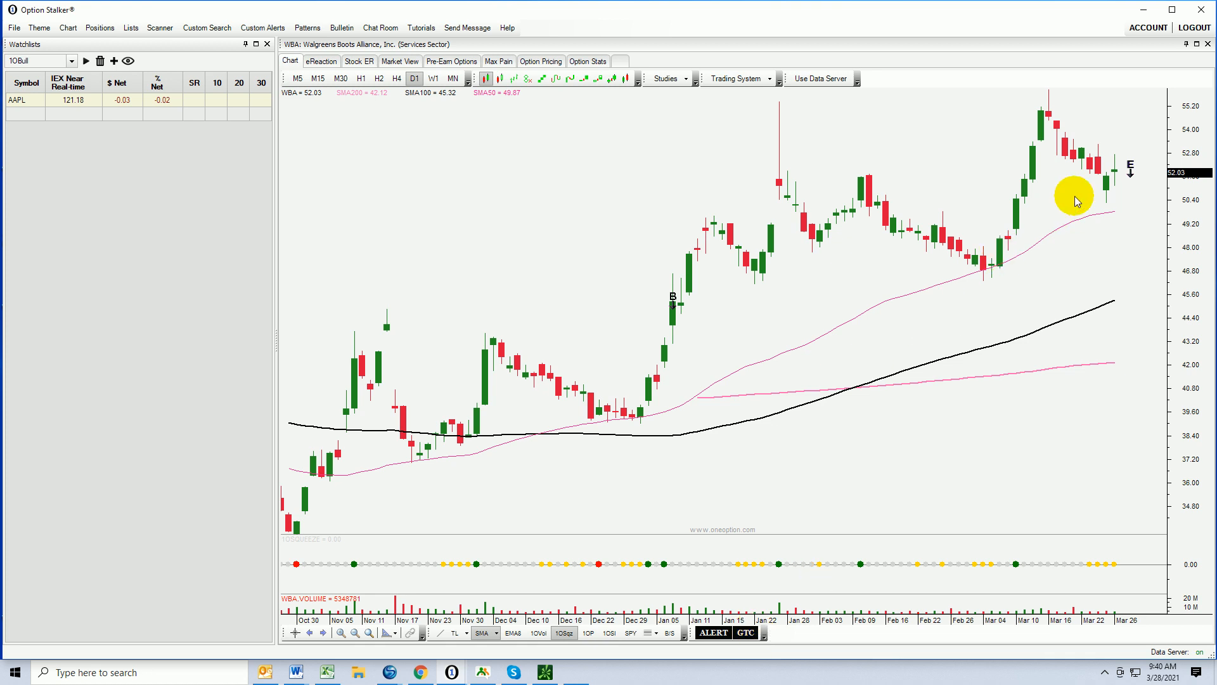
{"action": "mouse_move", "coordinate": [1099, 152]}
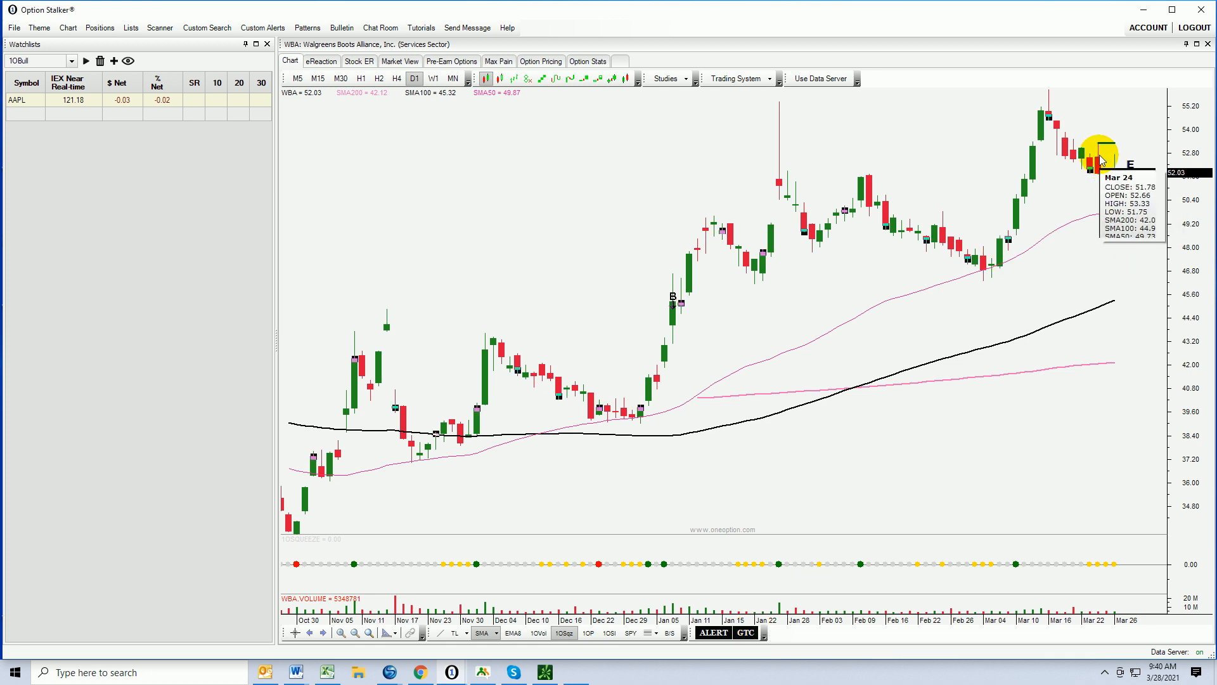
{"action": "mouse_move", "coordinate": [1124, 144]}
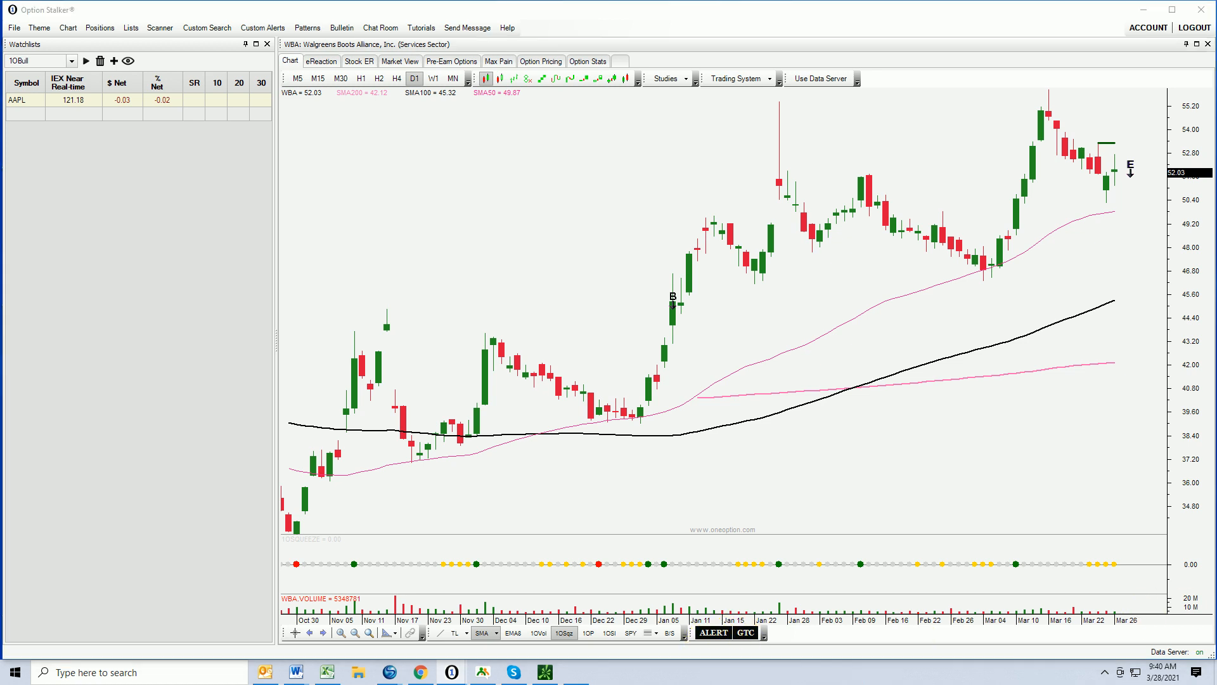
Reopen Custom Alerts with D1 Compression (Out) and Stock > SMA 50/100/200 checked
{"action": "left_click", "coordinate": [263, 28]}
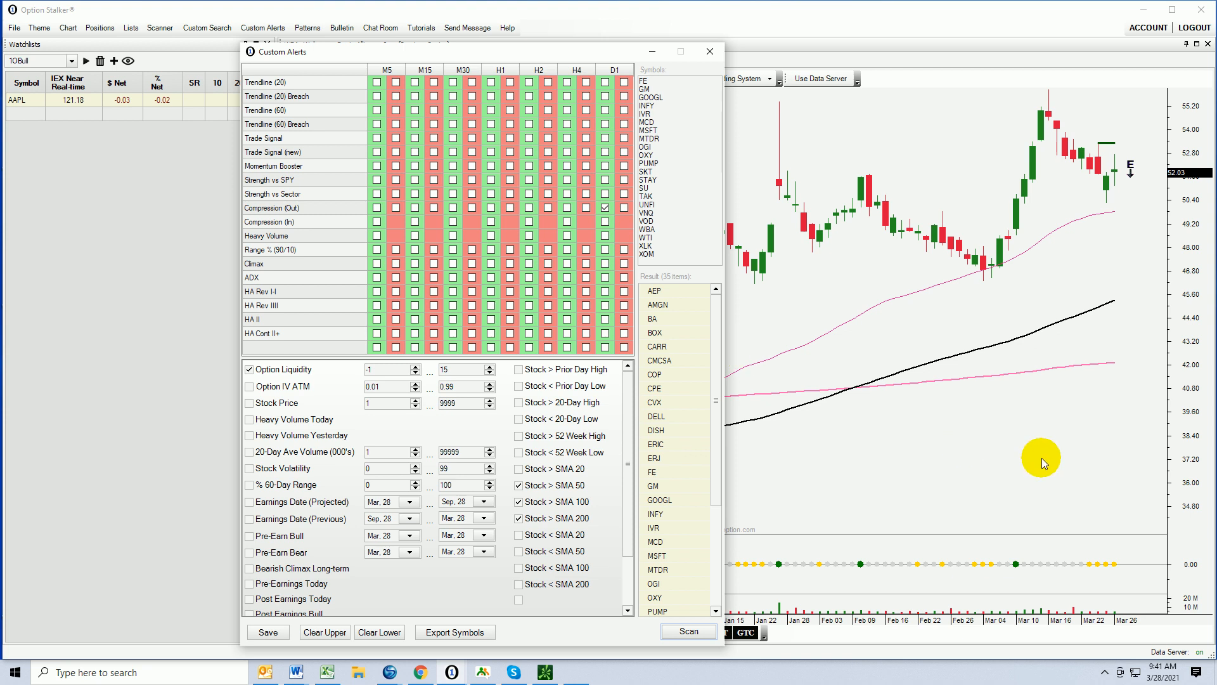
{"action": "mouse_move", "coordinate": [1168, 625]}
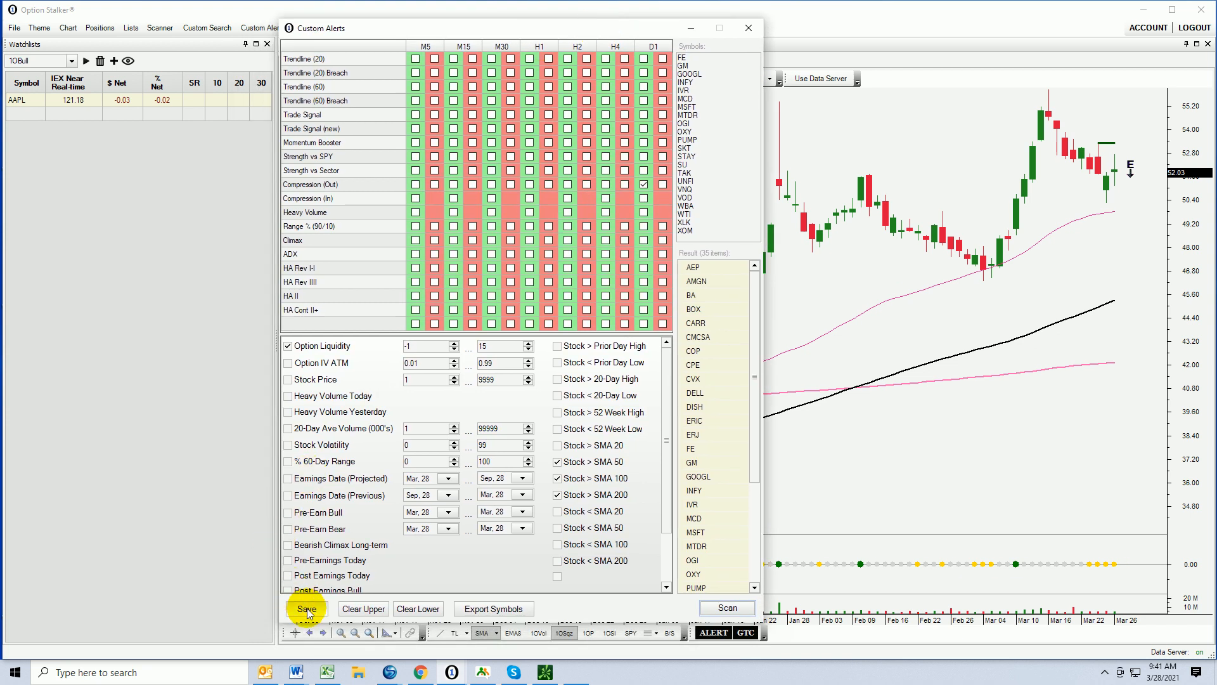
Save a bullish scanner titled 'Compression out', described as compression in and now out
{"action": "left_click", "coordinate": [305, 607]}
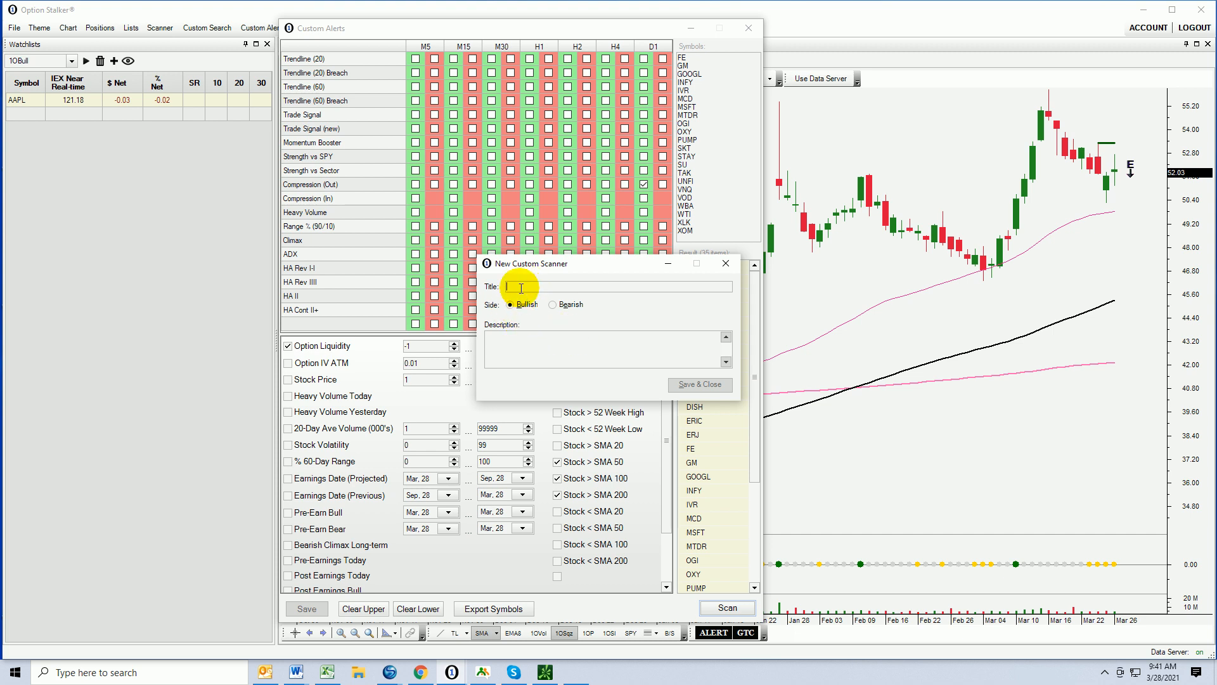
{"action": "type", "text": "Compression out"}
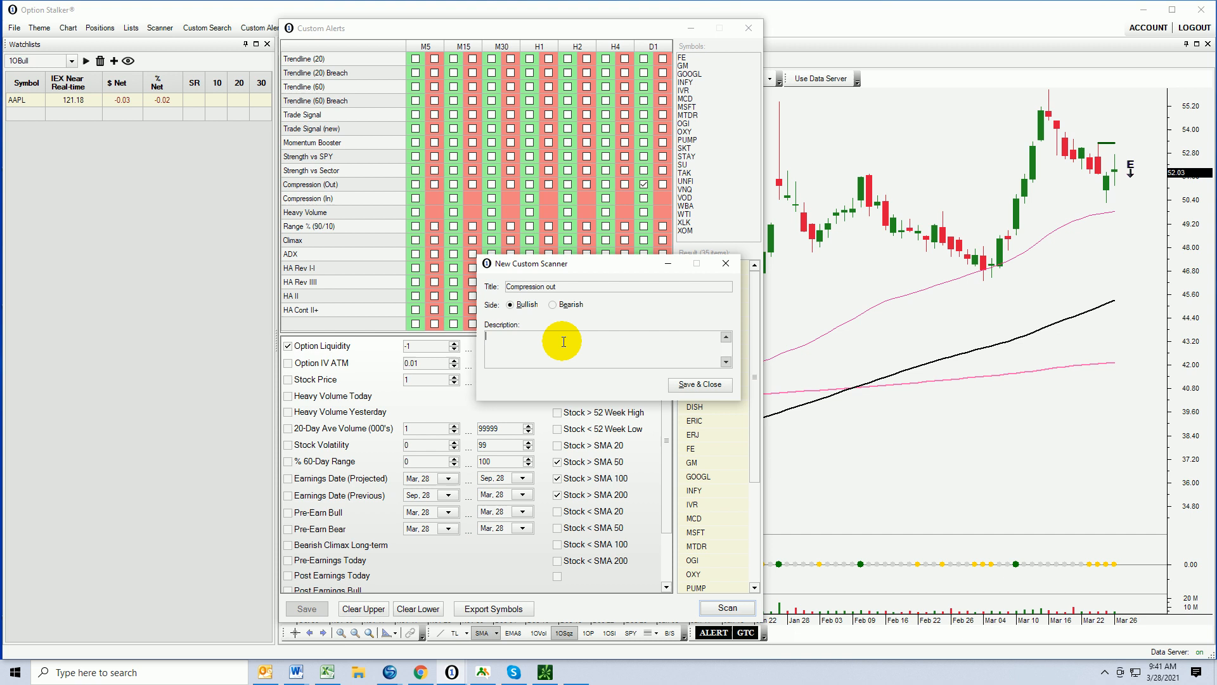
{"action": "type", "text": "Compl"}
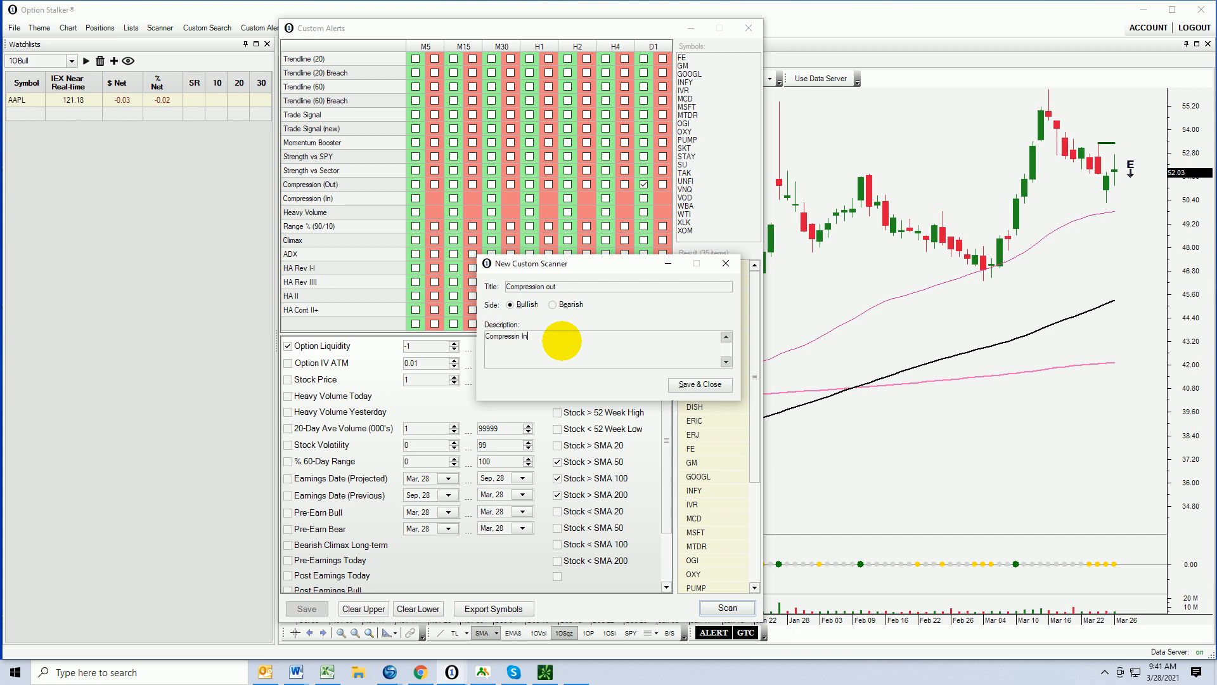
{"action": "type", "text": "and now"}
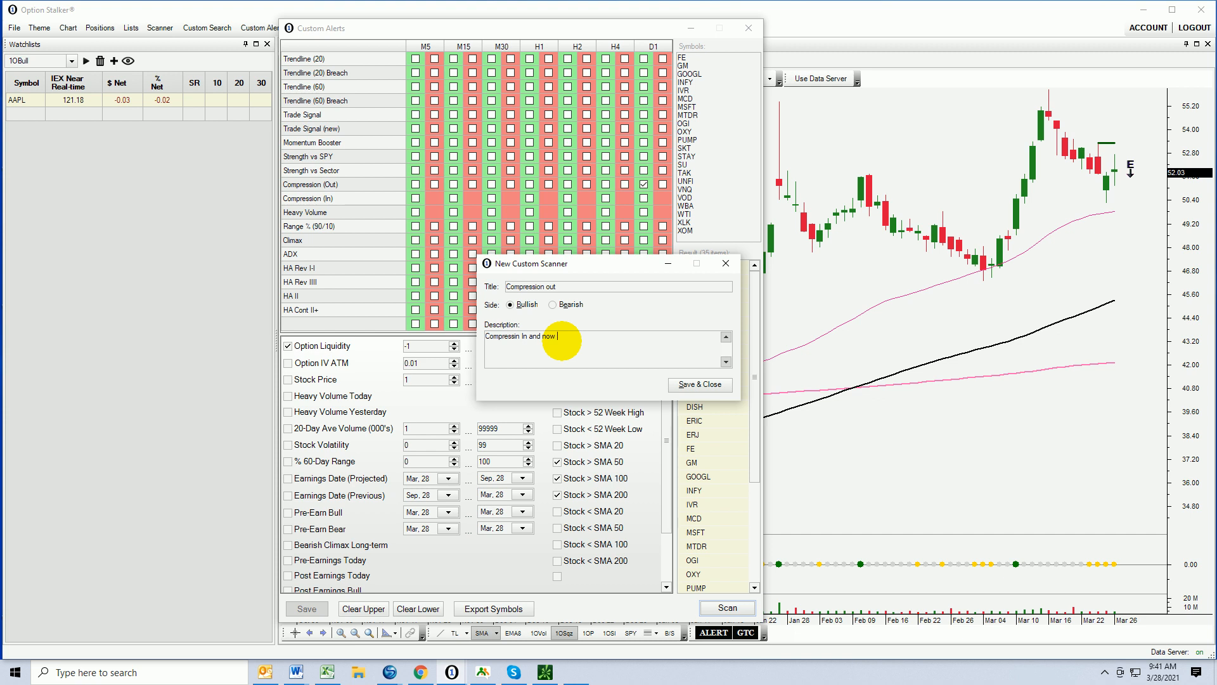
{"action": "type", "text": "out"}
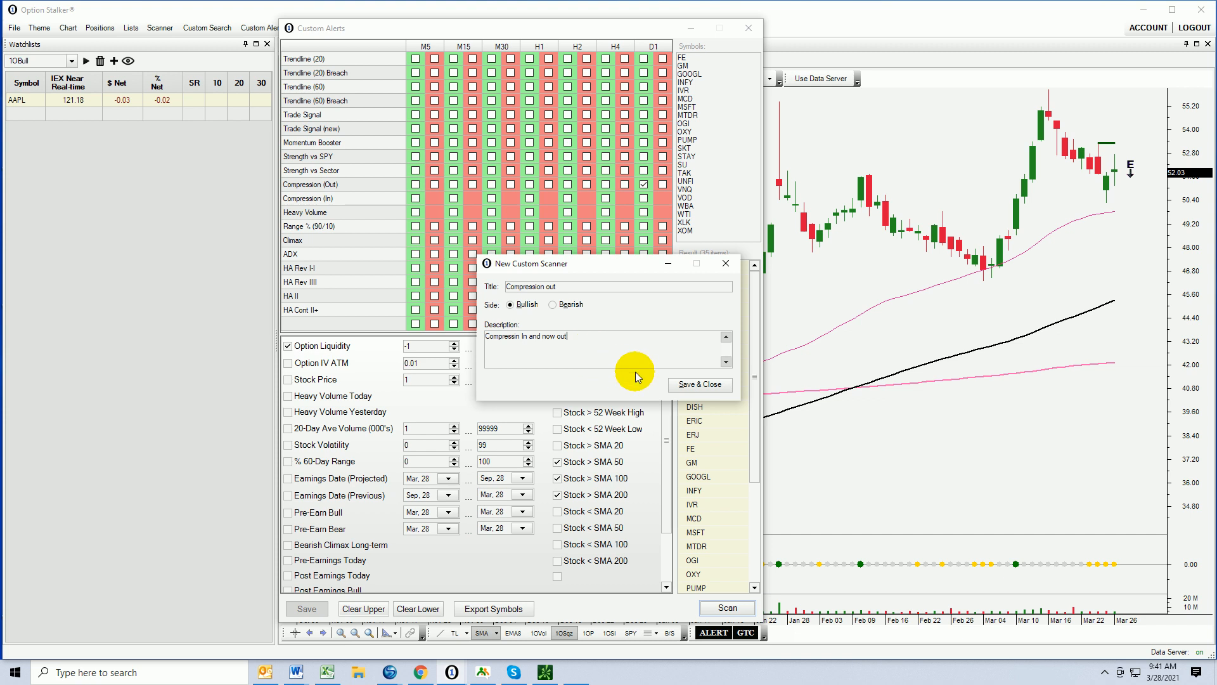
{"action": "left_click", "coordinate": [698, 385]}
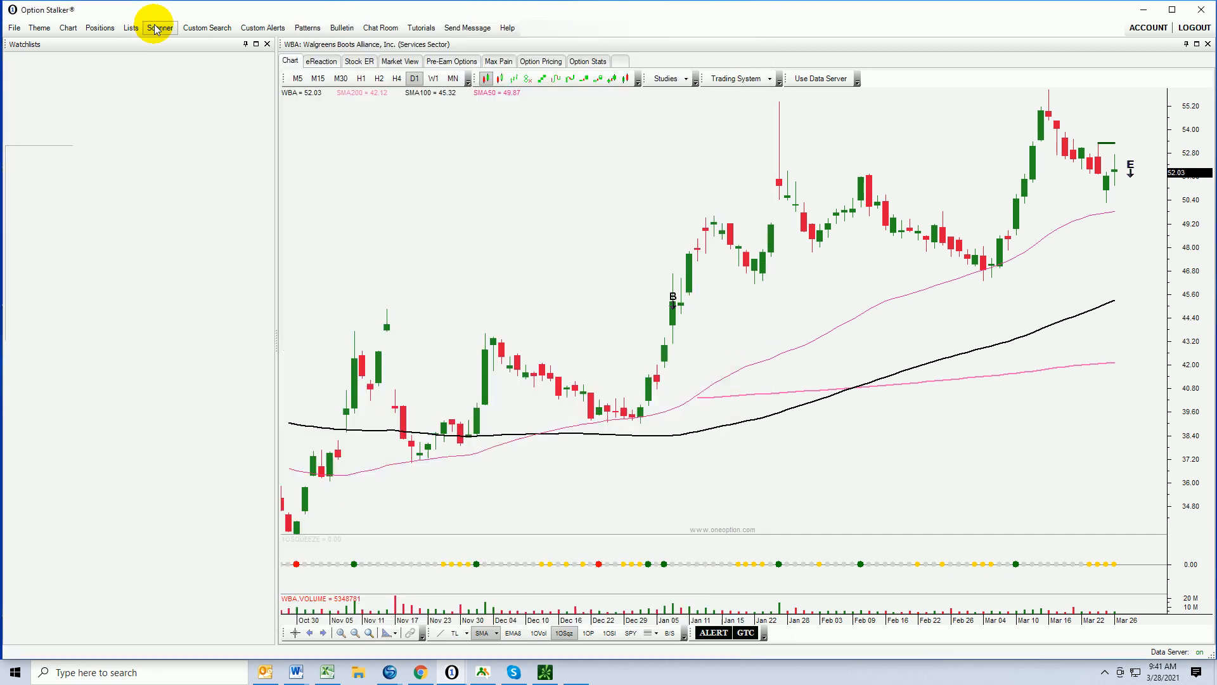
Load the 'Compression out' alert from My Alerts in the Scanner panel
{"action": "left_click", "coordinate": [160, 27]}
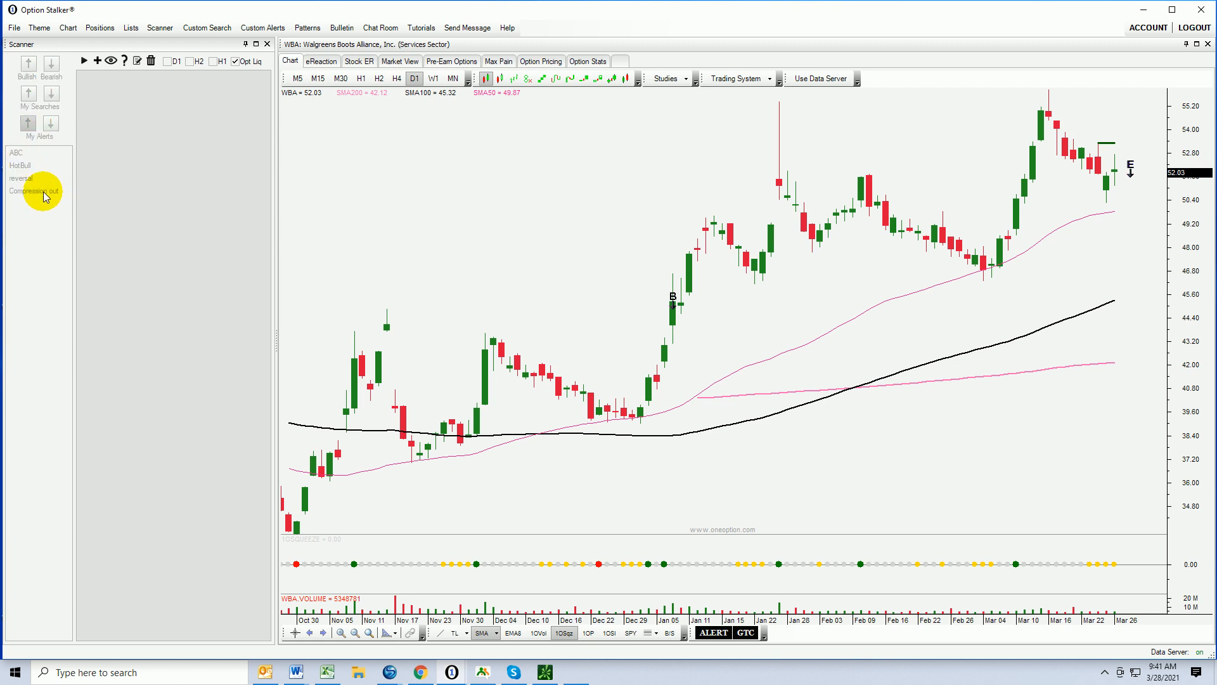
{"action": "left_click", "coordinate": [34, 191]}
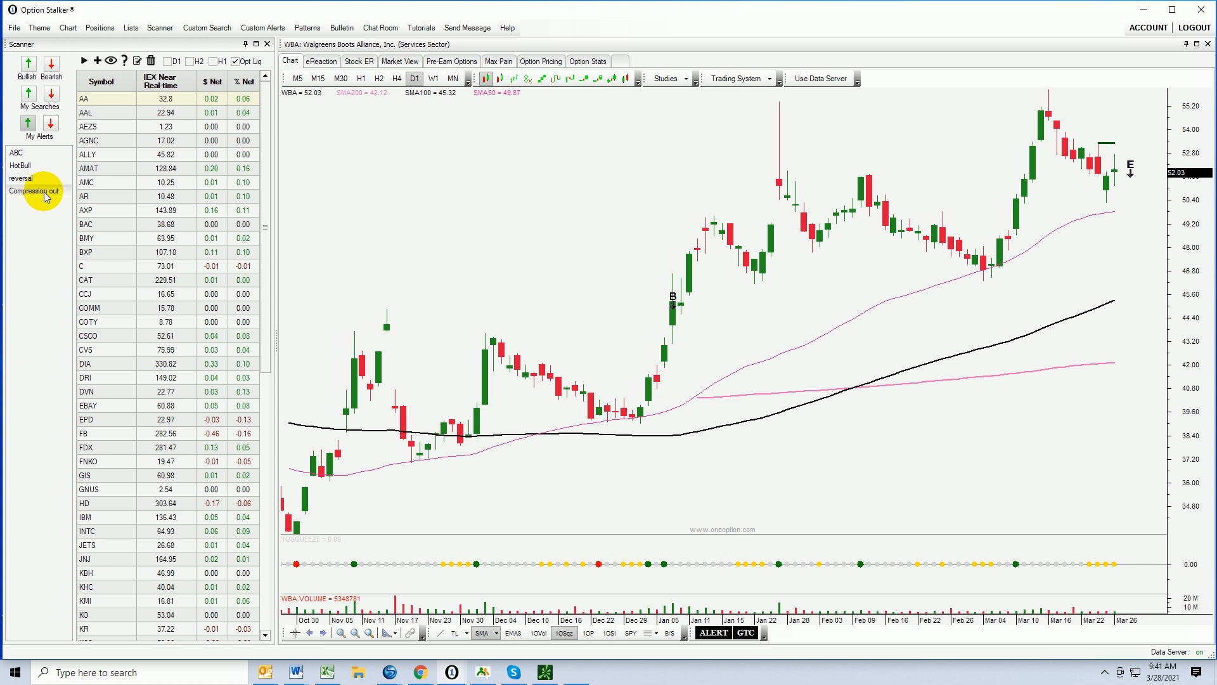
{"action": "mouse_move", "coordinate": [131, 509]}
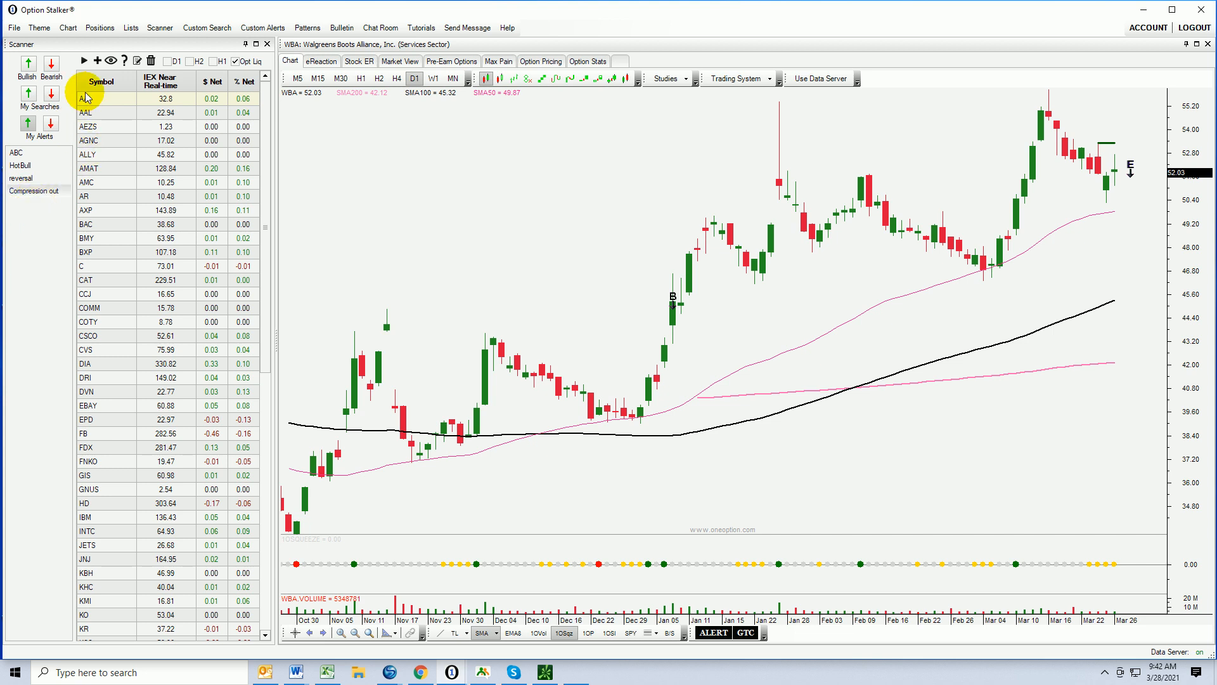
{"action": "mouse_move", "coordinate": [87, 565]}
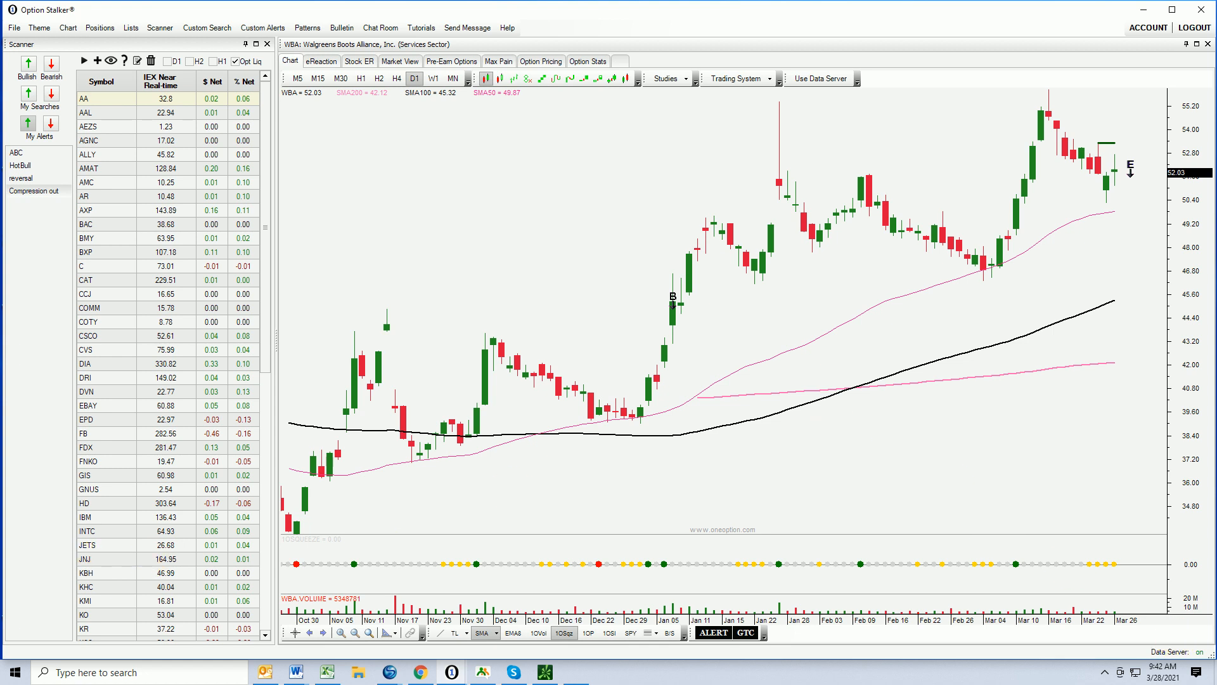
{"action": "left_click", "coordinate": [263, 27]}
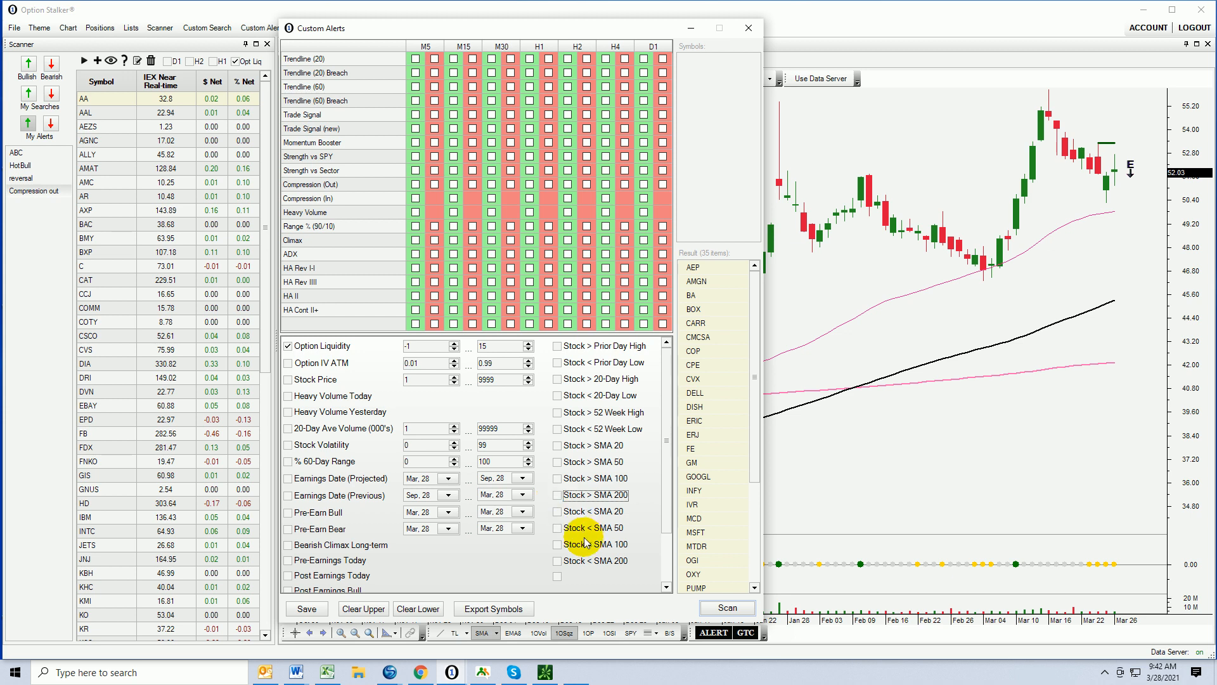
Scan for stocks below their 200-day SMA, returning 104 symbols
{"action": "left_click", "coordinate": [558, 560]}
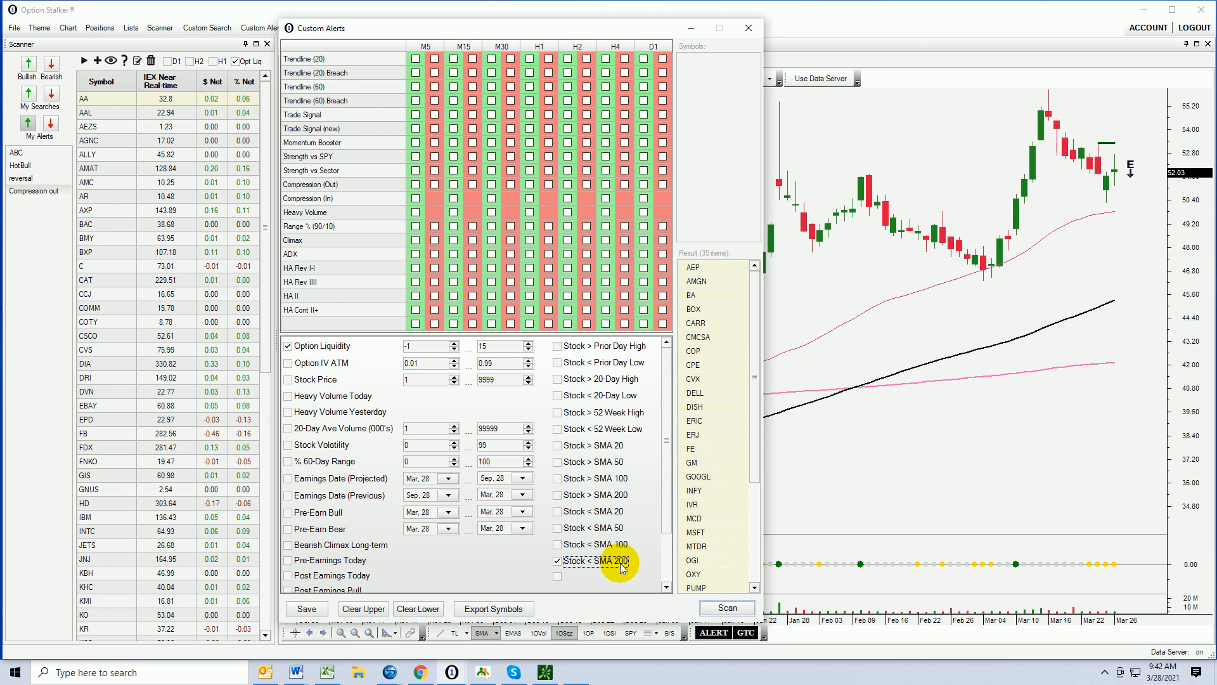
{"action": "left_click", "coordinate": [726, 608]}
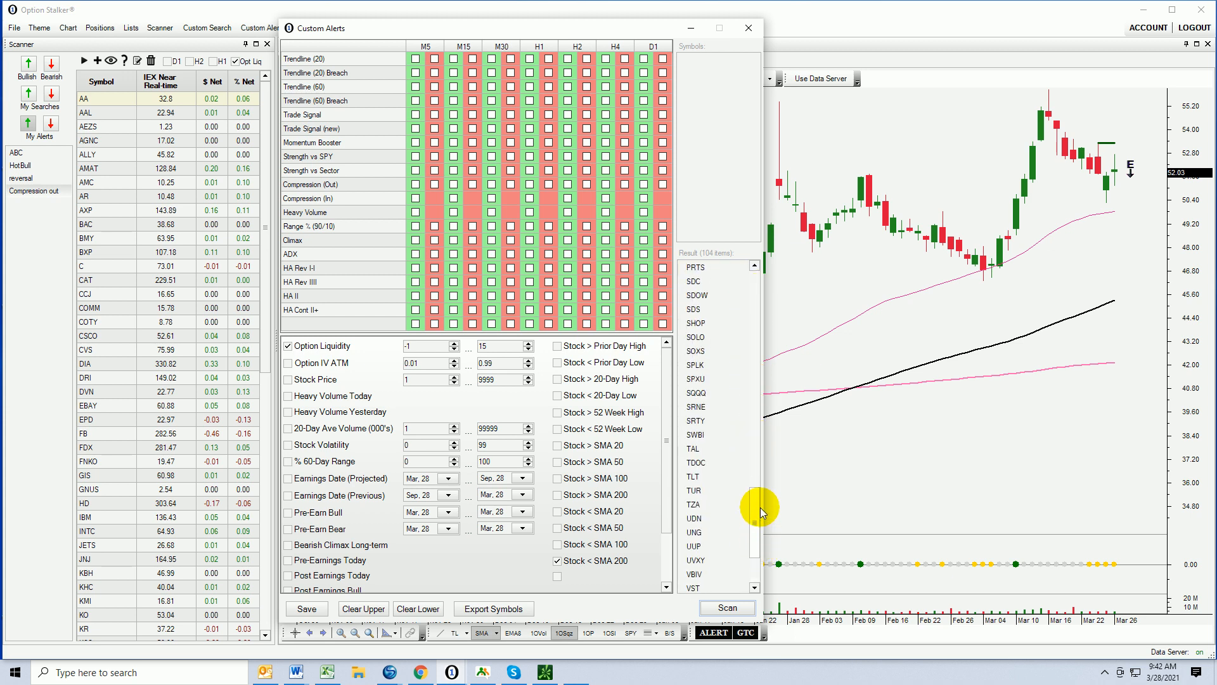
{"action": "scroll", "scroll_direction": "down", "scroll_amount": 3}
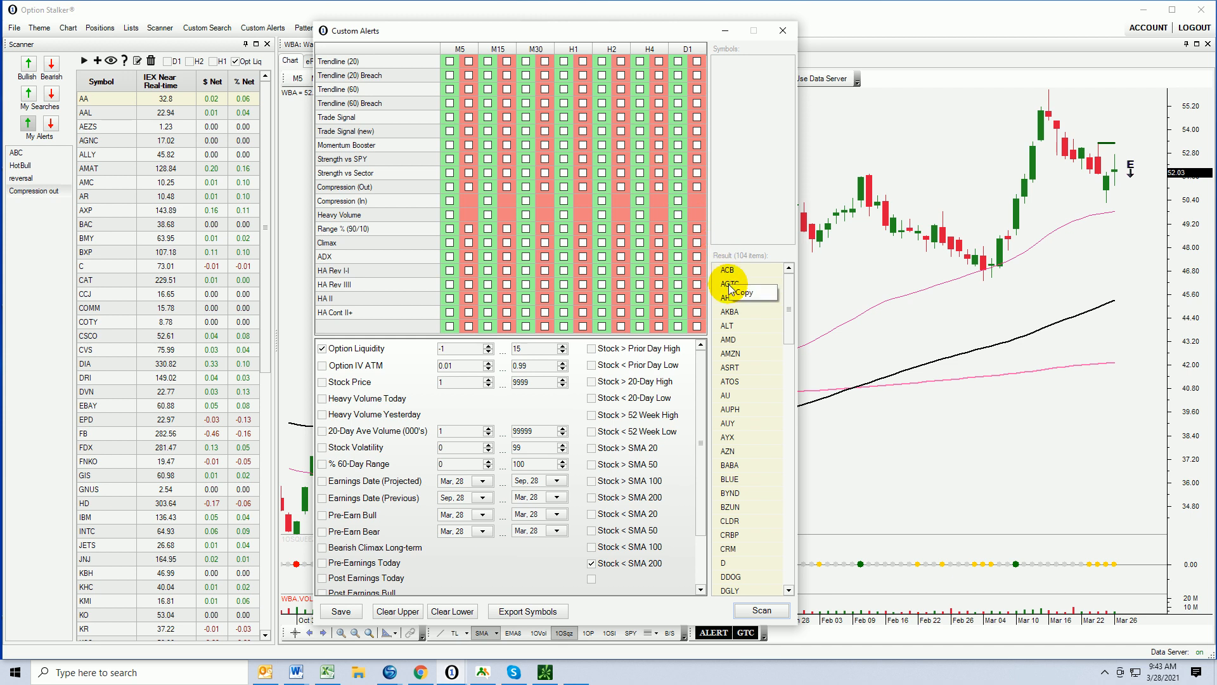
{"action": "mouse_move", "coordinate": [380, 353]}
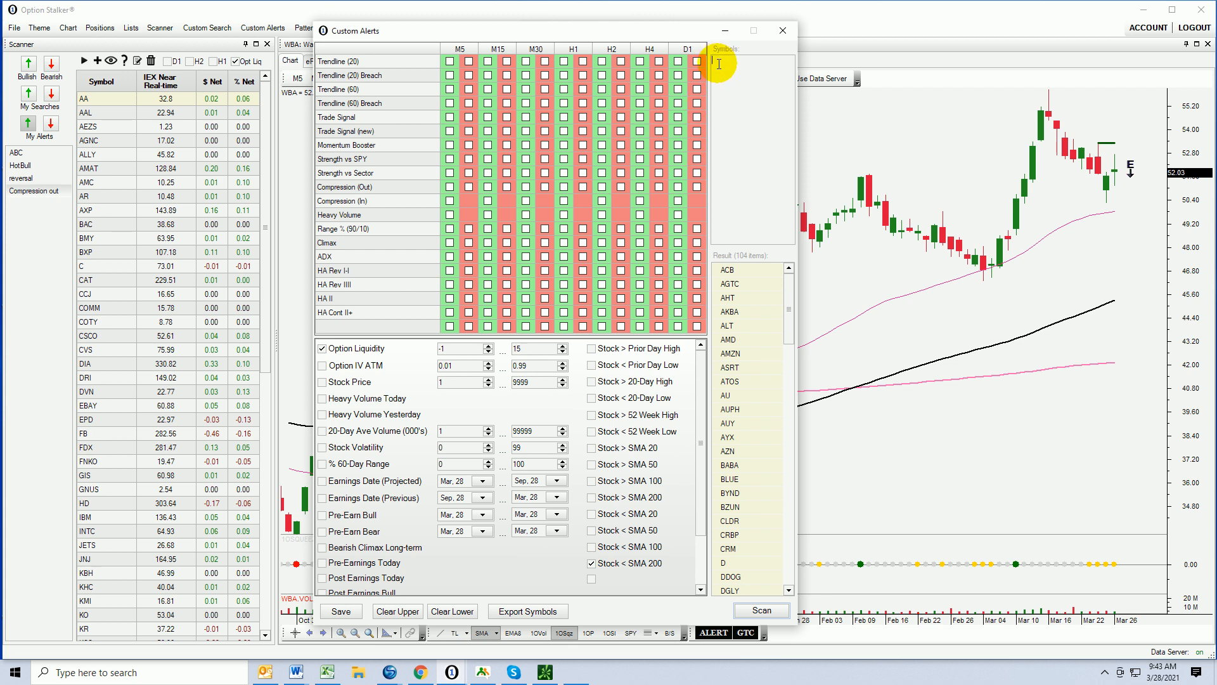
Paste the 104 symbols and replace Stock < SMA 200 with Stock > SMA 200
{"action": "right_click", "coordinate": [733, 66]}
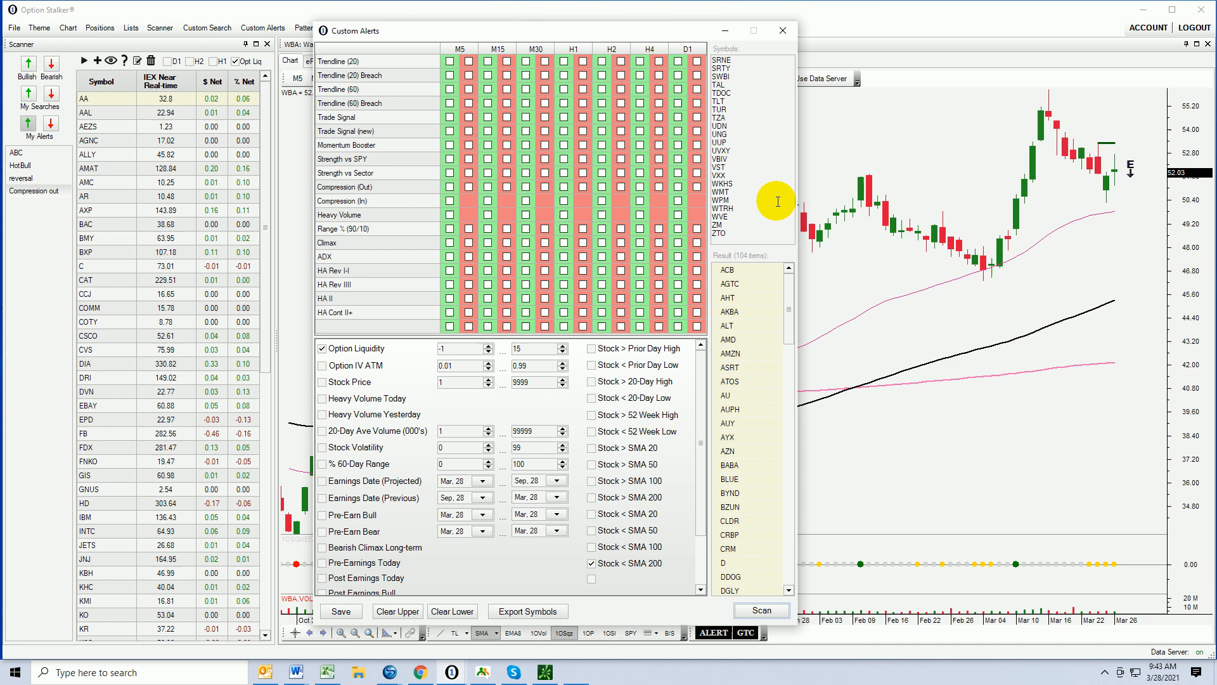
{"action": "mouse_move", "coordinate": [759, 307]}
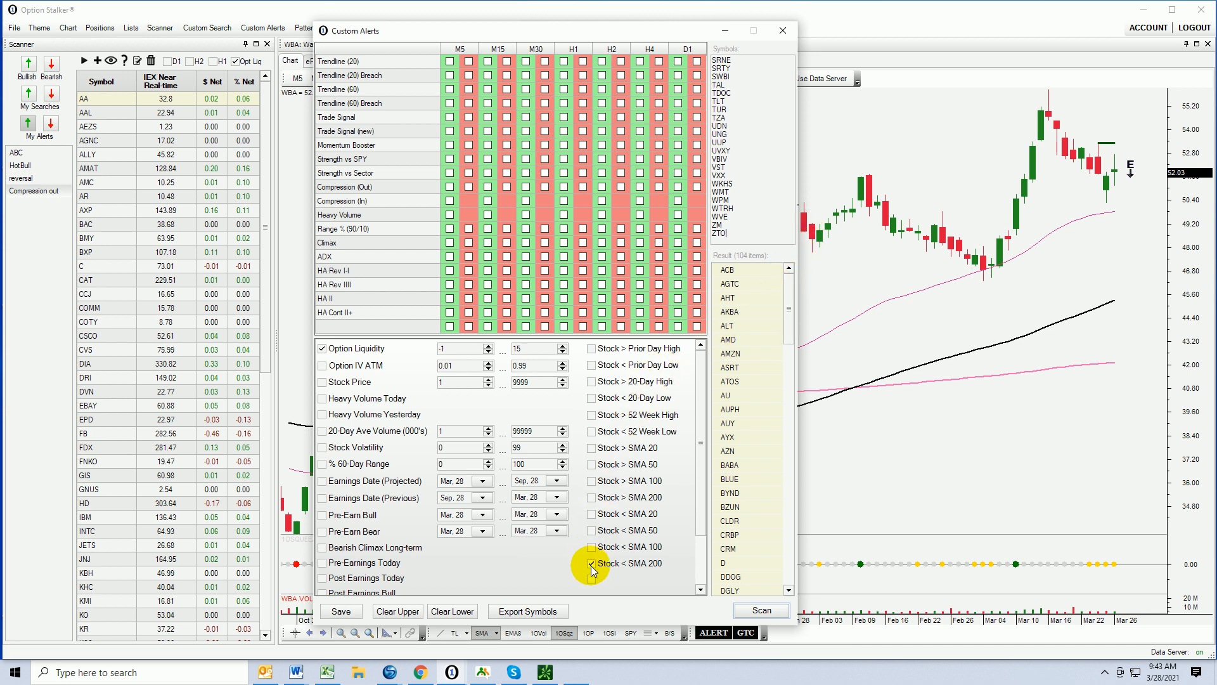
{"action": "left_click", "coordinate": [591, 562]}
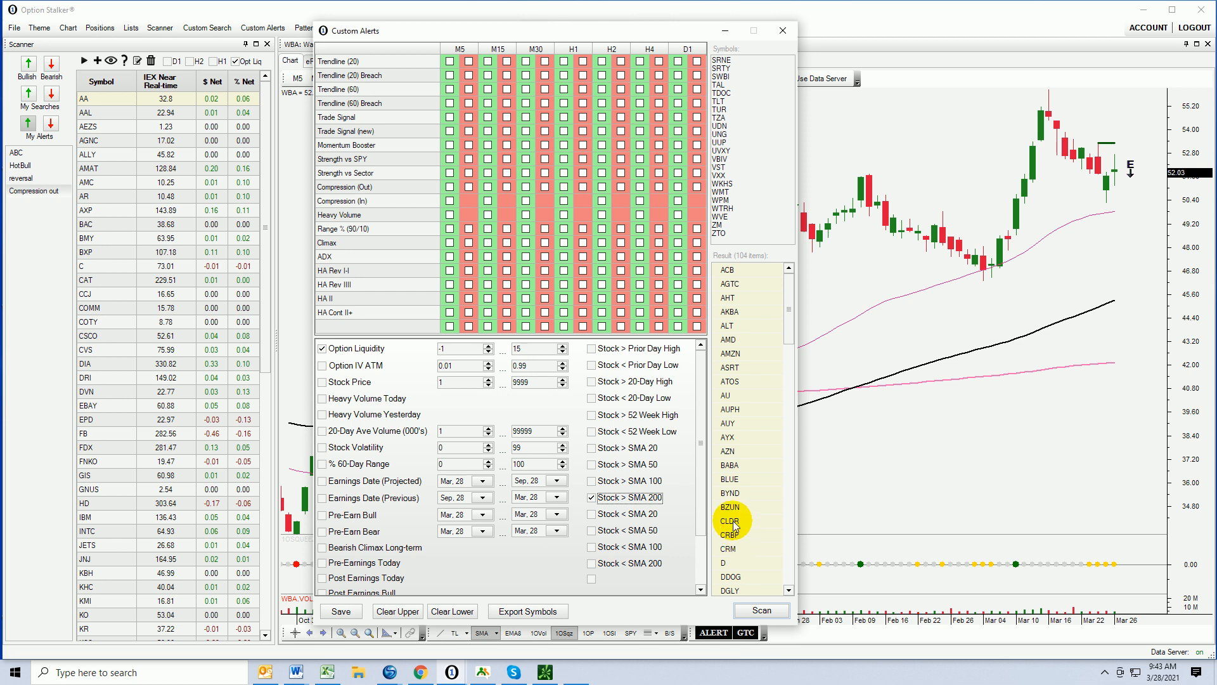
{"action": "left_click", "coordinate": [340, 611]}
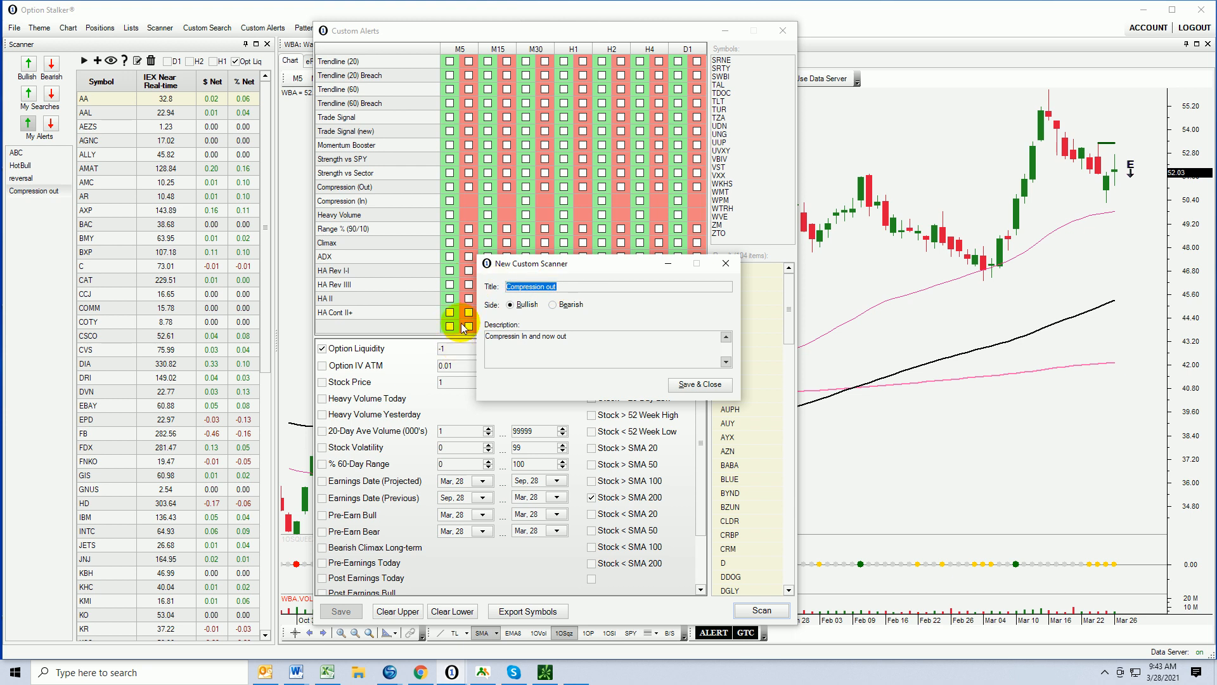
Title the new scanner '< 200 Day' with description '< 200 day now > 200'
{"action": "type", "text": "< 200"}
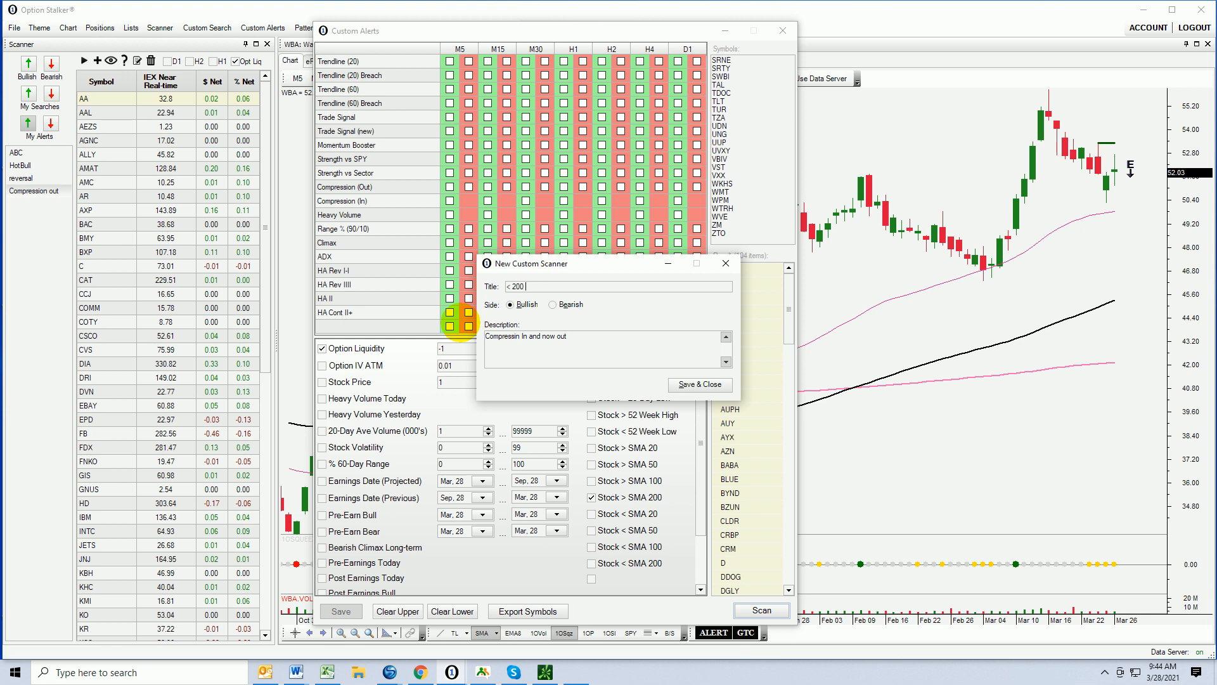
{"action": "type", "text": "Day"}
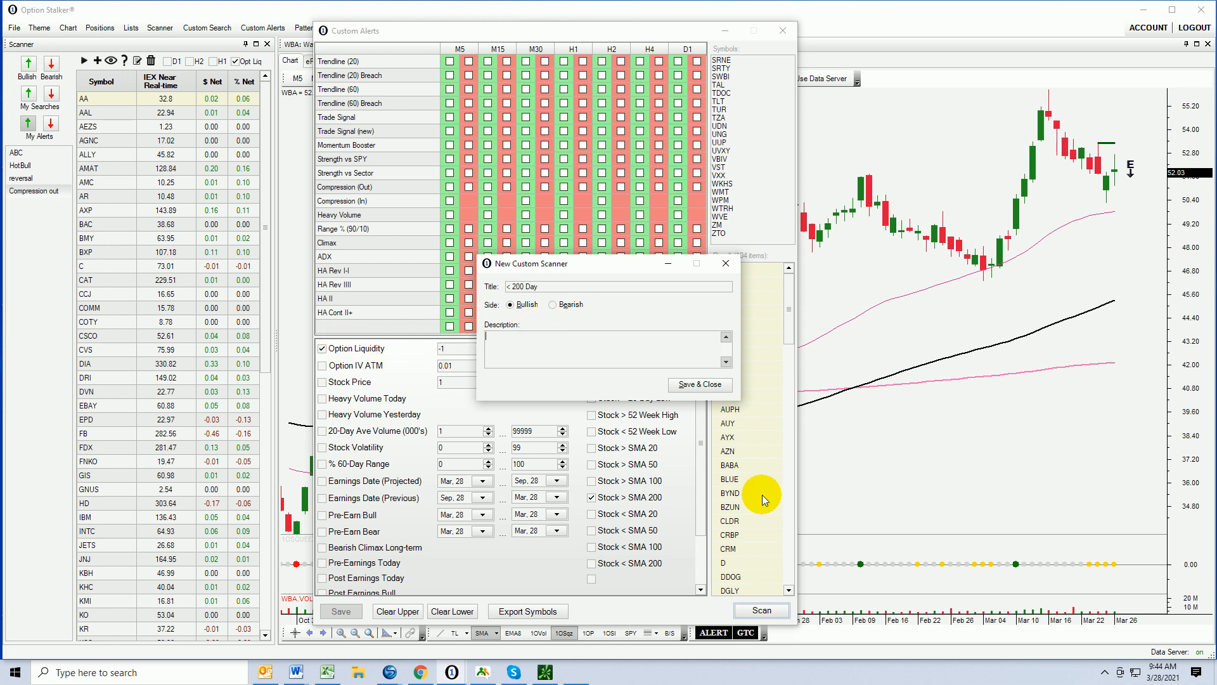
{"action": "type", "text": "< 2"}
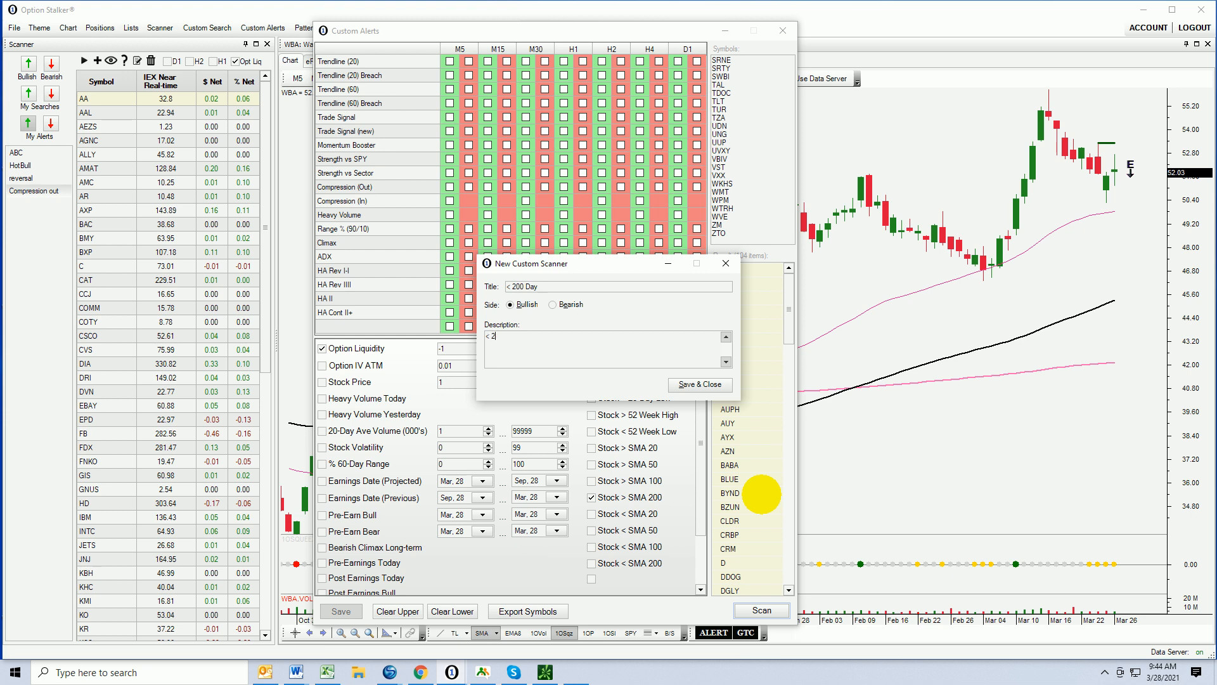
{"action": "type", "text": "00 day"}
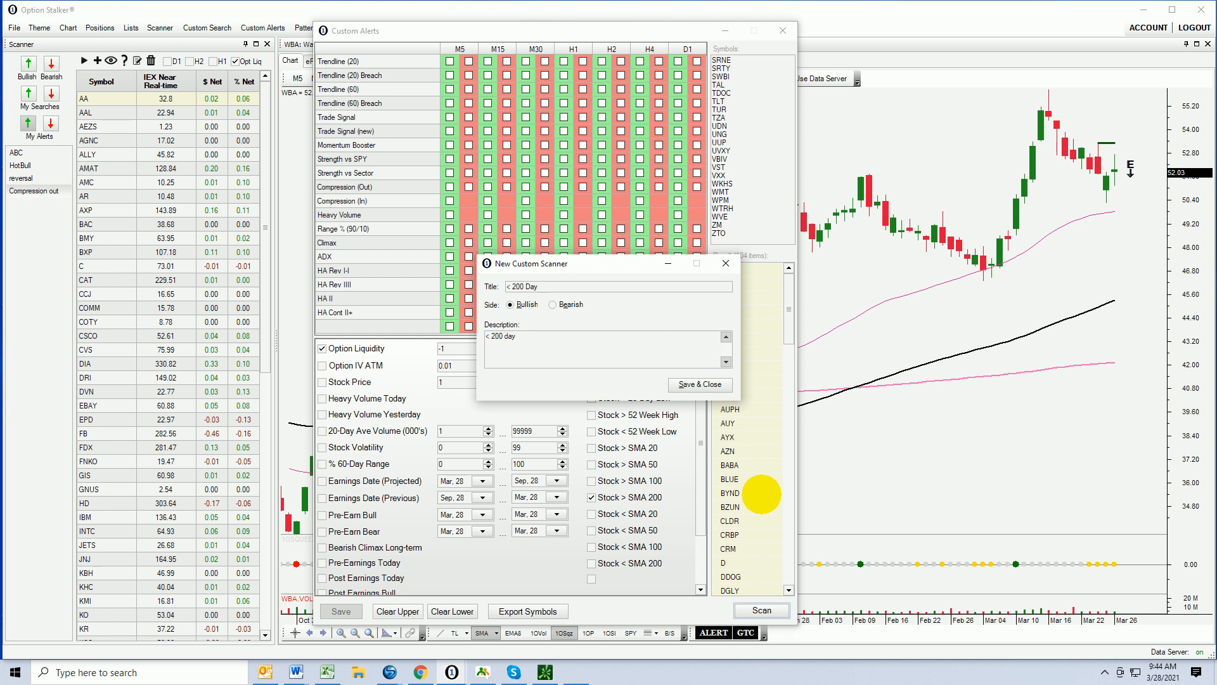
{"action": "type", "text": "now >"}
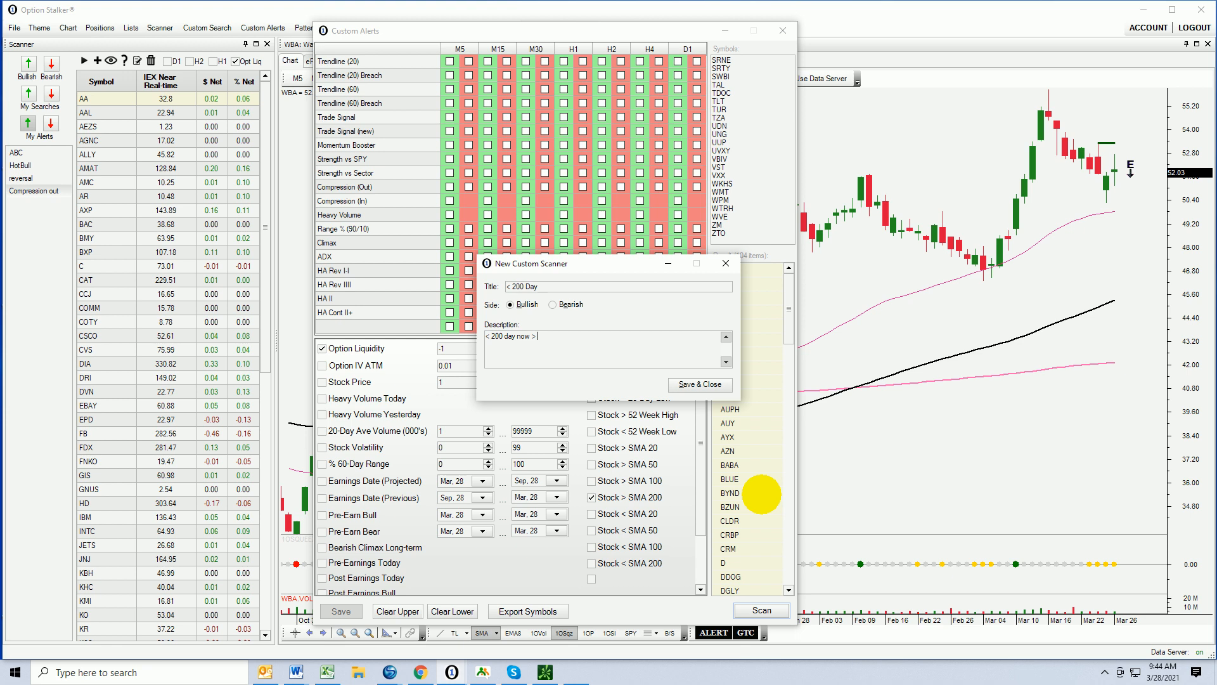
{"action": "type", "text": "200"}
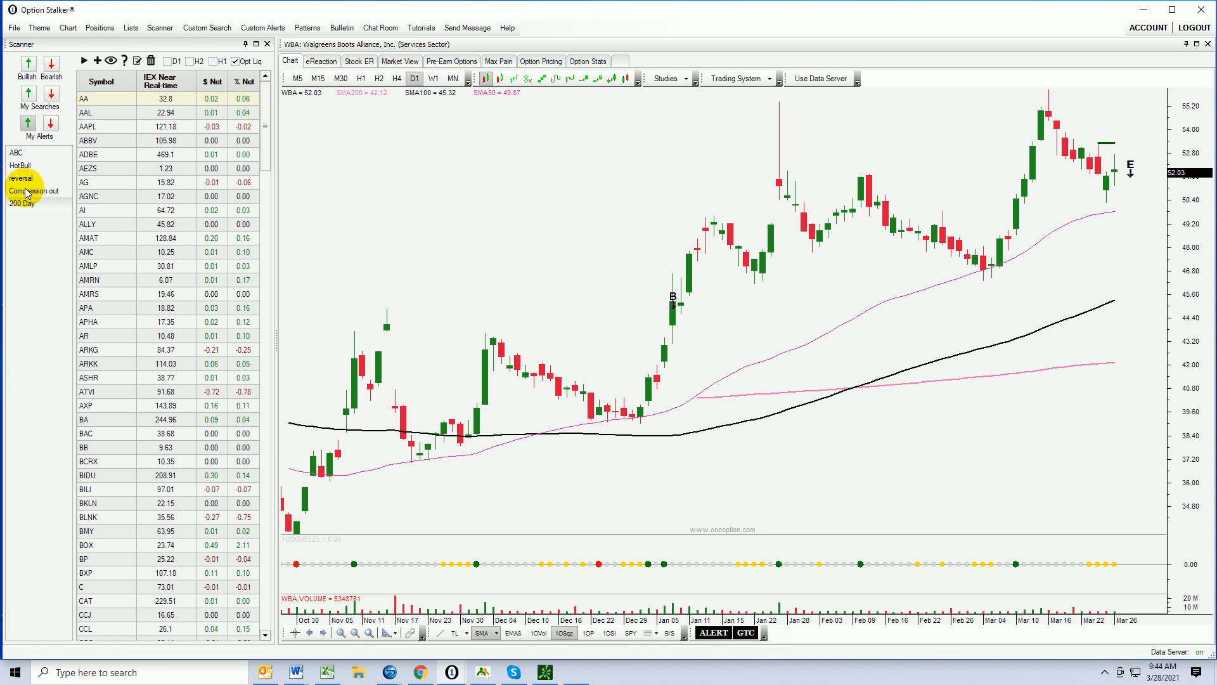
Load the 'Compression out' alert results from My Alerts
{"action": "left_click", "coordinate": [24, 204]}
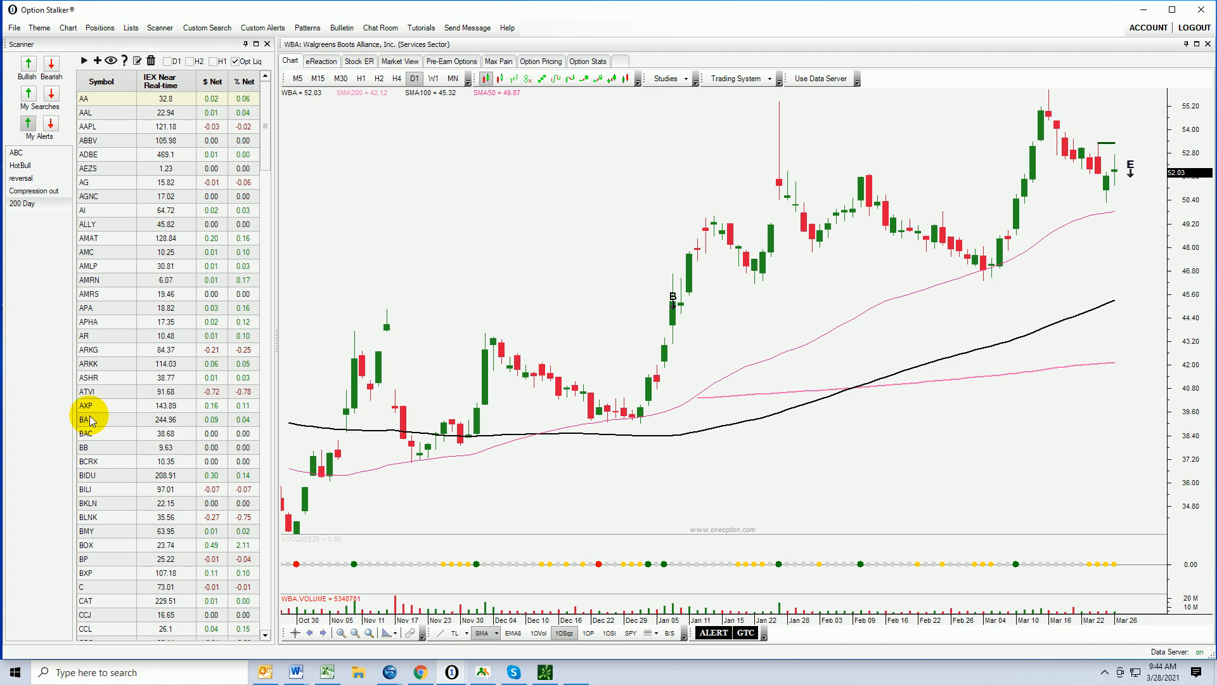
{"action": "mouse_move", "coordinate": [625, 612]}
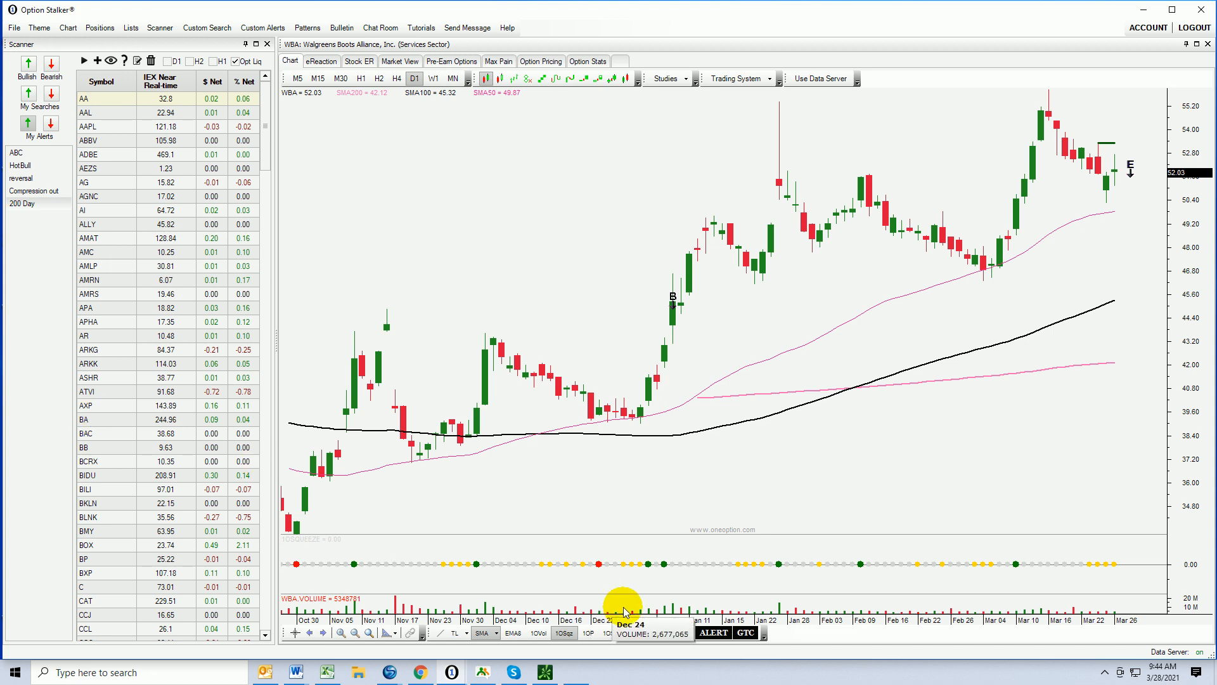
{"action": "mouse_move", "coordinate": [997, 550]}
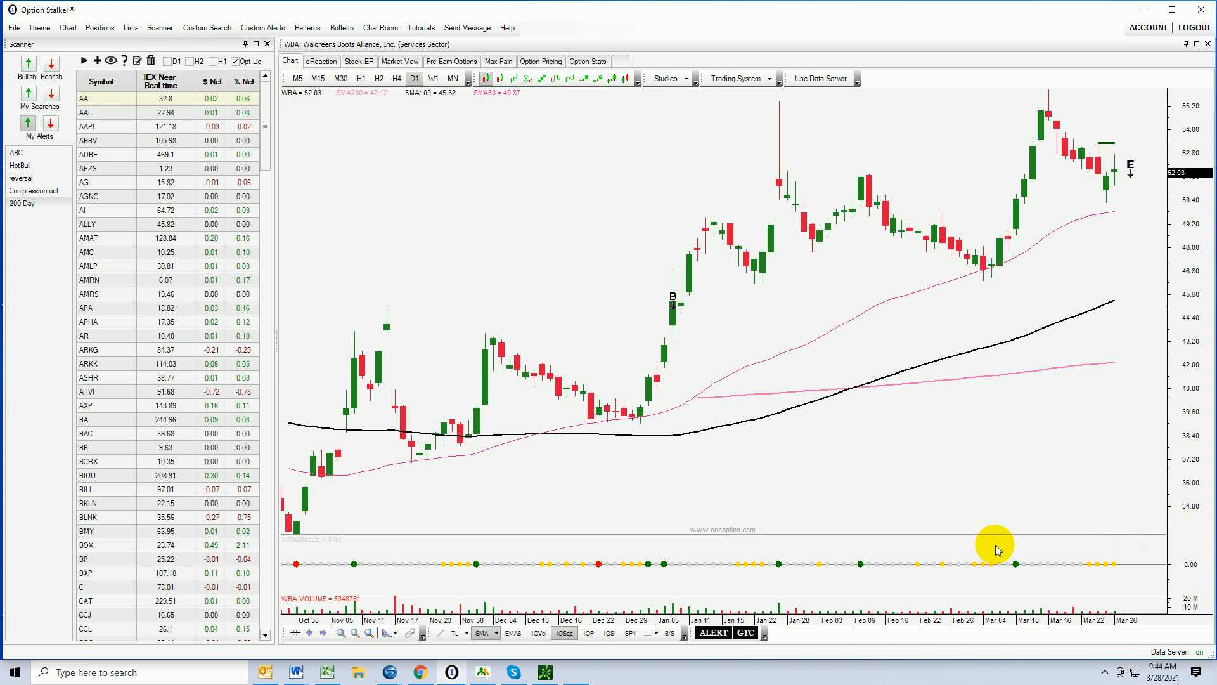
{"action": "mouse_move", "coordinate": [1176, 638]}
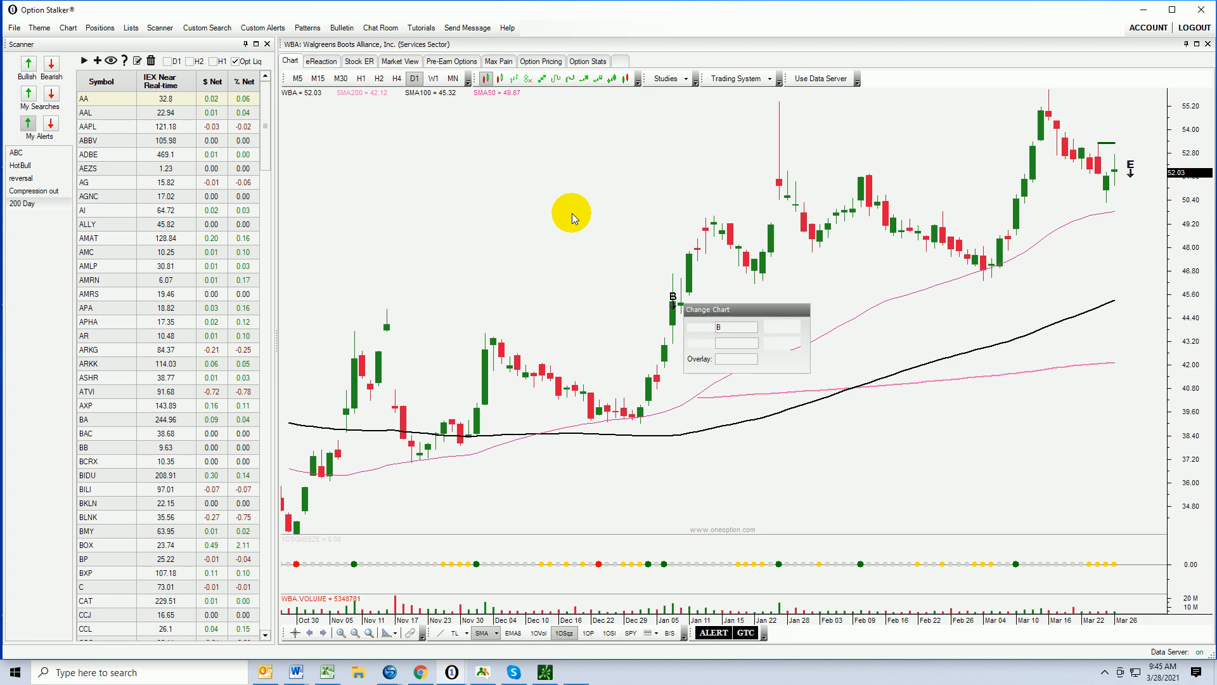
Load the BYND daily chart in place of Walgreens
{"action": "type", "text": "BYND"}
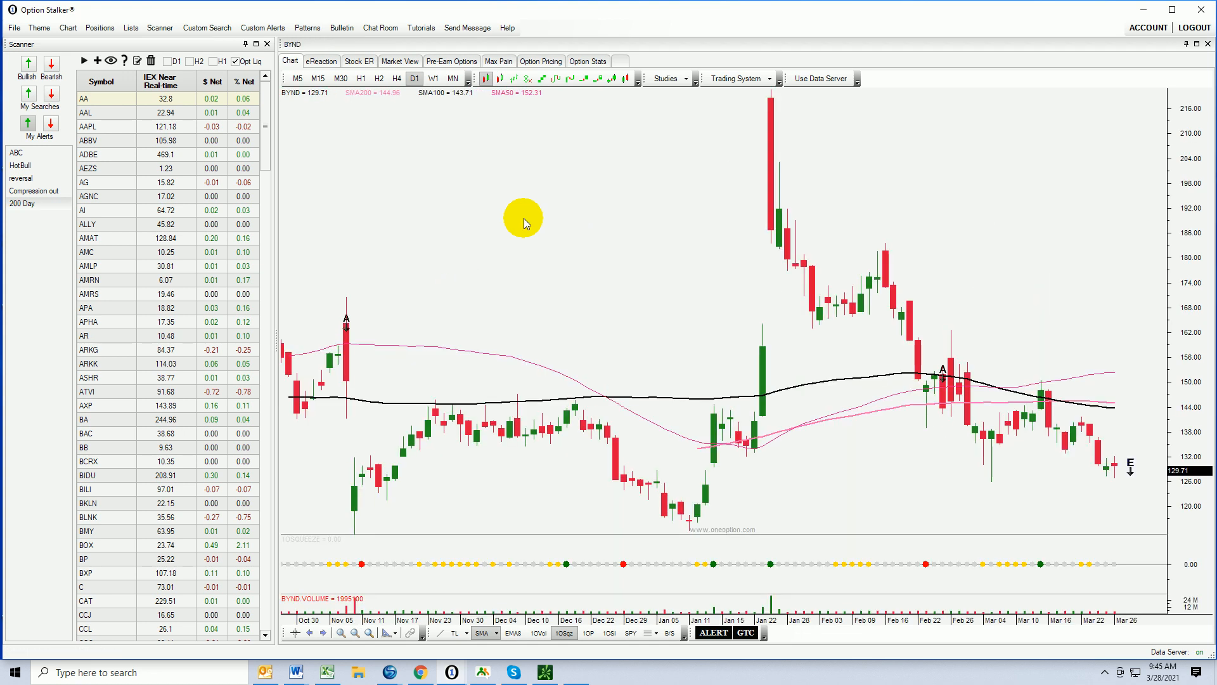
{"action": "mouse_move", "coordinate": [1044, 401]}
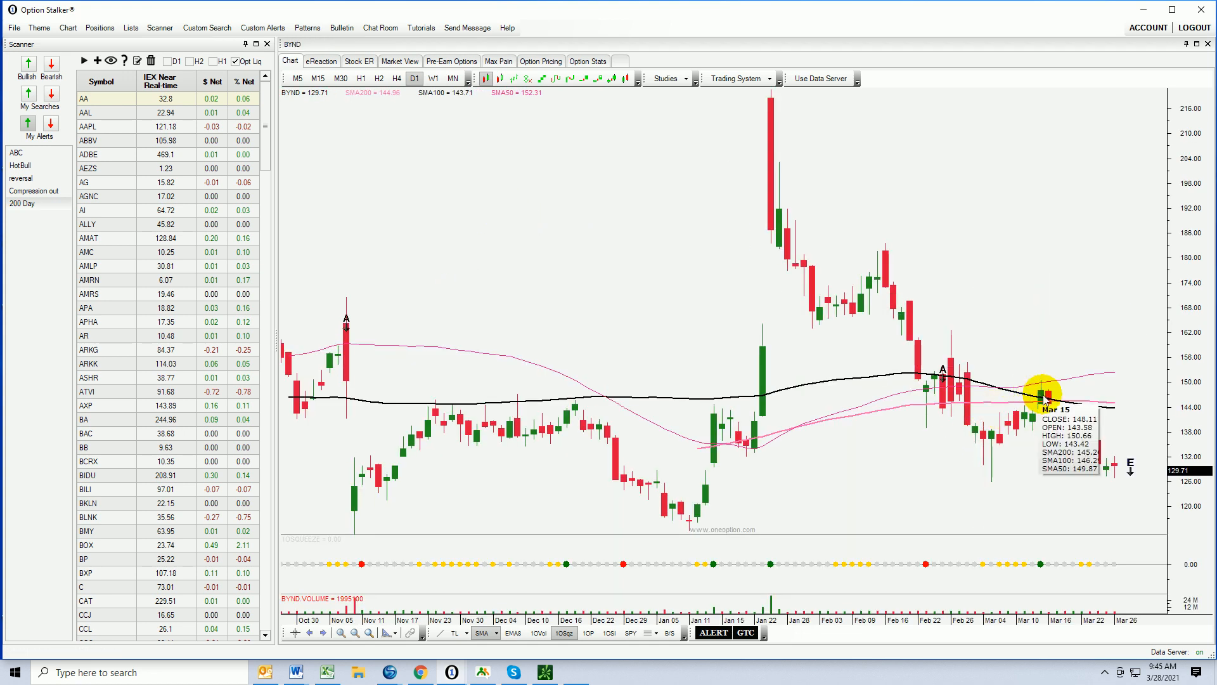
{"action": "mouse_move", "coordinate": [1111, 407]}
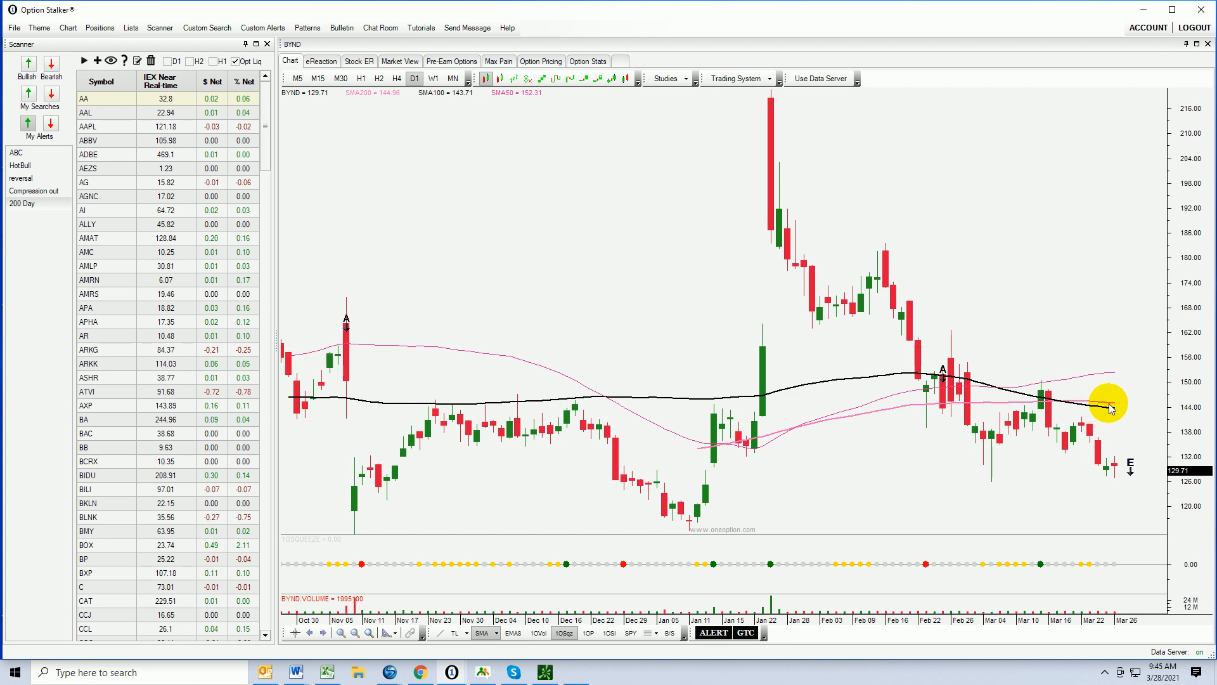
{"action": "mouse_move", "coordinate": [852, 228]}
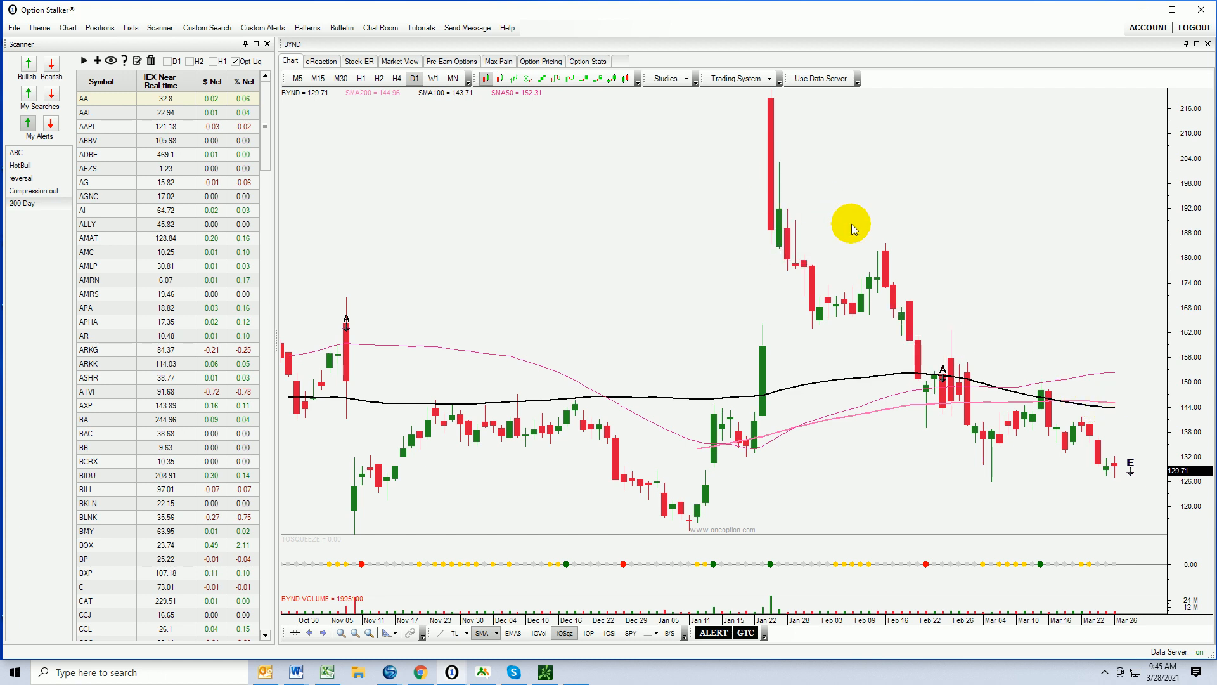
{"action": "mouse_move", "coordinate": [1105, 435]}
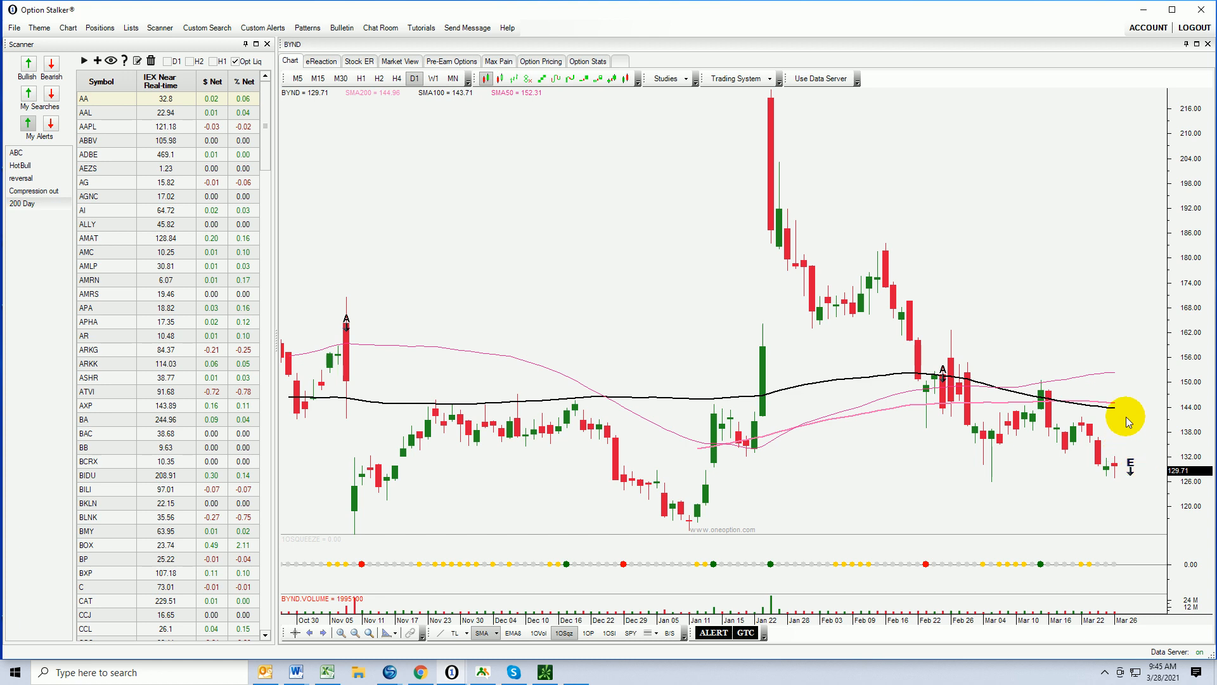
{"action": "mouse_move", "coordinate": [1134, 393]}
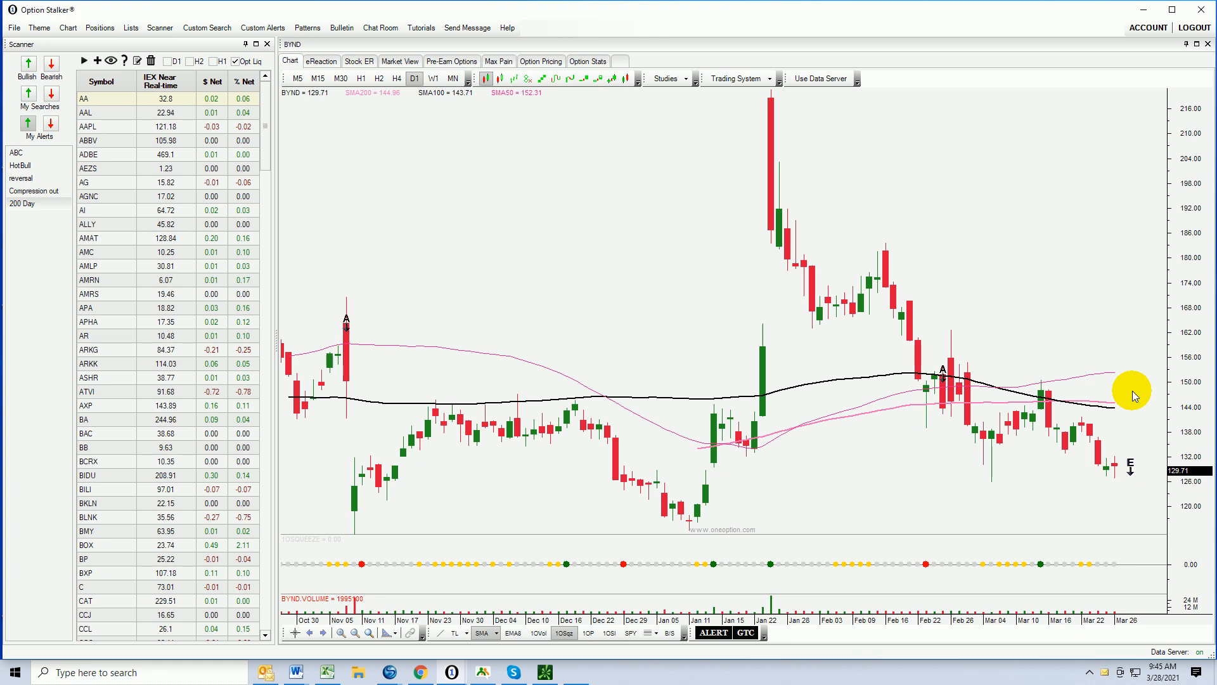
{"action": "mouse_move", "coordinate": [1154, 417]}
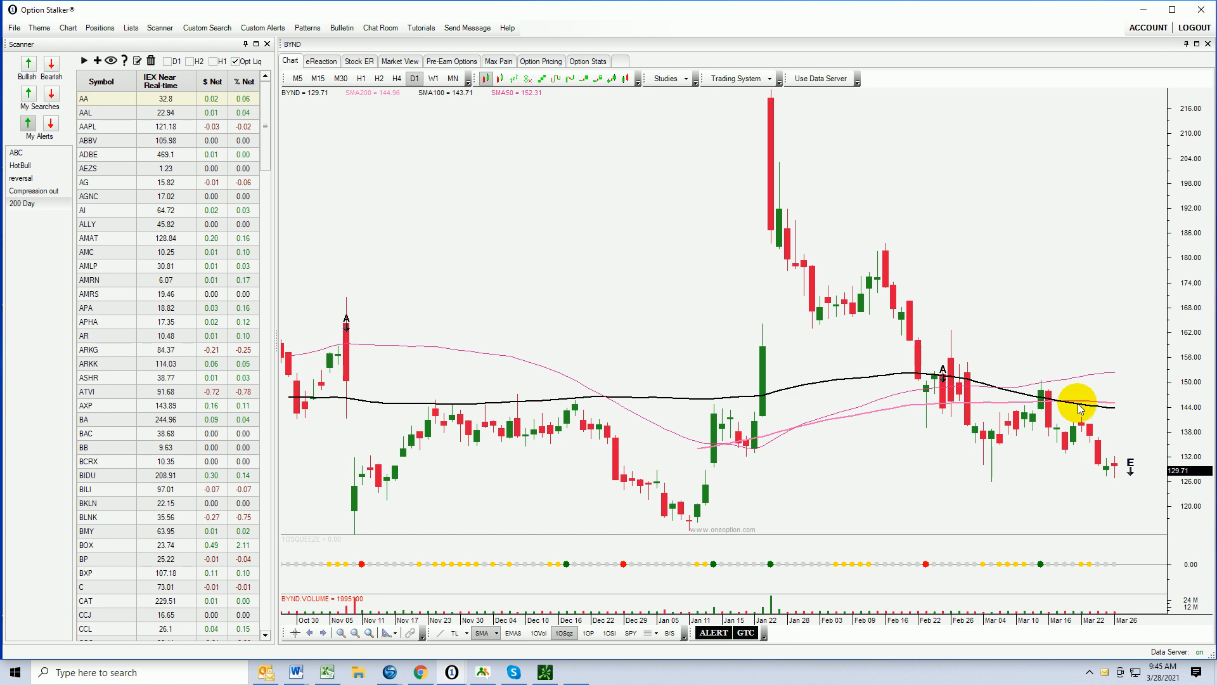
{"action": "mouse_move", "coordinate": [207, 28]}
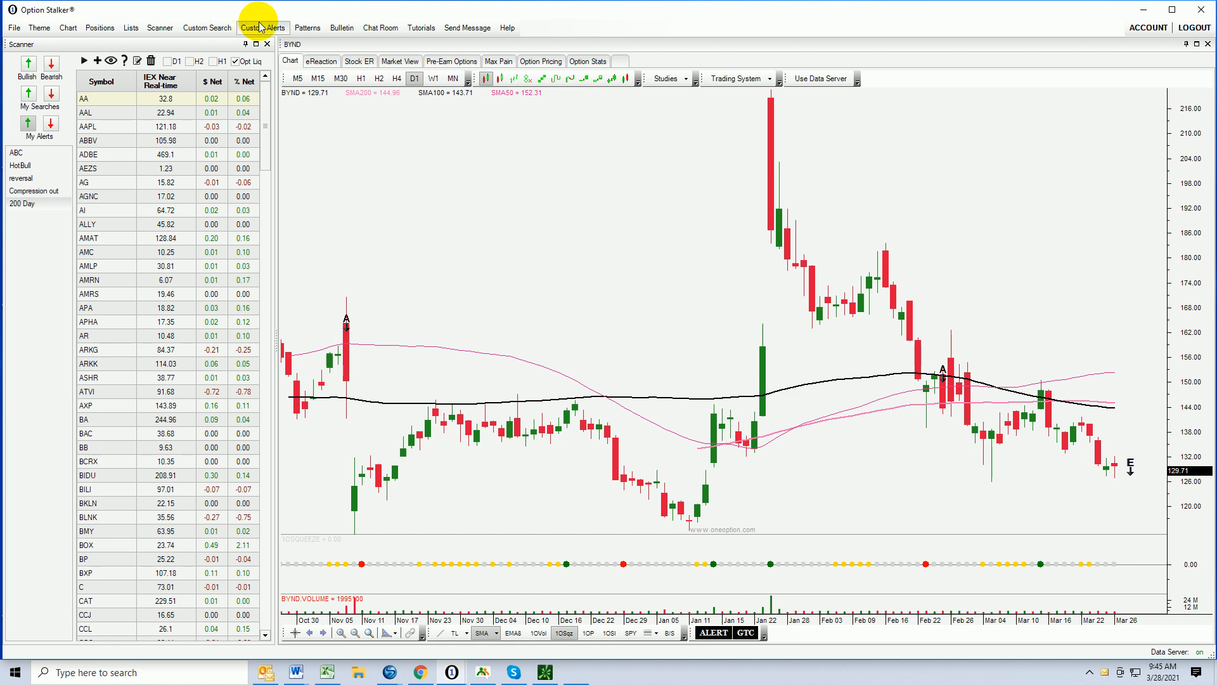
Scan Custom Alerts for the daily (D1) HA II signal, returning seven stocks
{"action": "left_click", "coordinate": [263, 28]}
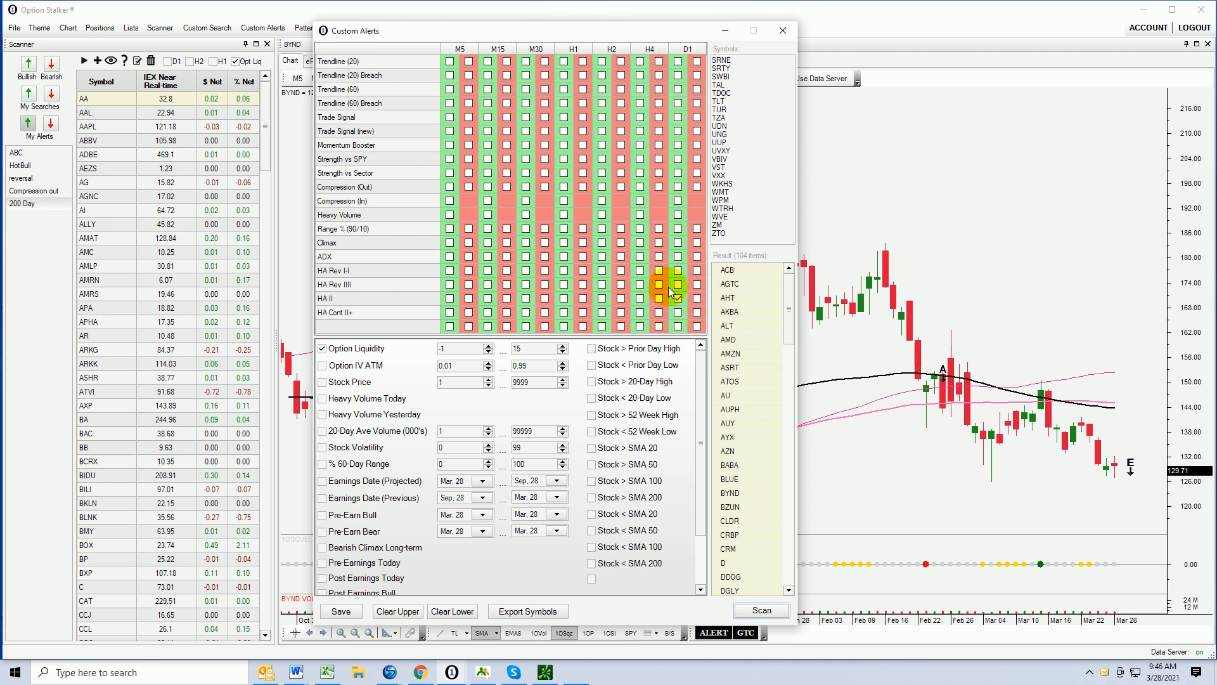
{"action": "left_click", "coordinate": [761, 610]}
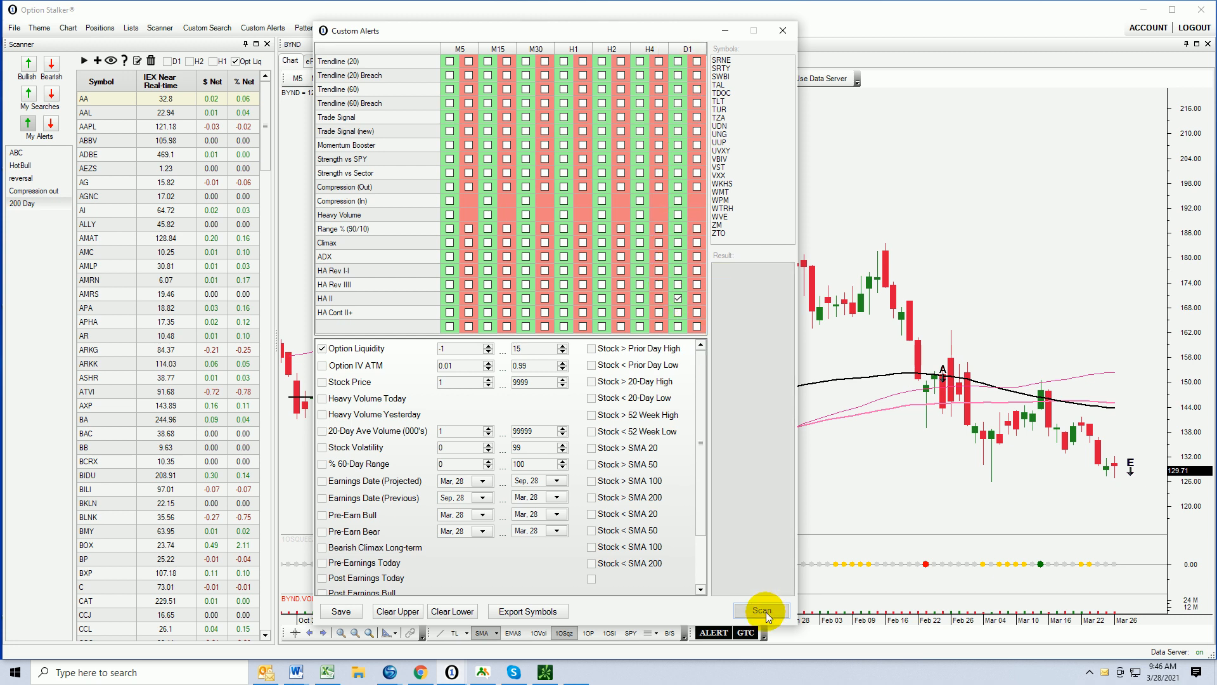
{"action": "left_click", "coordinate": [760, 610]}
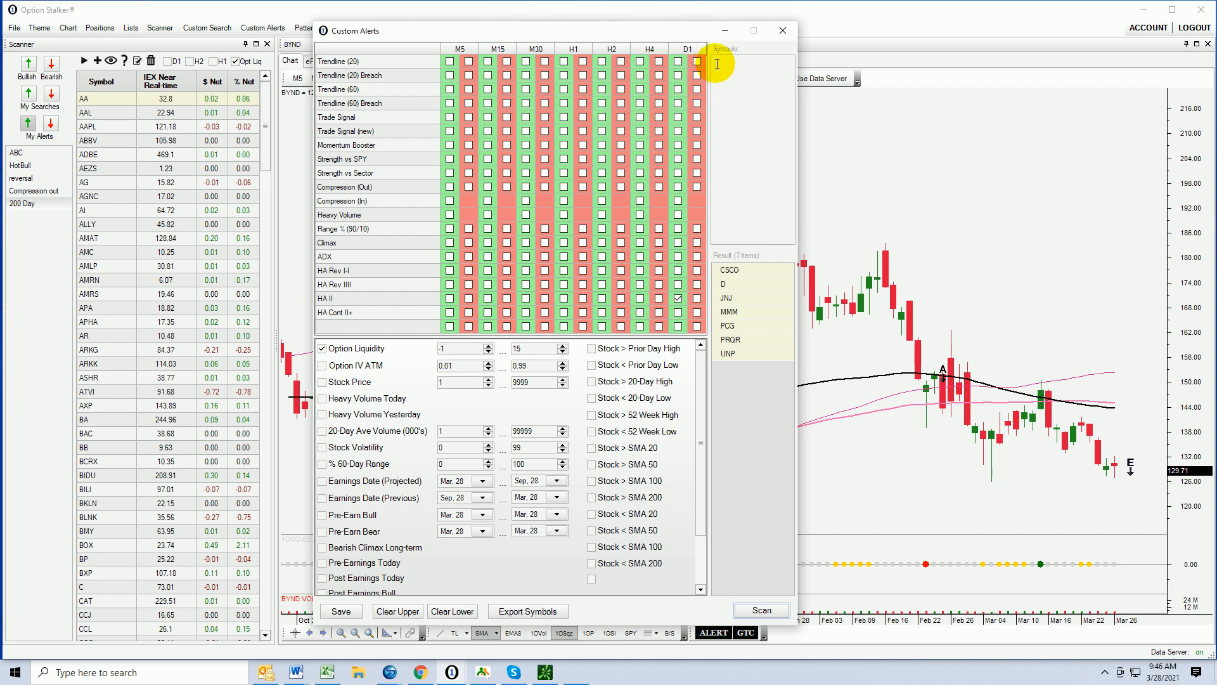
Paste CSCO, D, JNJ, MMM, PCG, PRQR and UNP into the Symbols box
{"action": "right_click", "coordinate": [715, 65]}
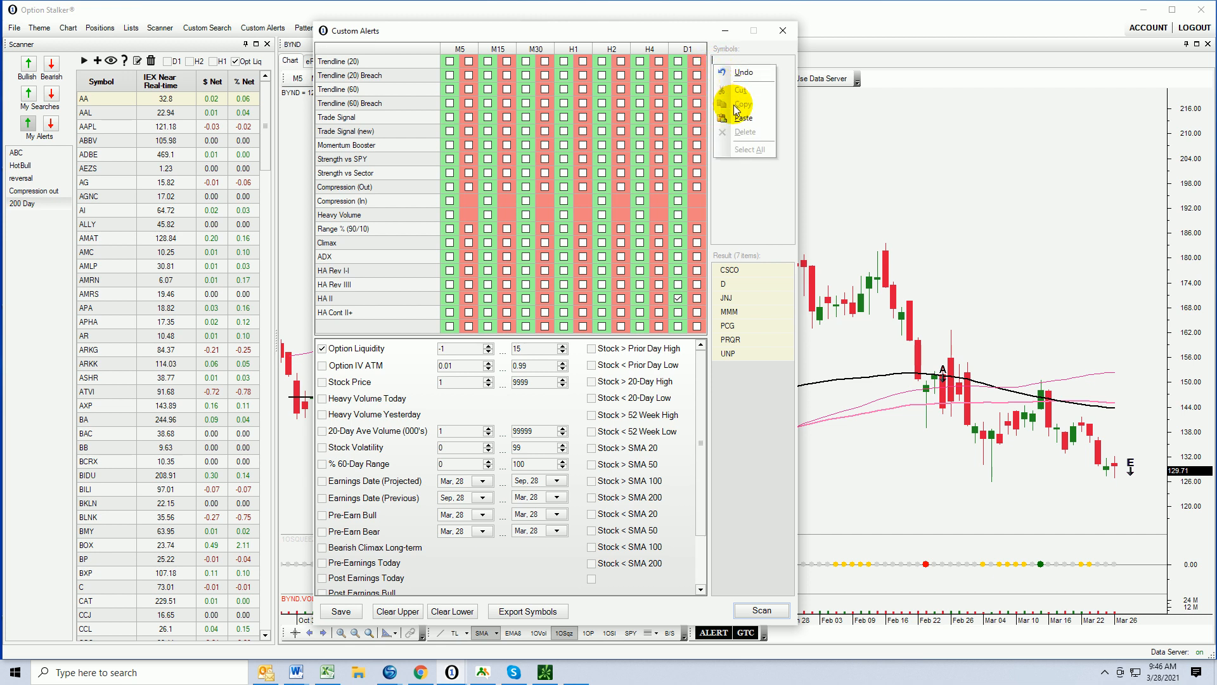
{"action": "left_click", "coordinate": [742, 117]}
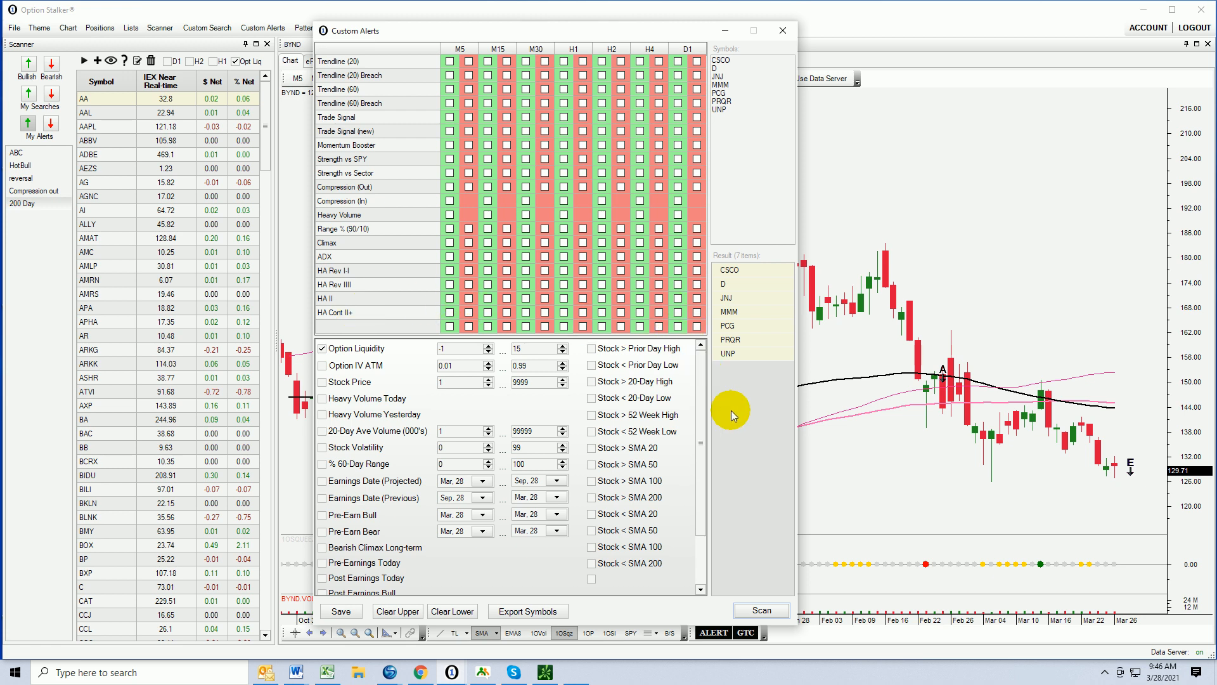
{"action": "mouse_move", "coordinate": [720, 124]}
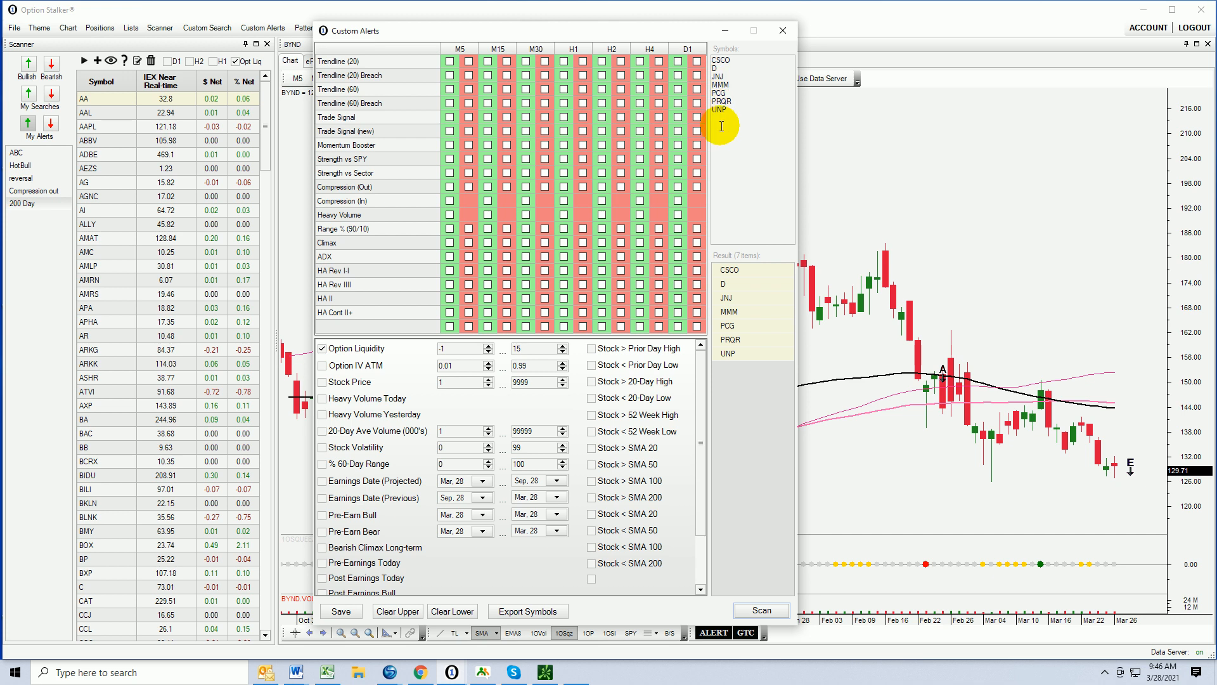
{"action": "mouse_move", "coordinate": [598, 352]}
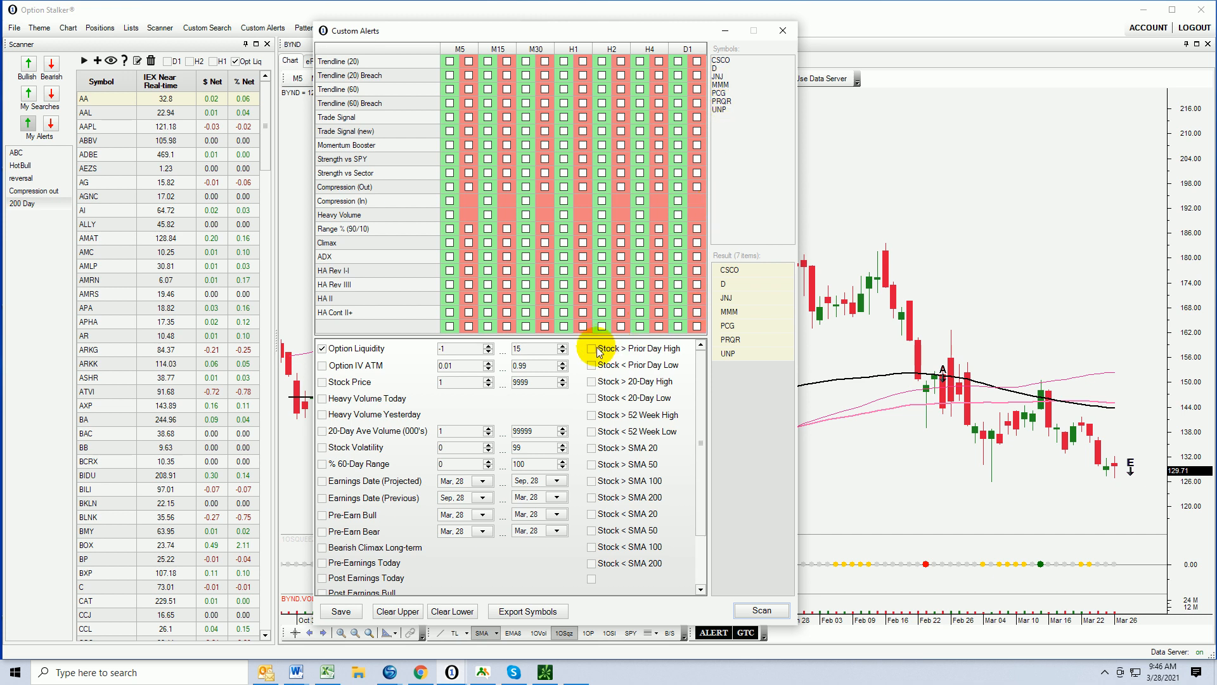
Turn on the 'Stock > Prior Day High' filter for the seven HA II symbols
{"action": "left_click", "coordinate": [592, 348]}
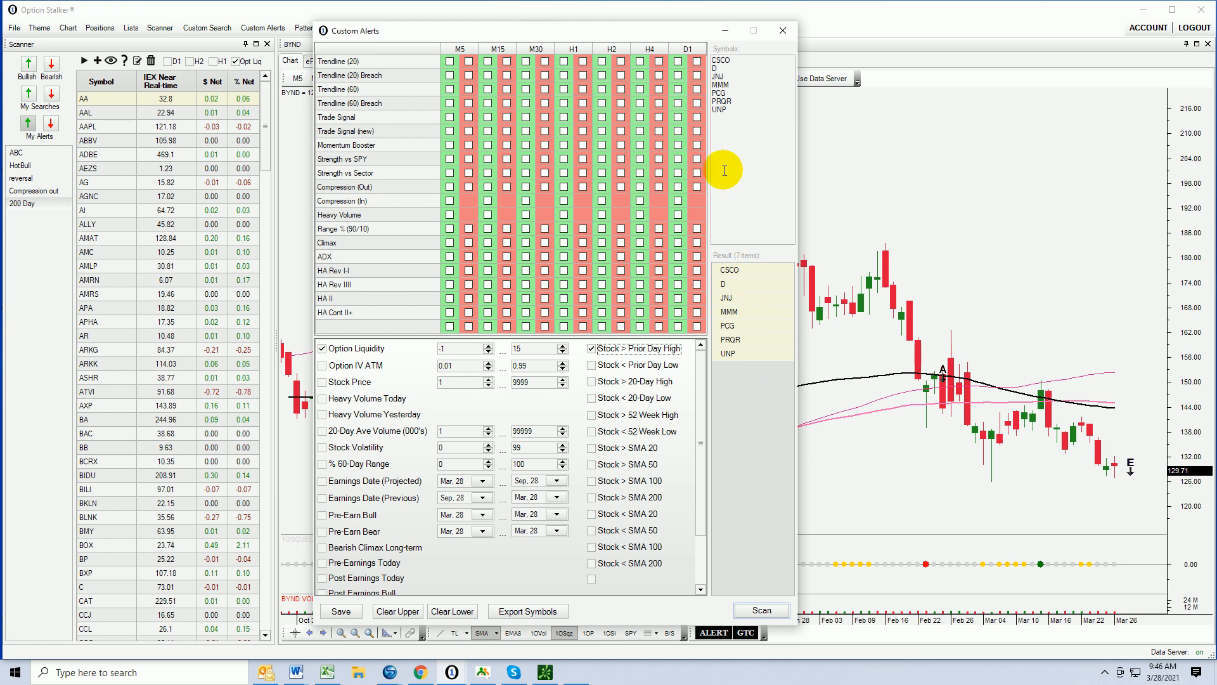
{"action": "mouse_move", "coordinate": [746, 134]}
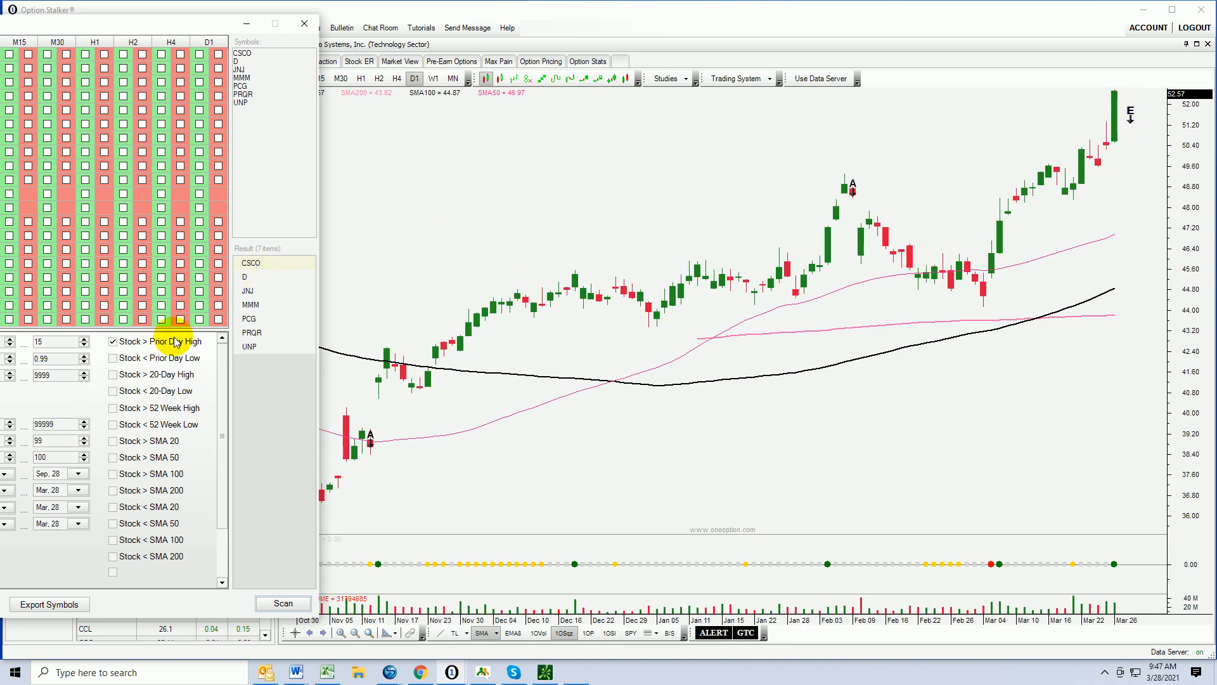
Page through the D, JNJ, MMM, PCG and UNP result charts, ending on UNP
{"action": "left_click", "coordinate": [246, 277]}
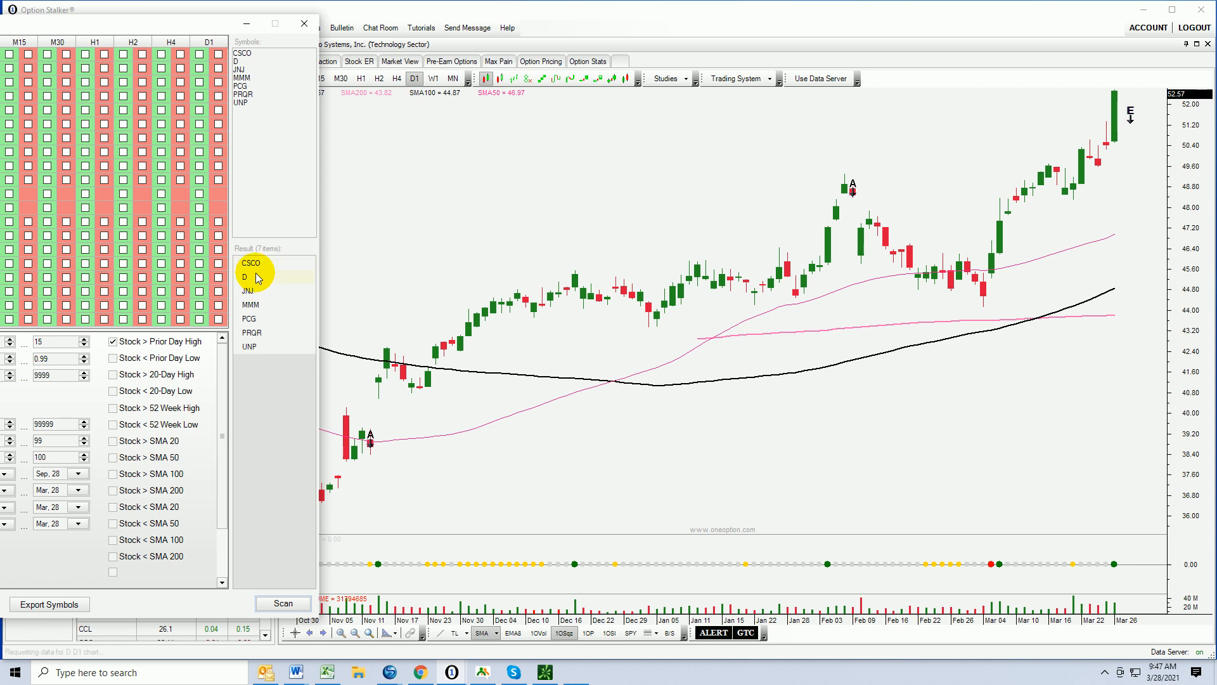
{"action": "left_click", "coordinate": [244, 277]}
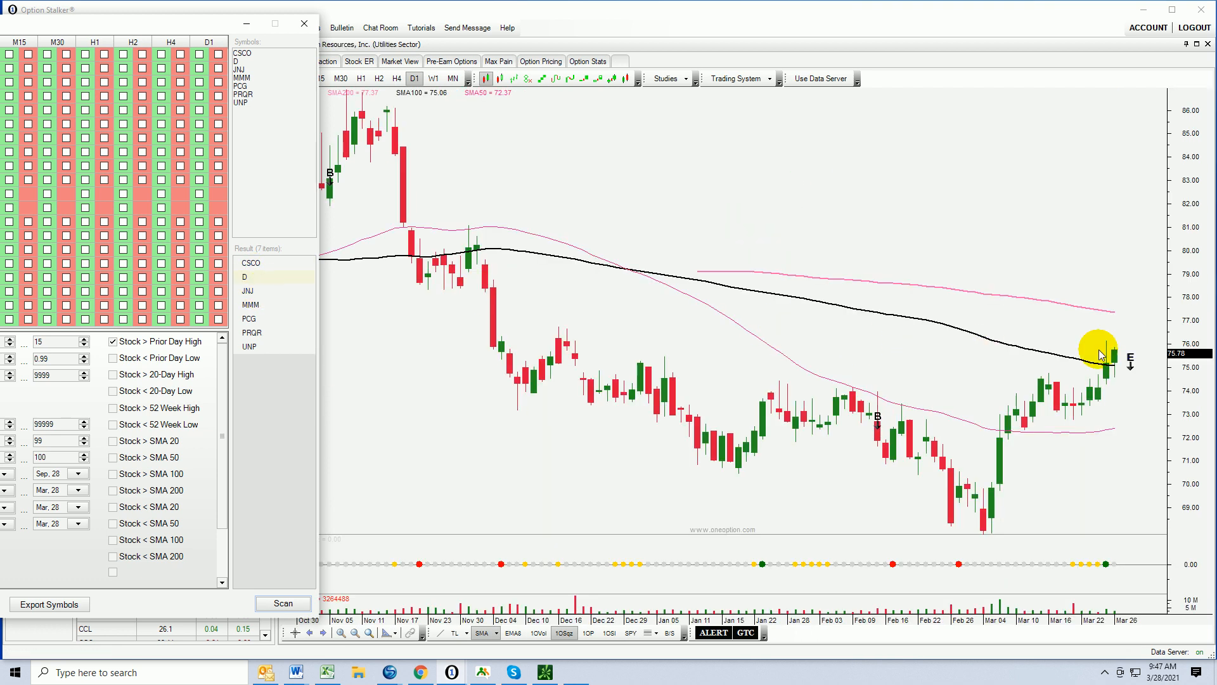
{"action": "mouse_move", "coordinate": [993, 388]}
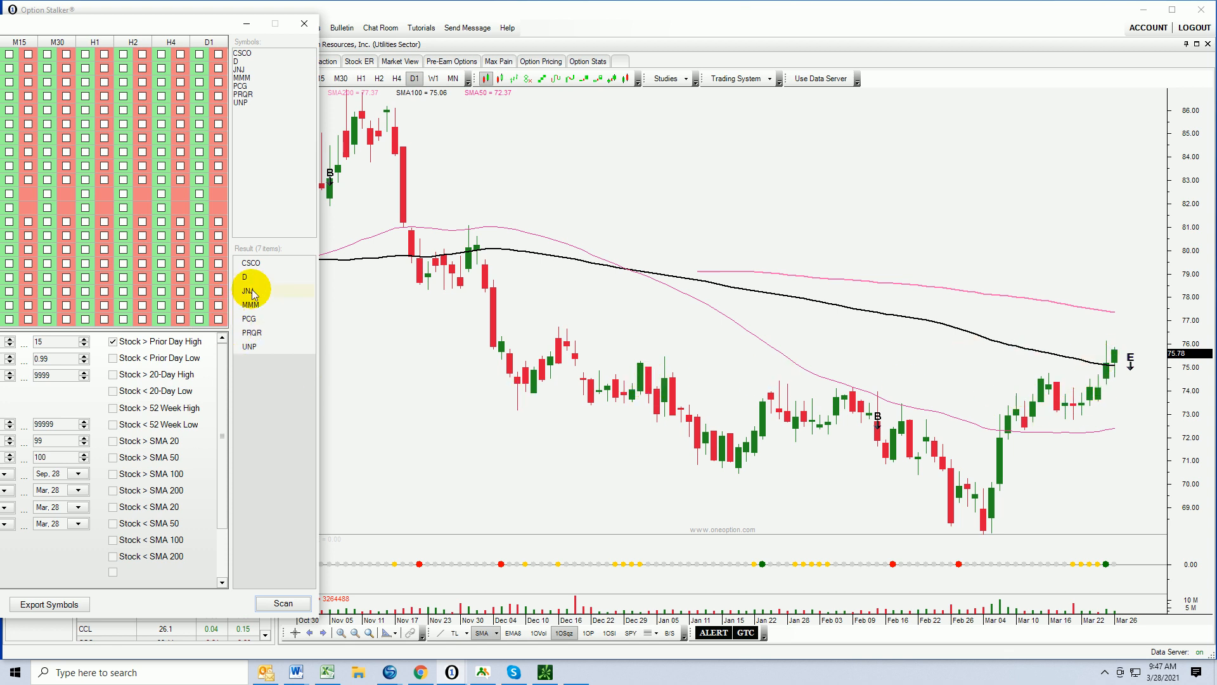
{"action": "left_click", "coordinate": [248, 290]}
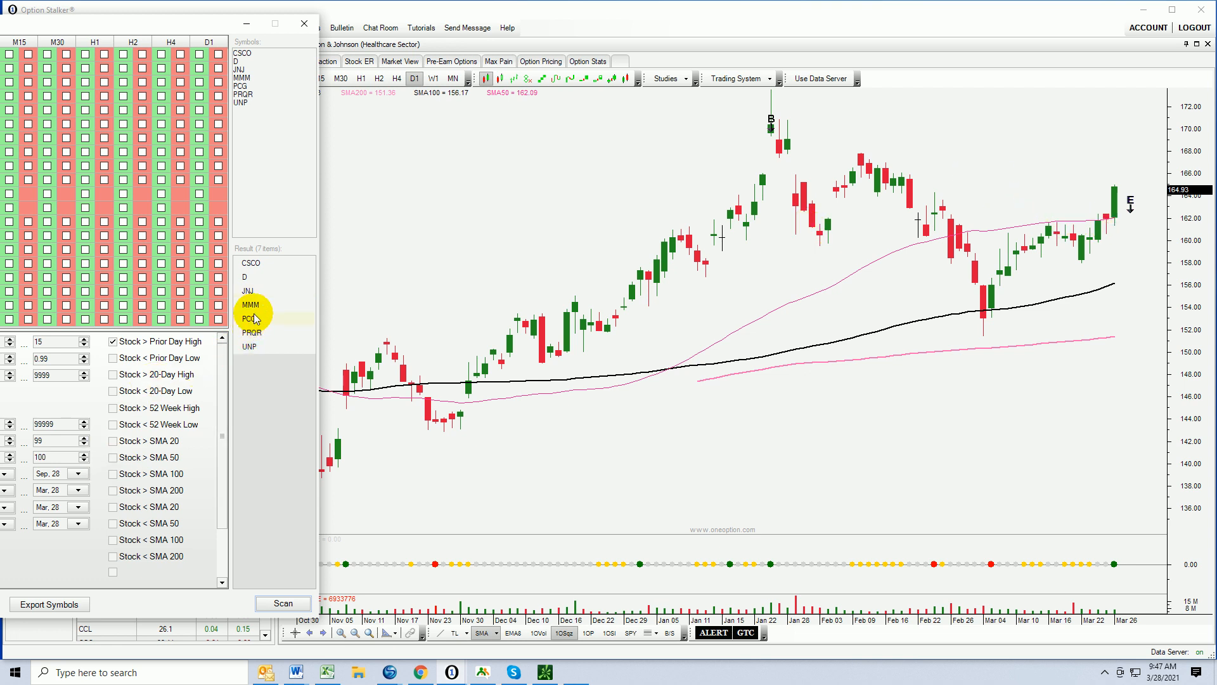
{"action": "left_click", "coordinate": [250, 304]}
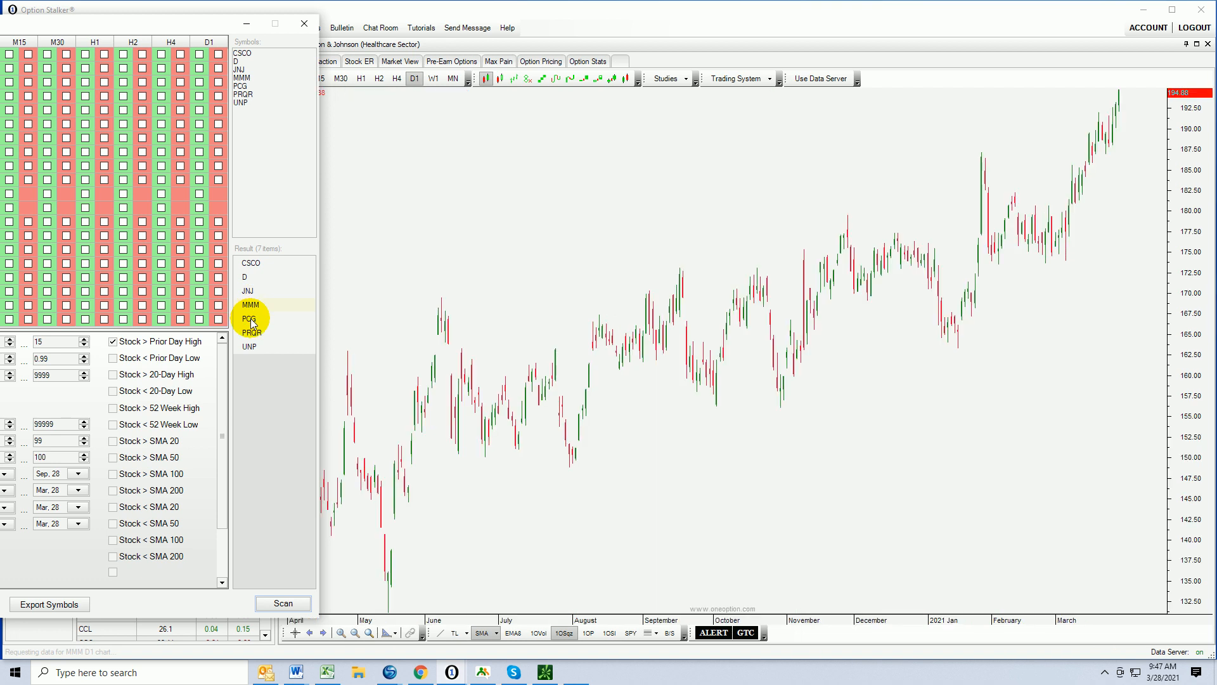
{"action": "left_click", "coordinate": [249, 319]}
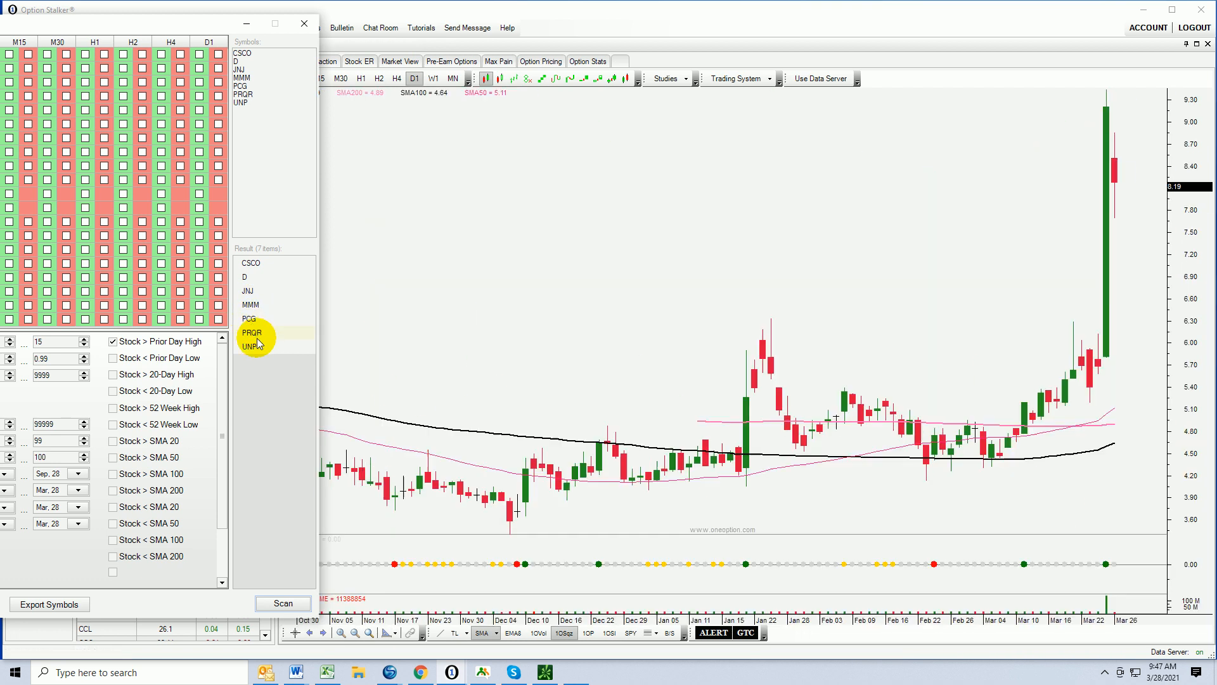
{"action": "left_click", "coordinate": [247, 345]}
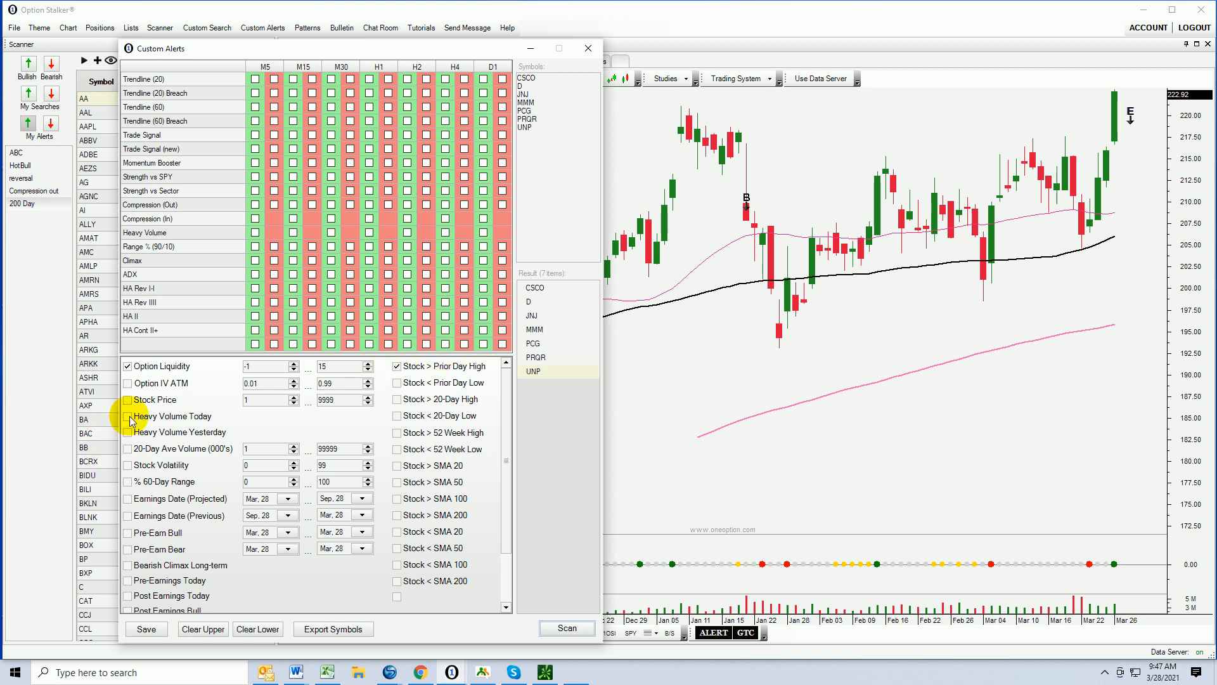
Turn on the 'Heavy Volume Today' filter alongside the prior-day-high condition
{"action": "left_click", "coordinate": [128, 415]}
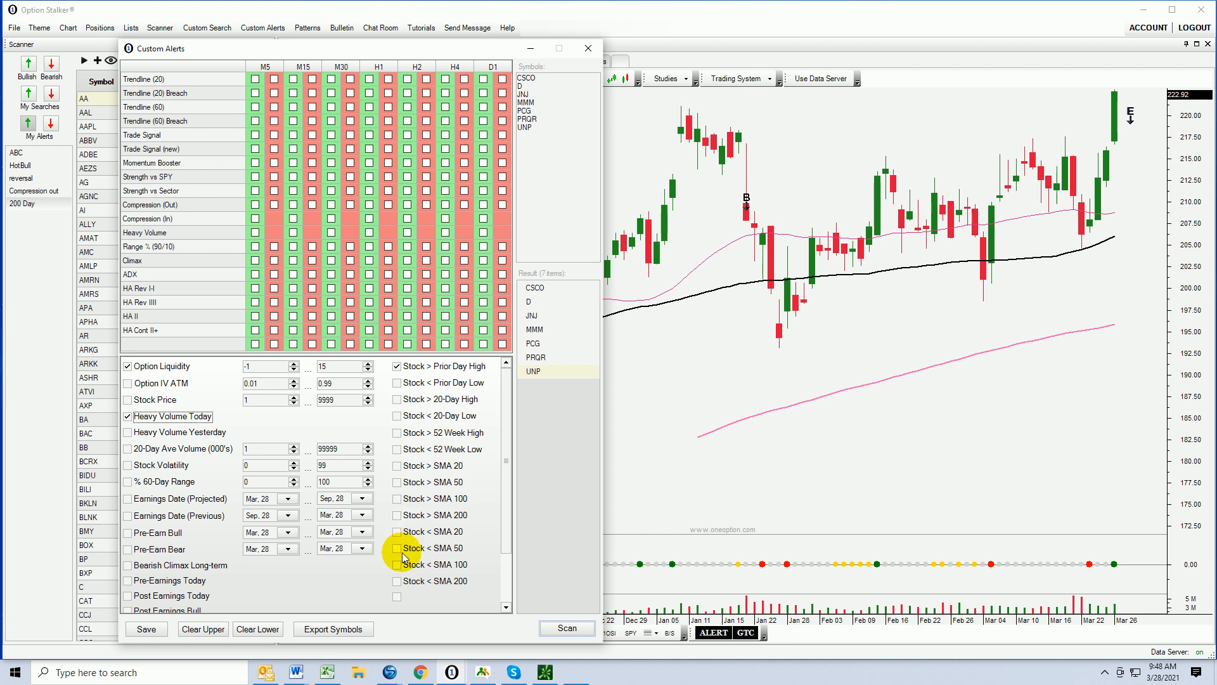
{"action": "mouse_move", "coordinate": [403, 552]}
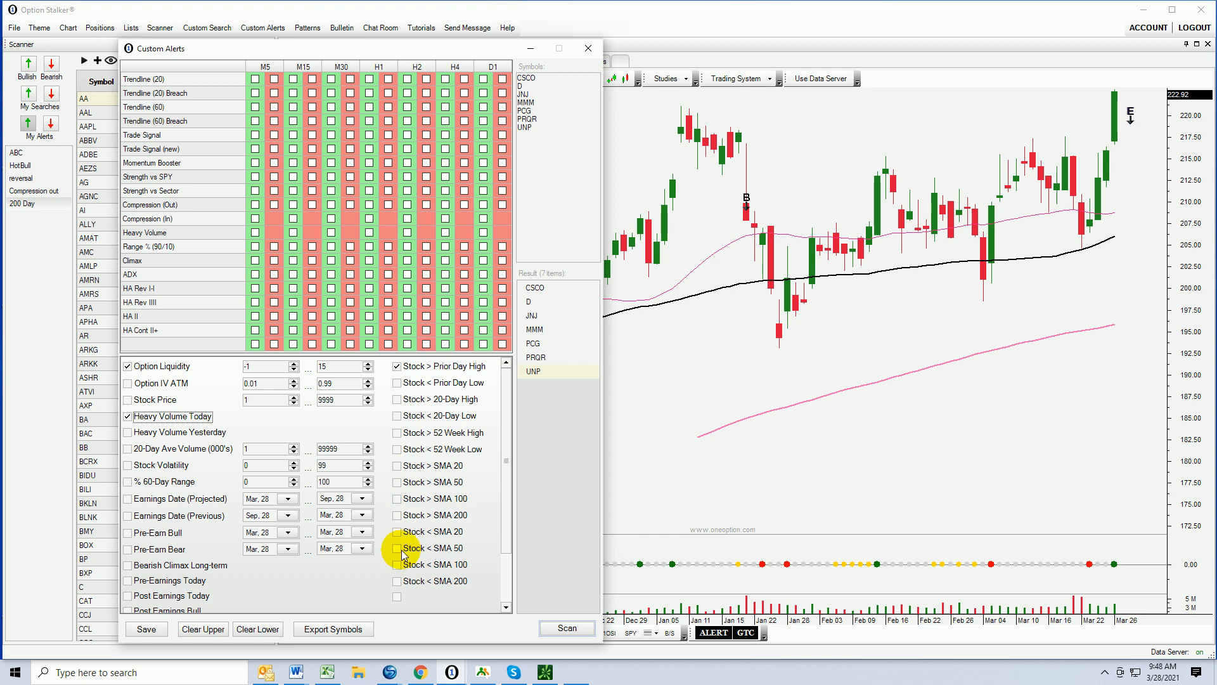